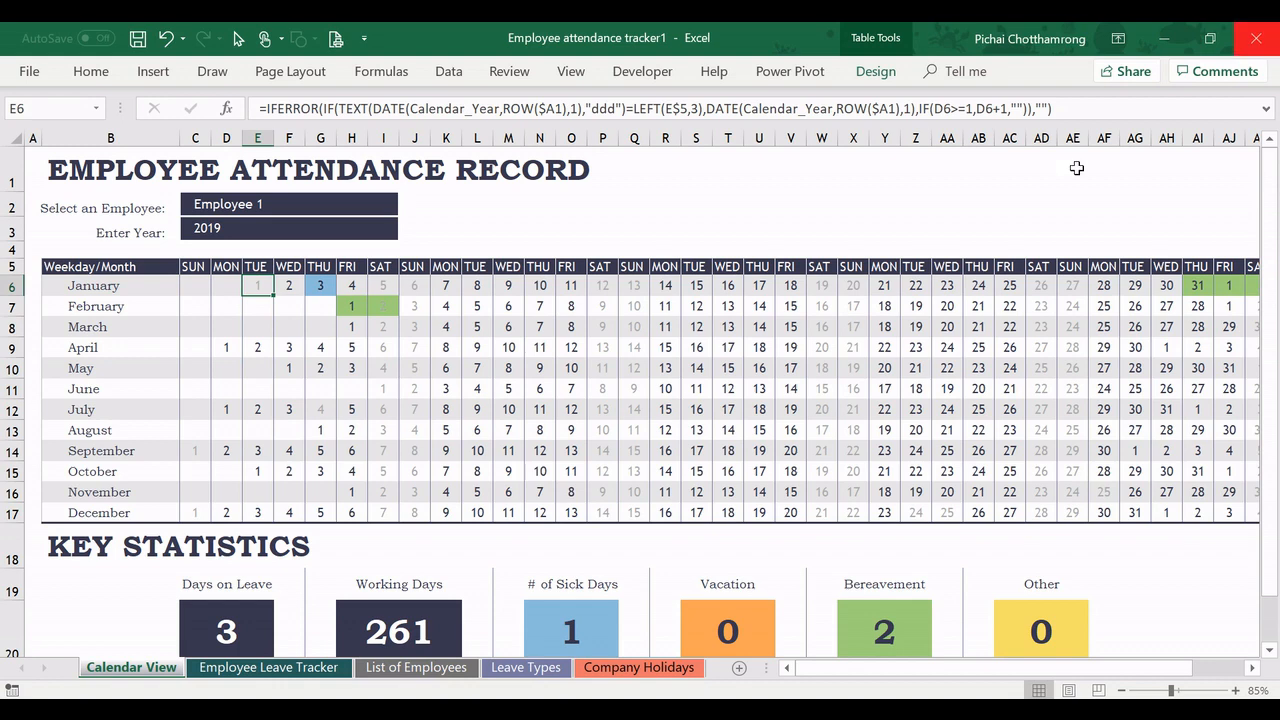
On Employee Leave Tracker, review the No Weekend and Only Sunday headings and Employee 1's end date.
click(268, 667)
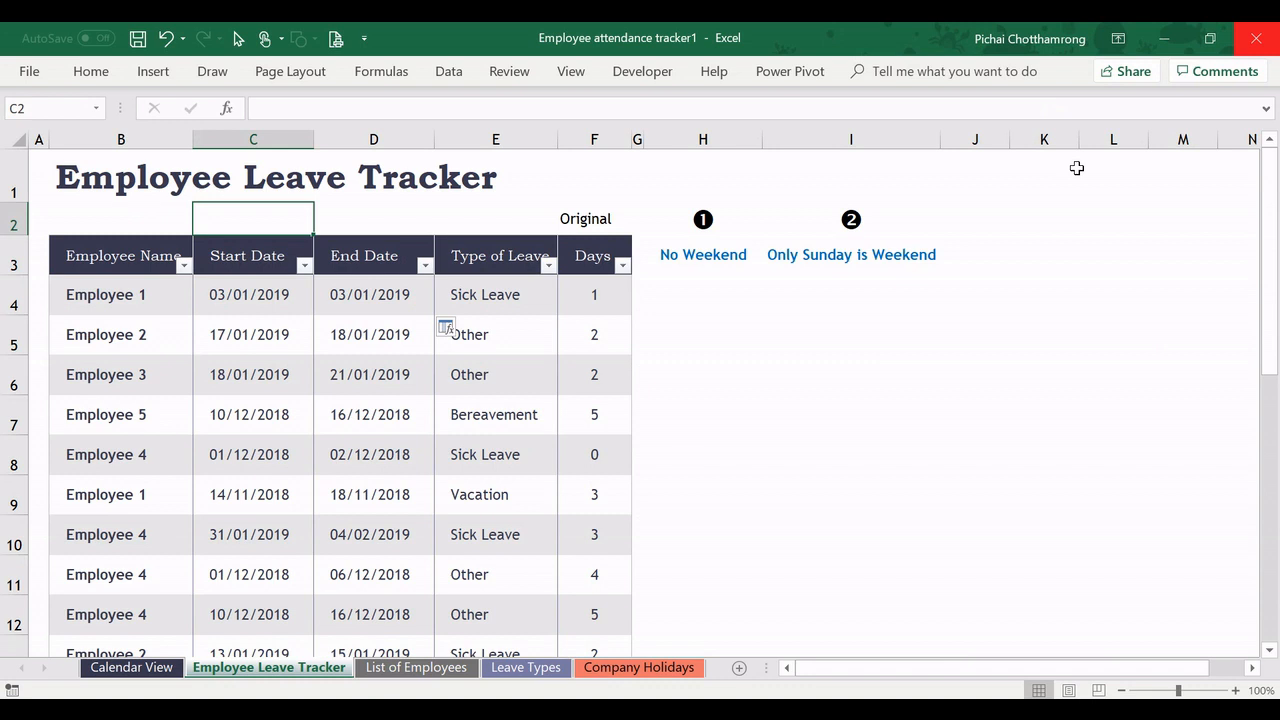
click(702, 254)
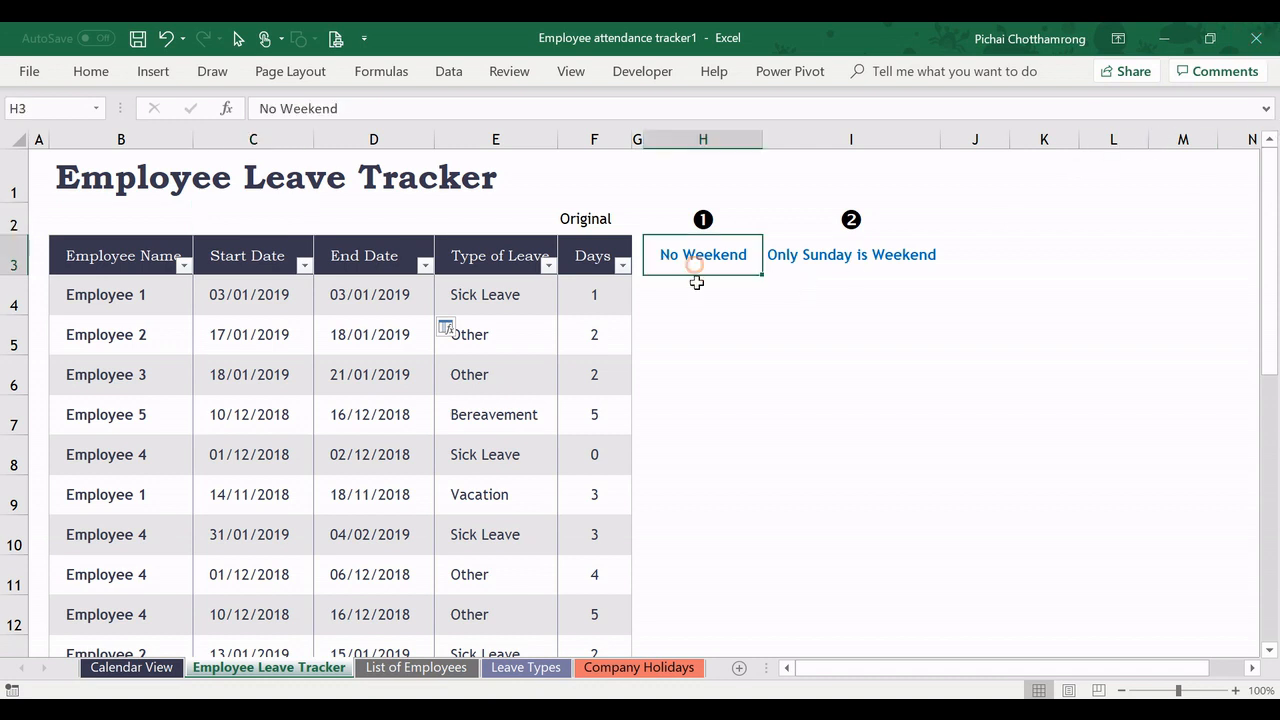
mouse_move(705, 335)
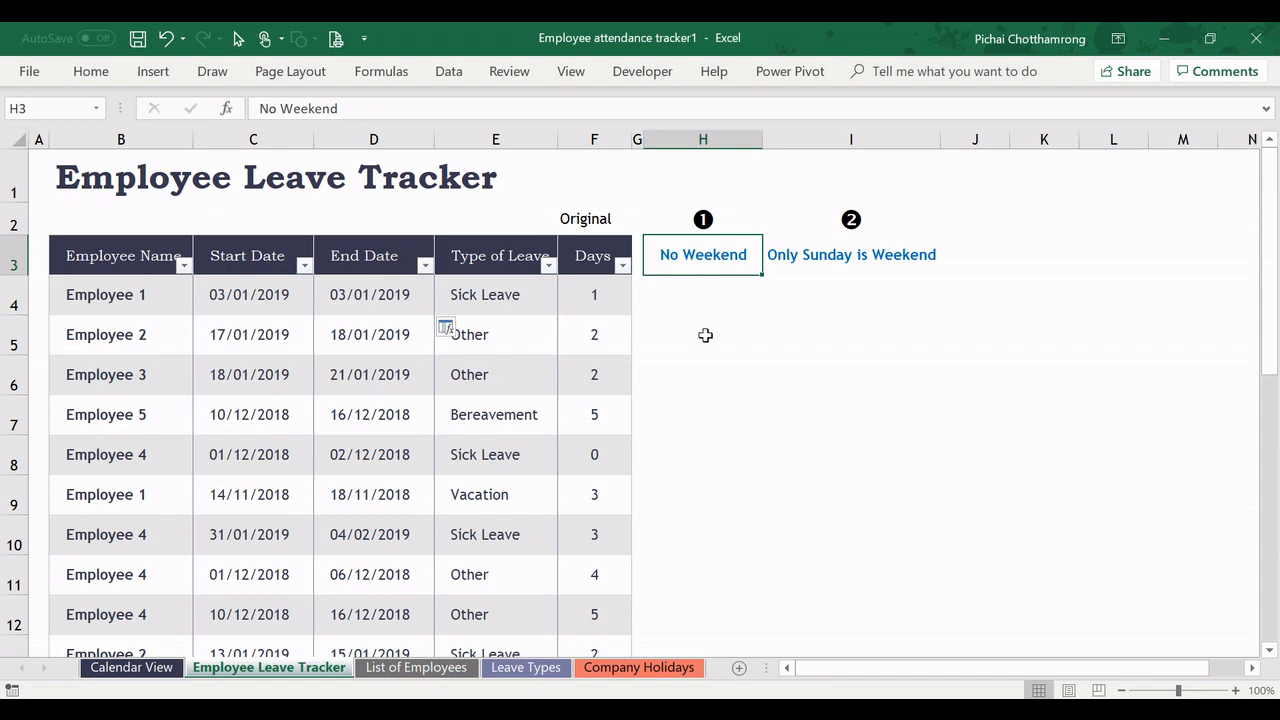
click(851, 254)
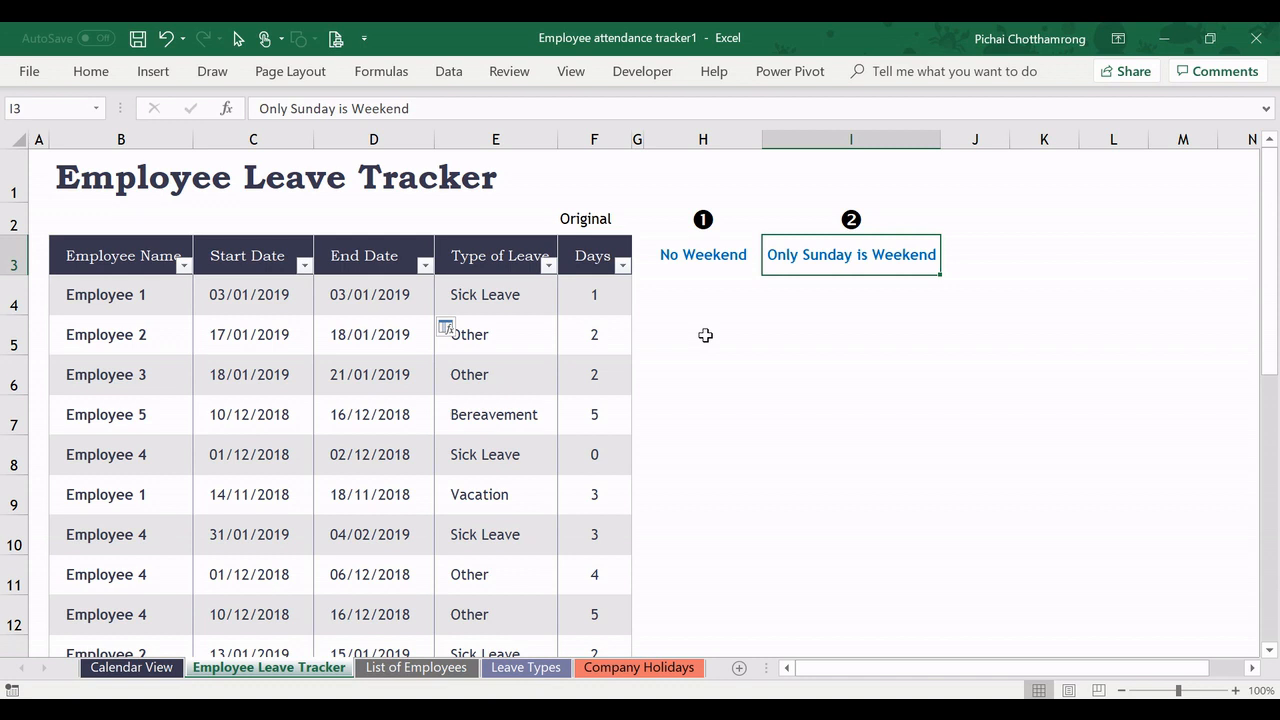
mouse_move(417, 318)
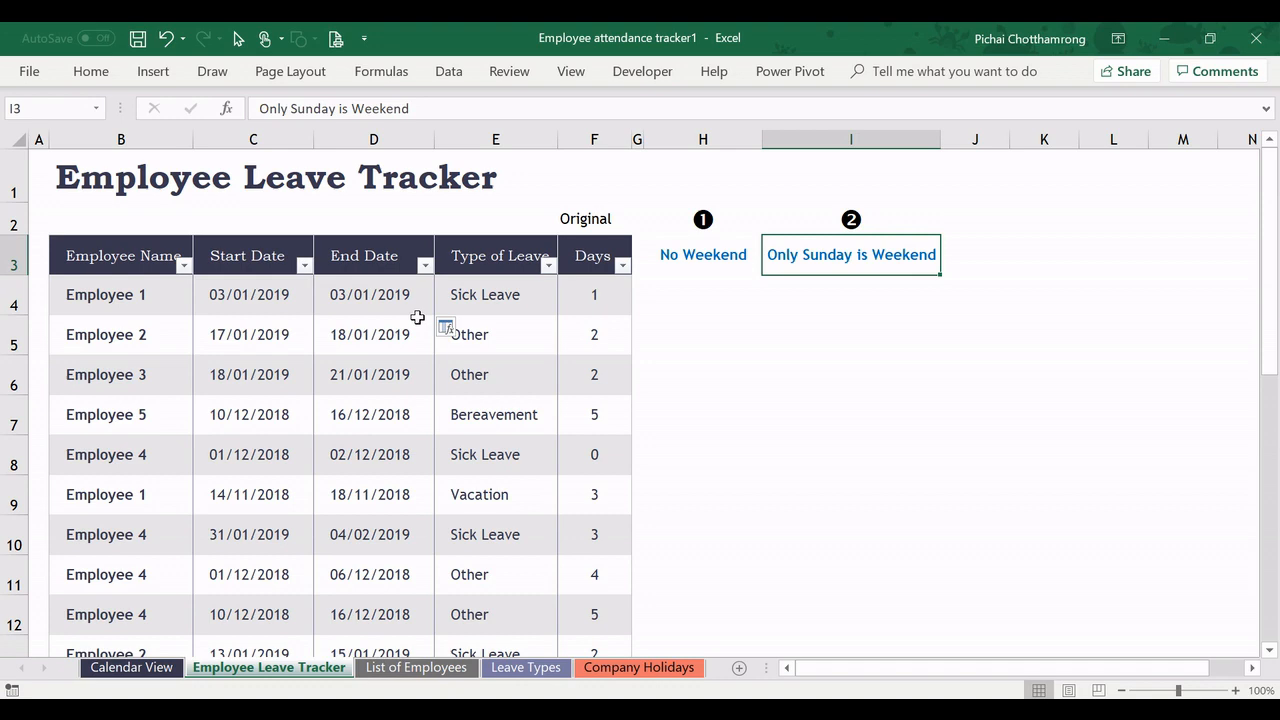
click(373, 294)
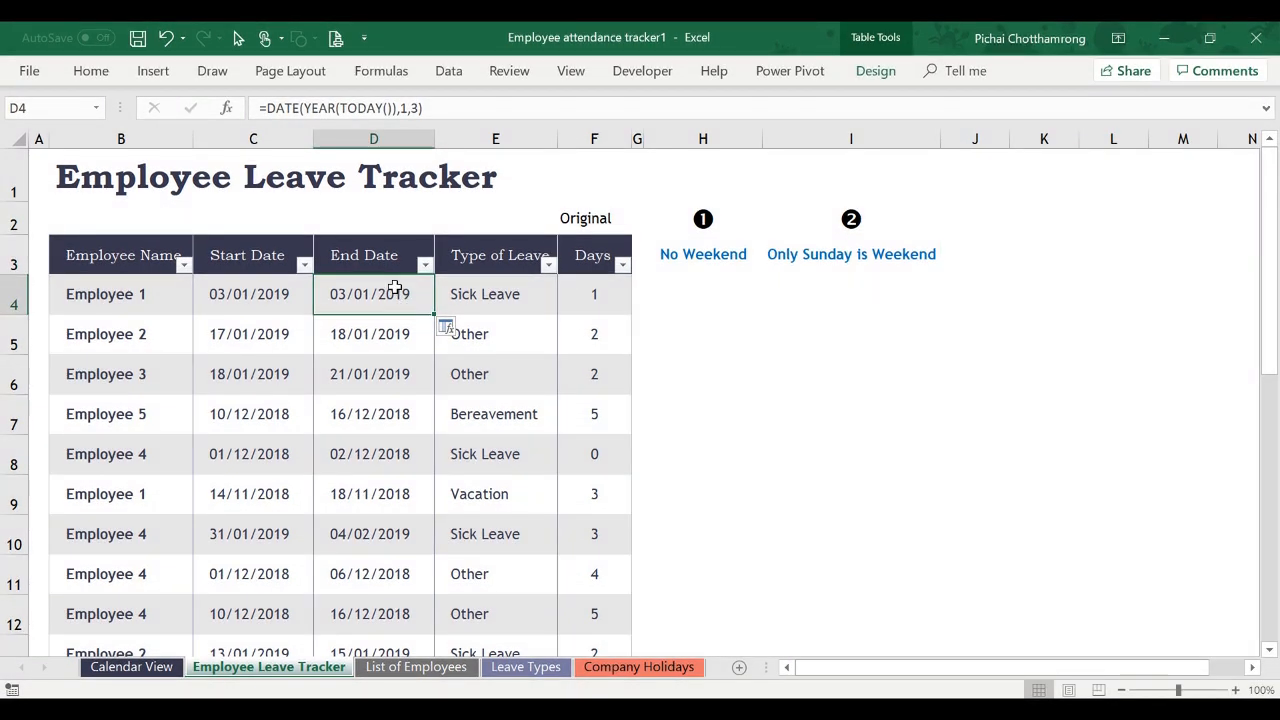
mouse_move(787, 298)
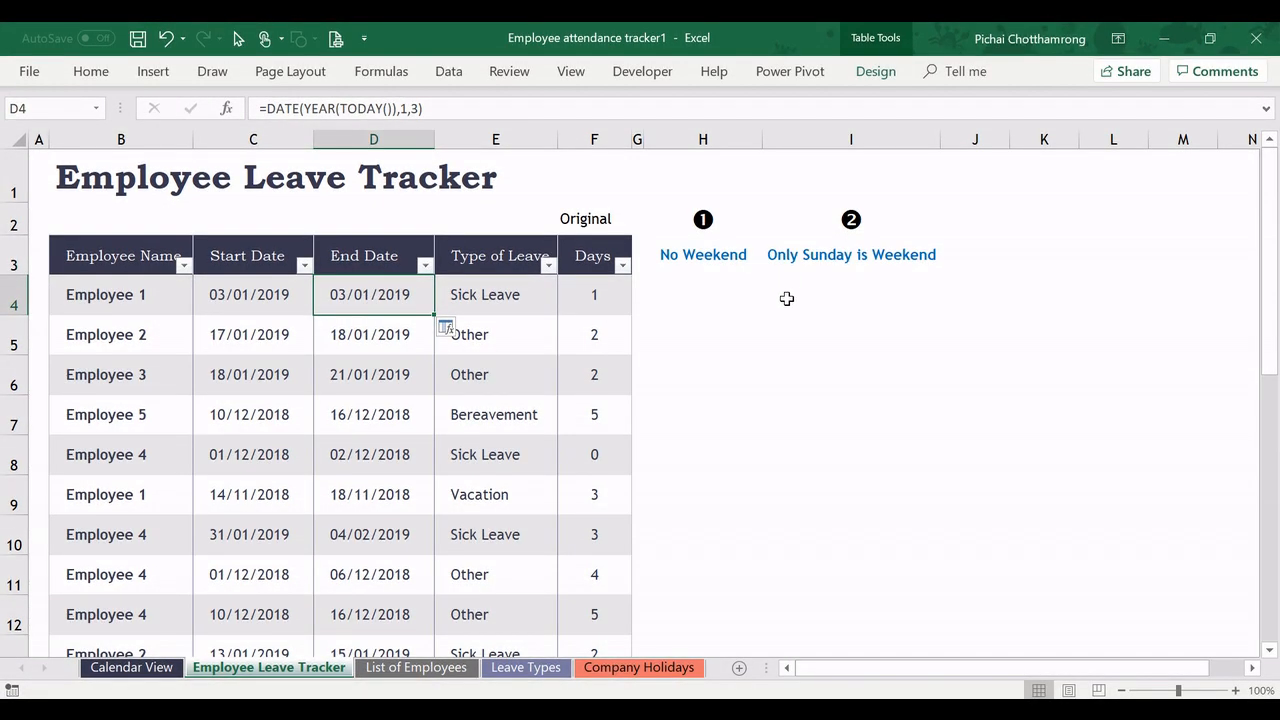
click(131, 667)
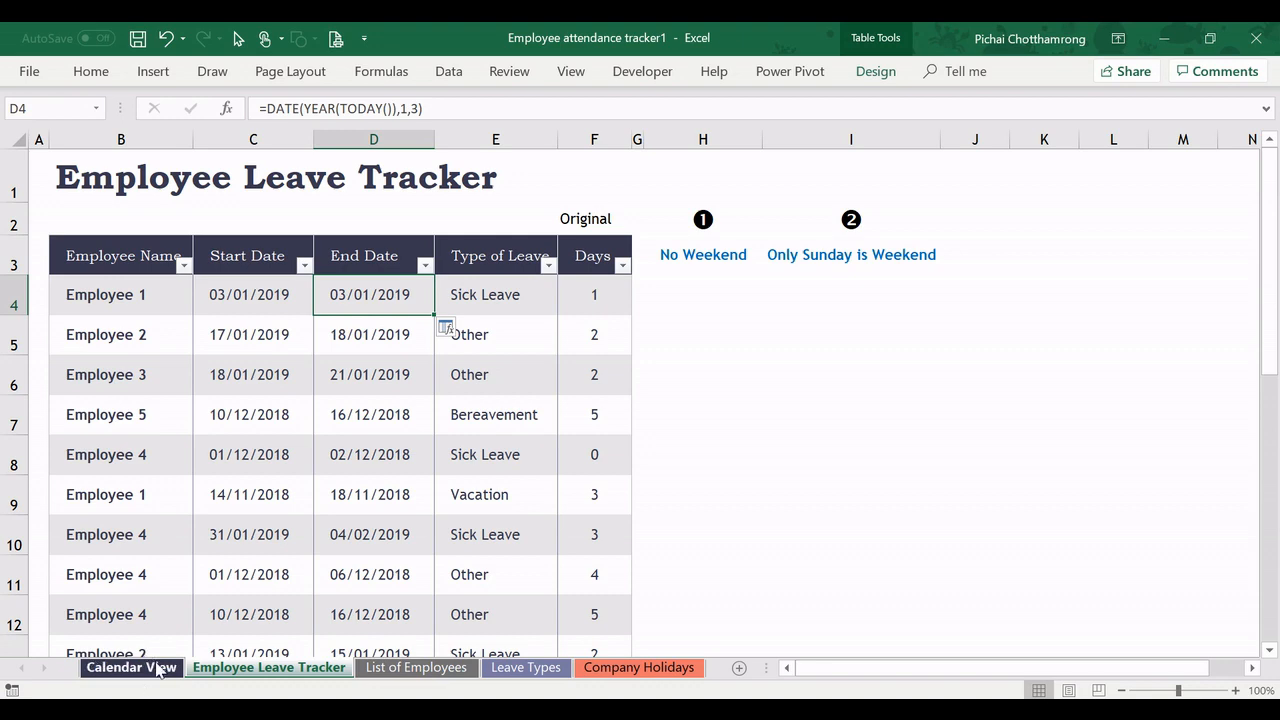
Paste Calendar View's January–March rows as a linked picture at H5 on the tracker.
click(131, 667)
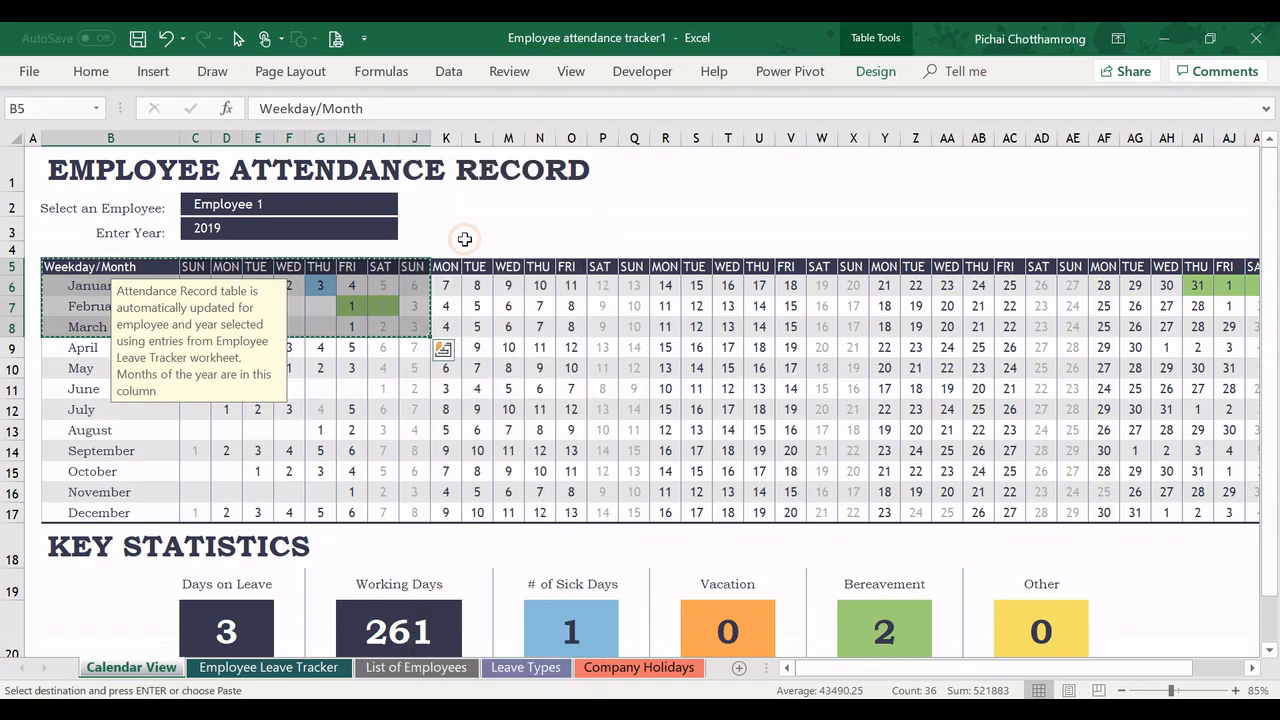
click(268, 667)
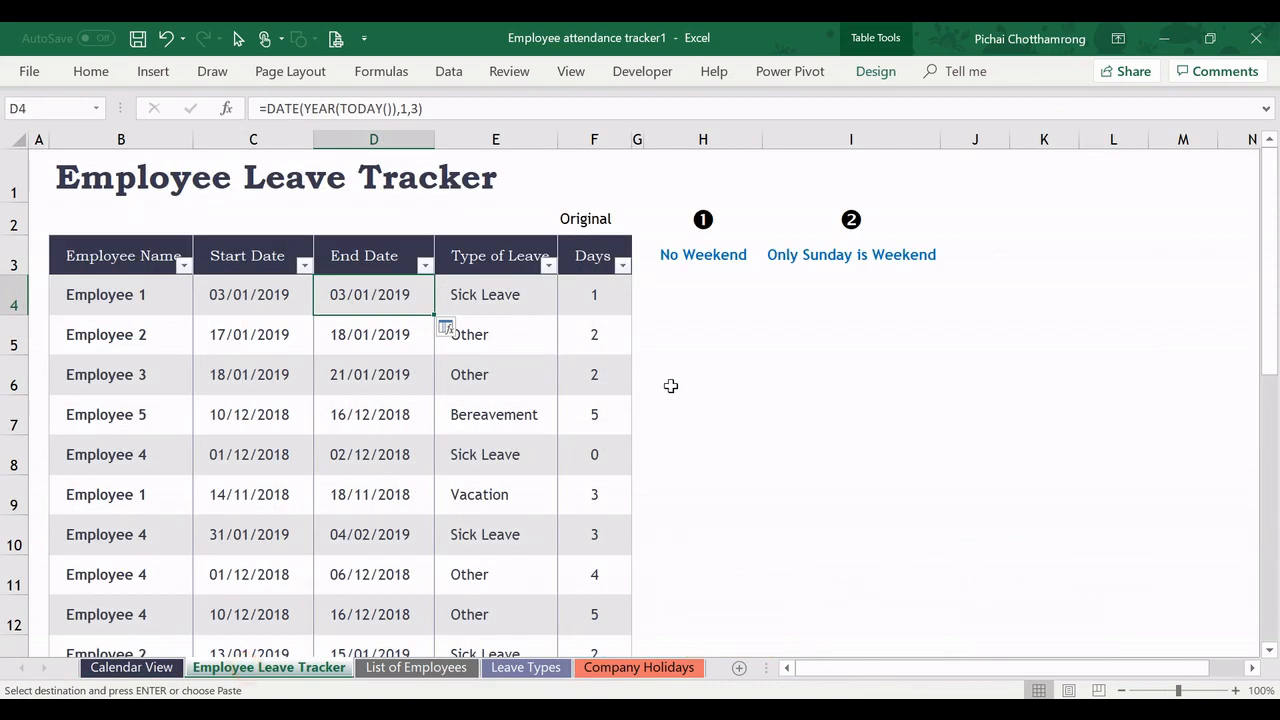
right_click(703, 335)
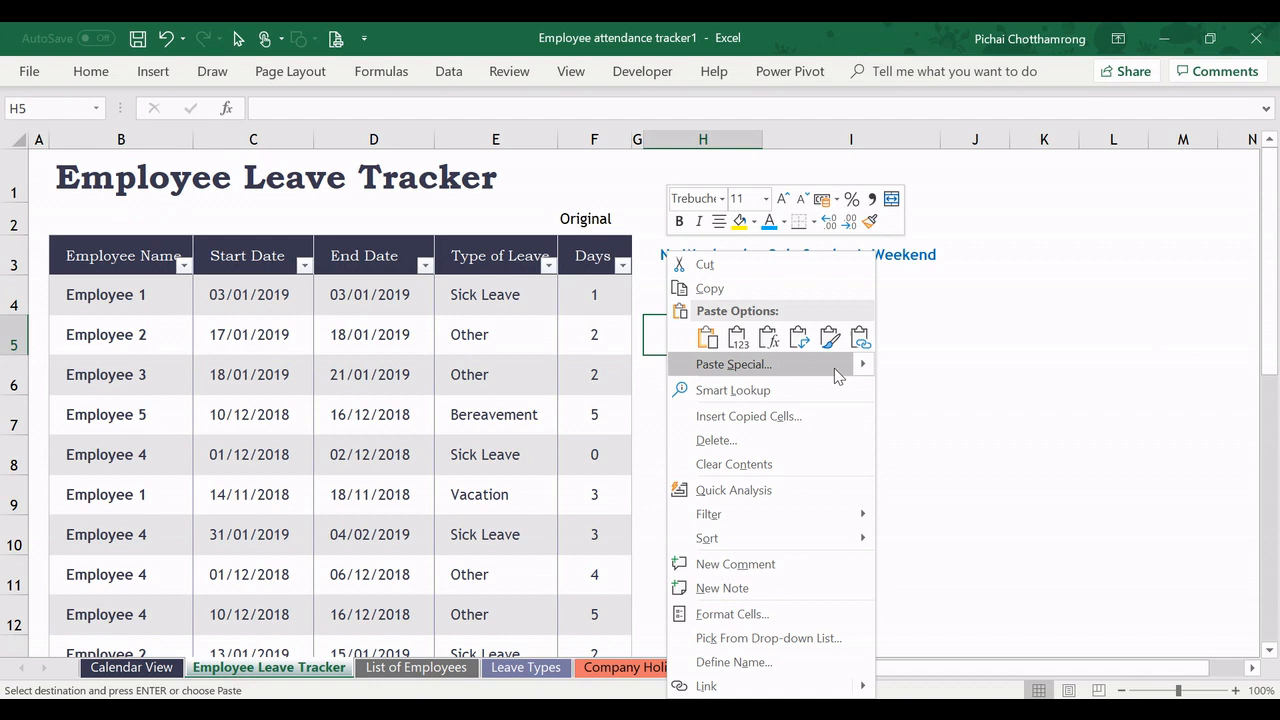
mouse_move(865, 370)
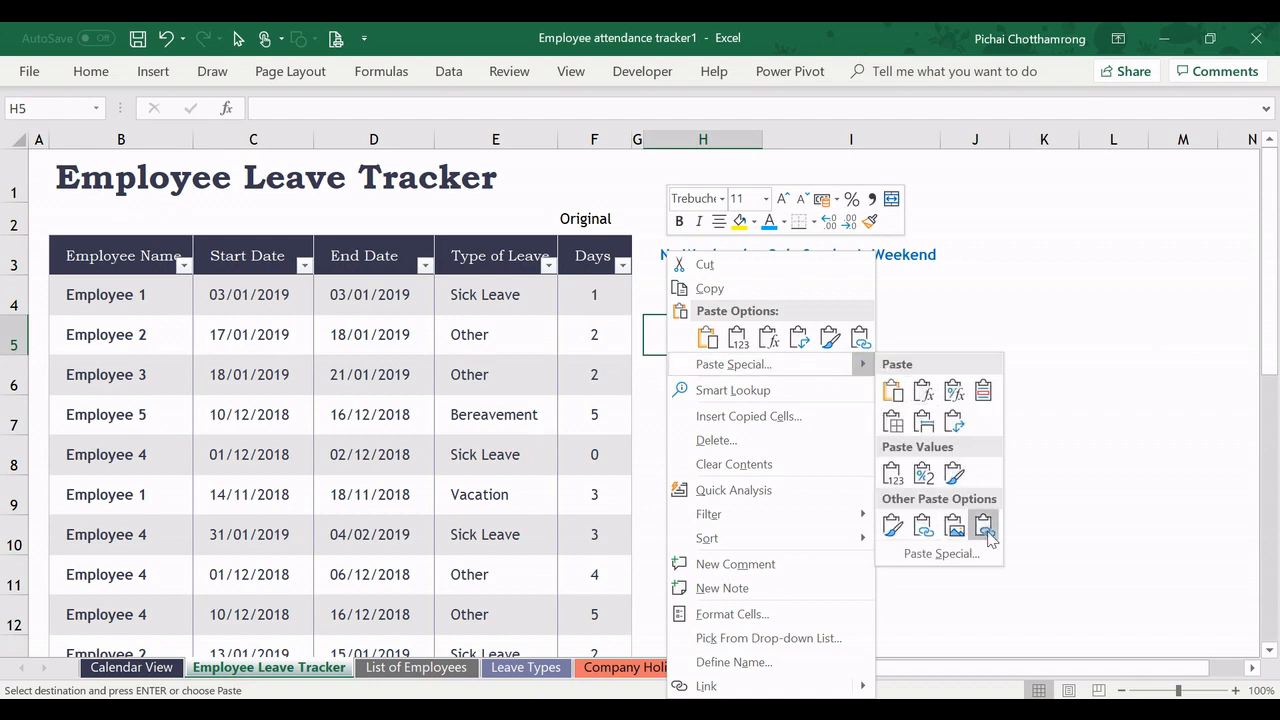
click(983, 525)
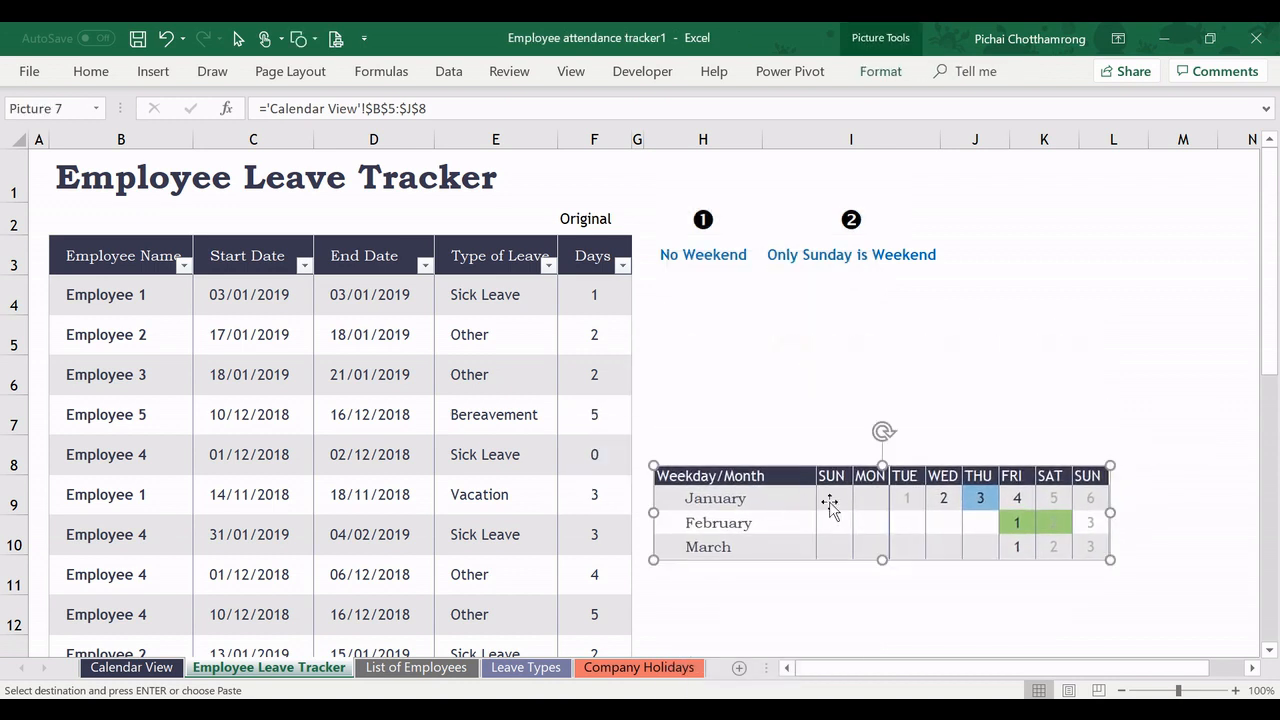
click(373, 294)
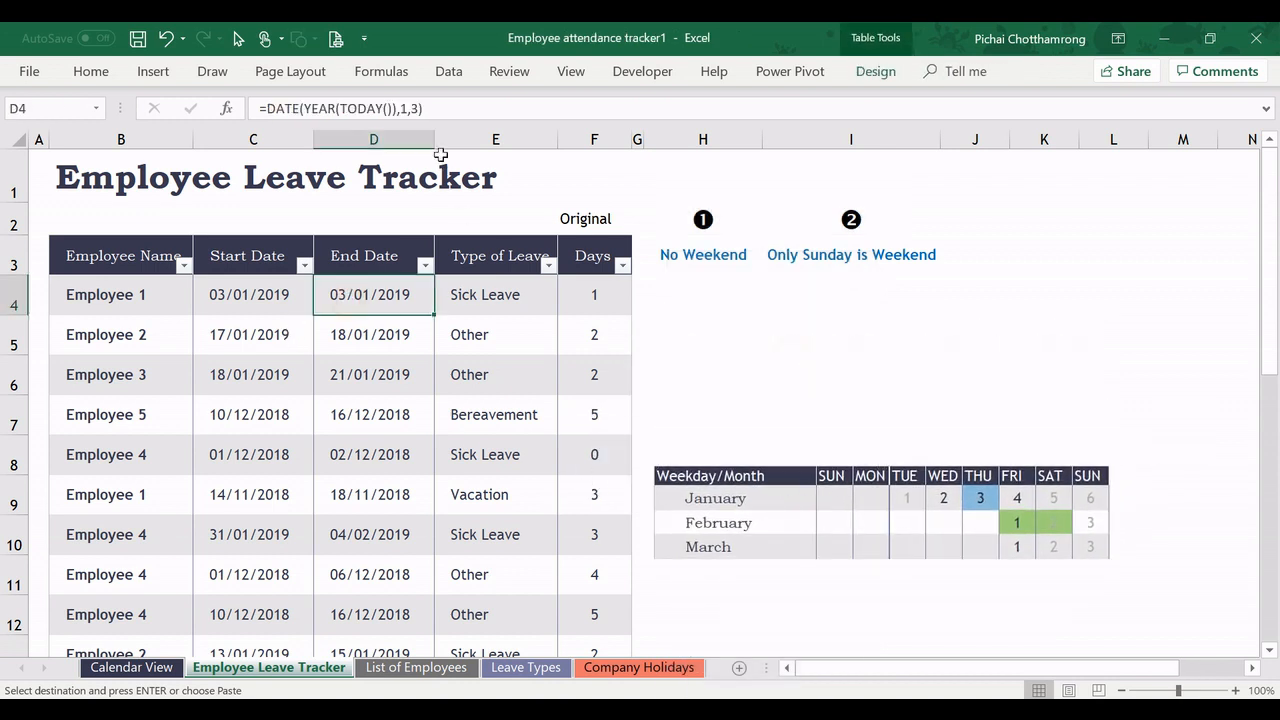
double_click(373, 294)
text(4)
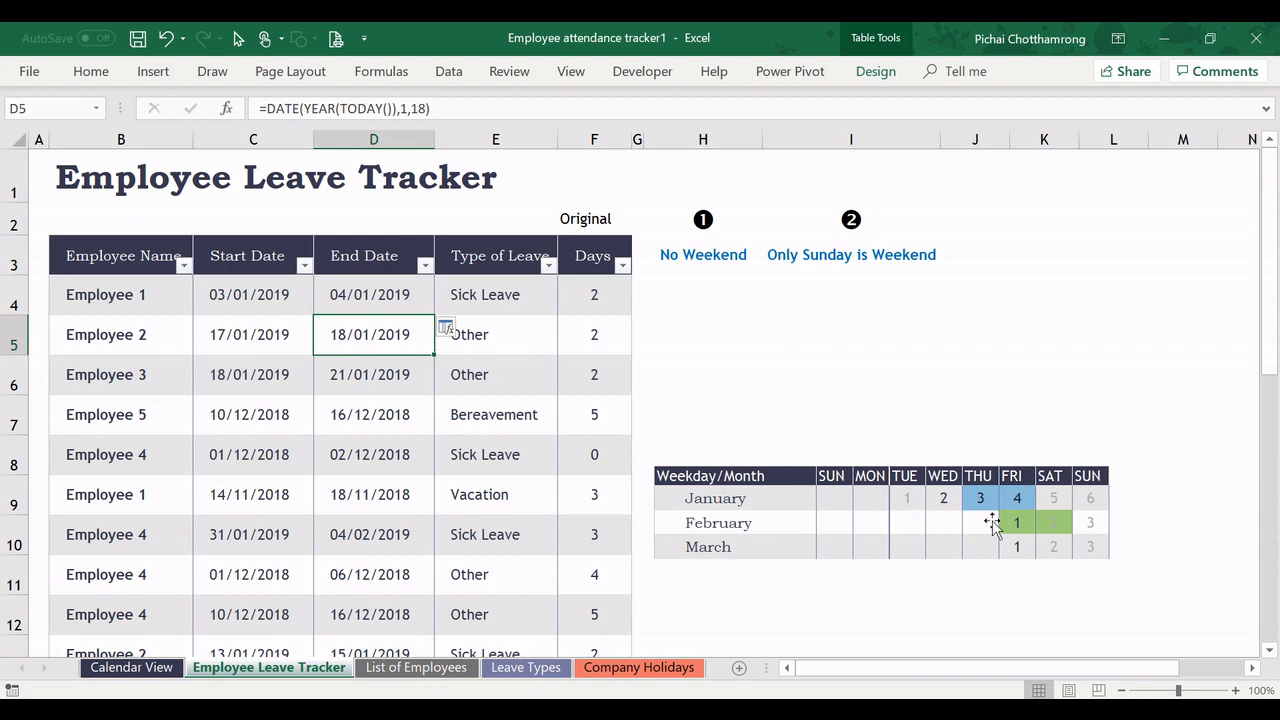
Review Employee 1's end date, start date and Days formula.
click(373, 294)
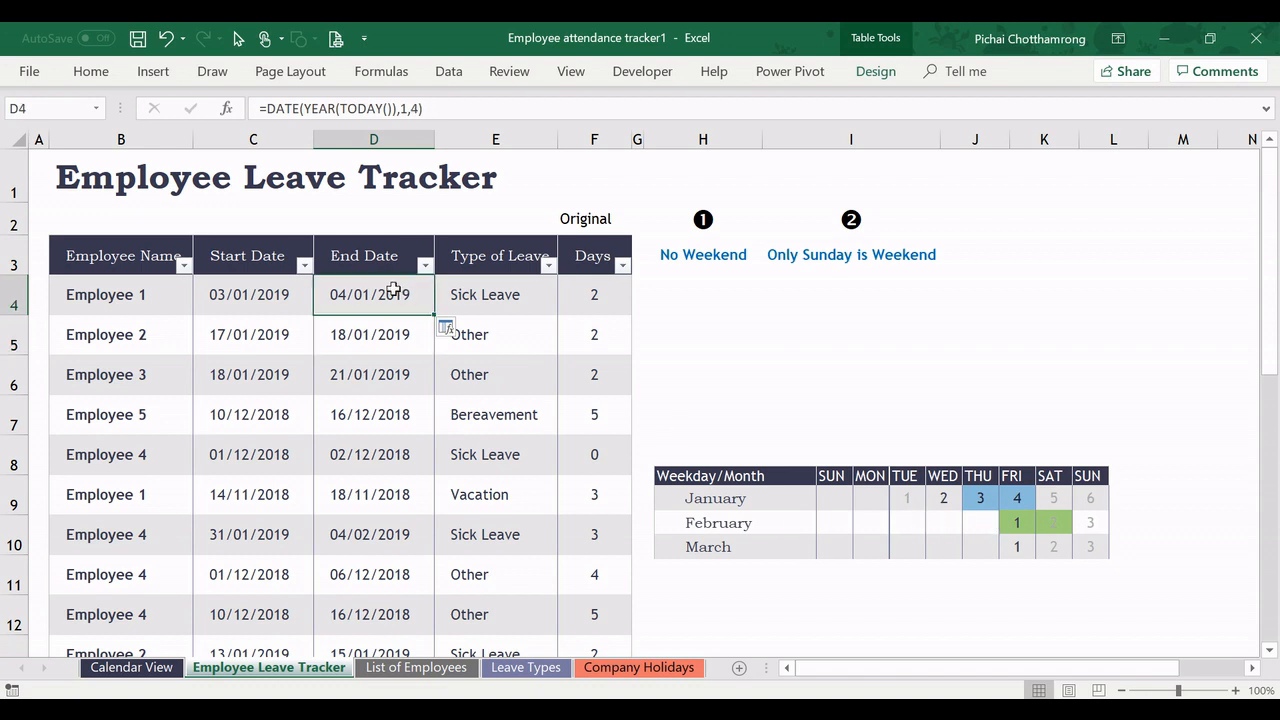
click(253, 294)
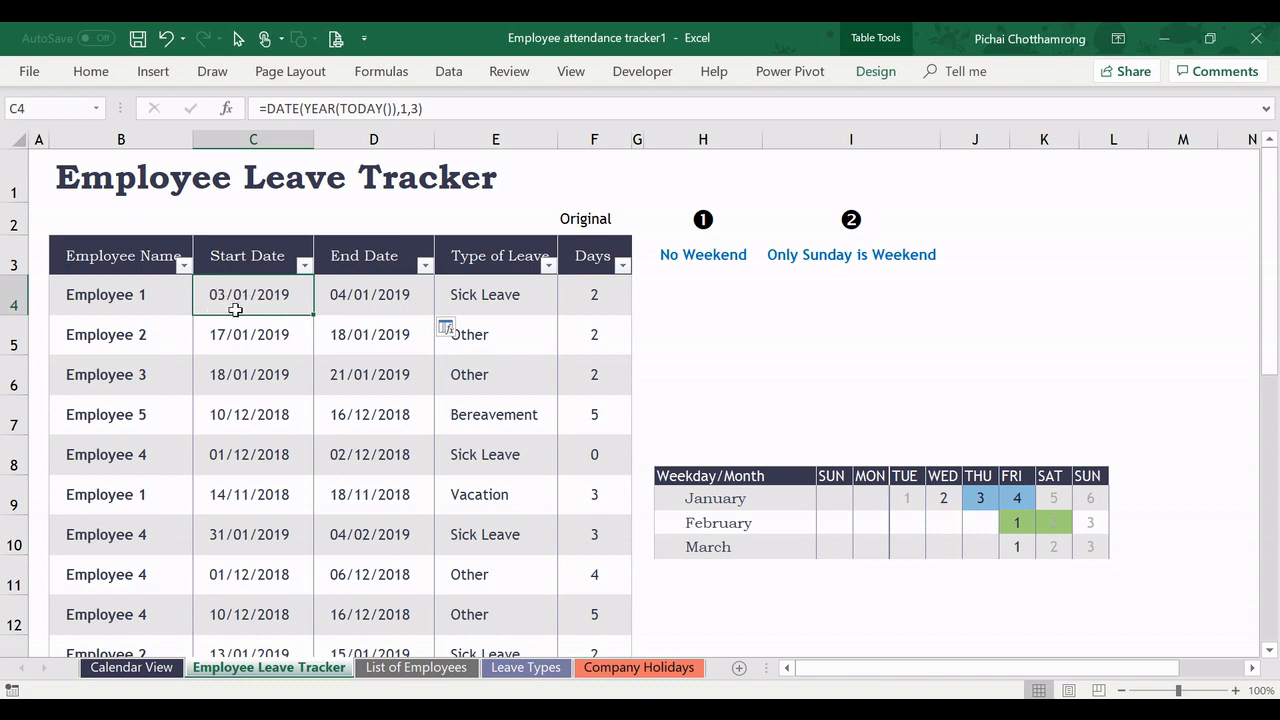
mouse_move(360, 315)
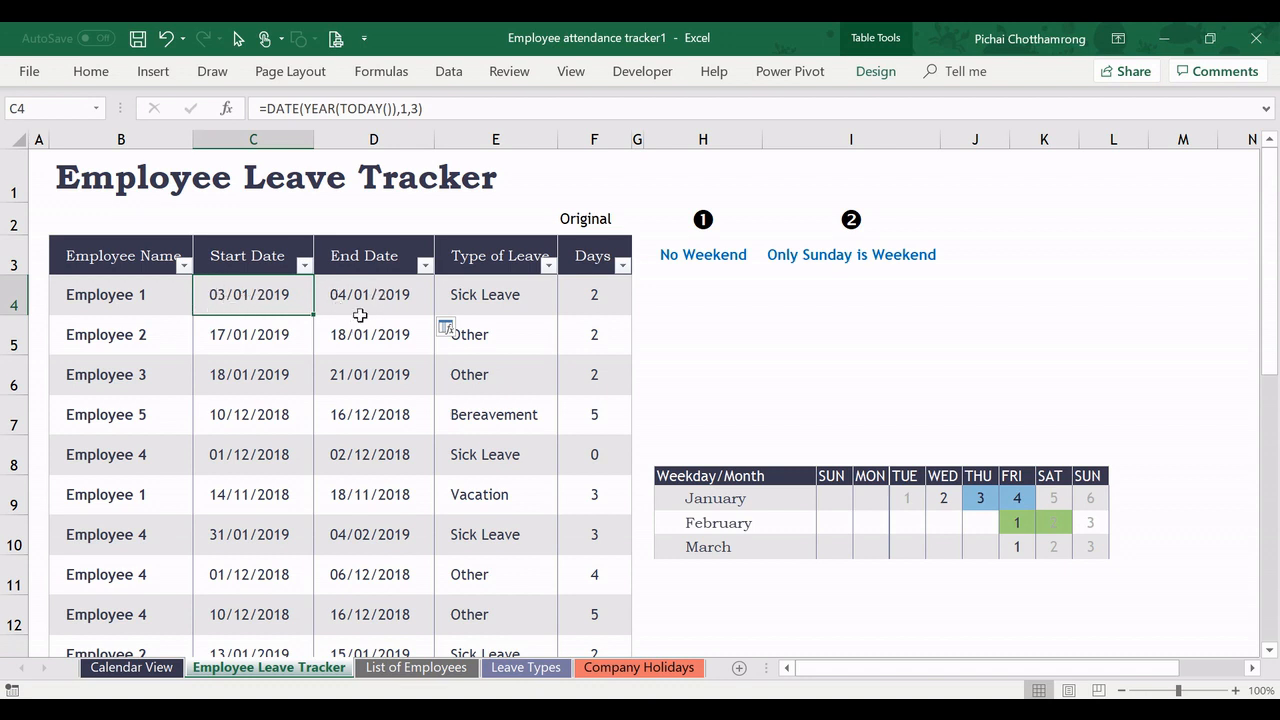
click(594, 294)
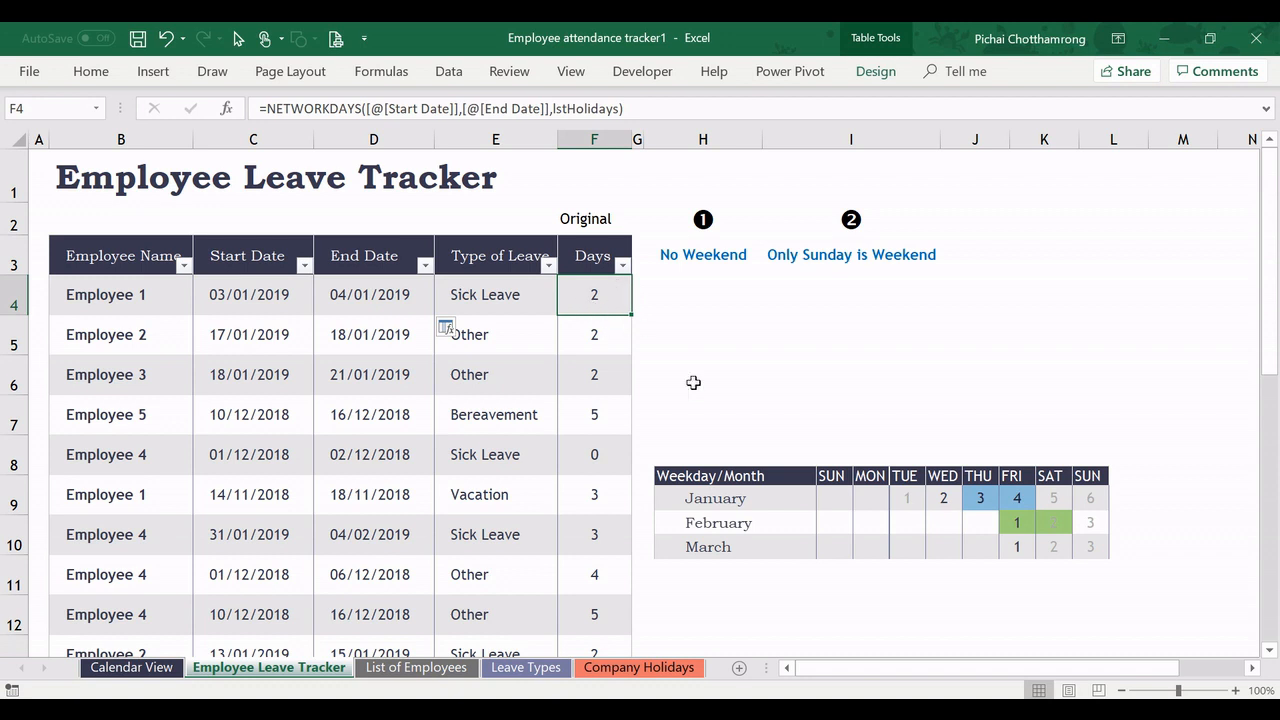
mouse_move(806, 531)
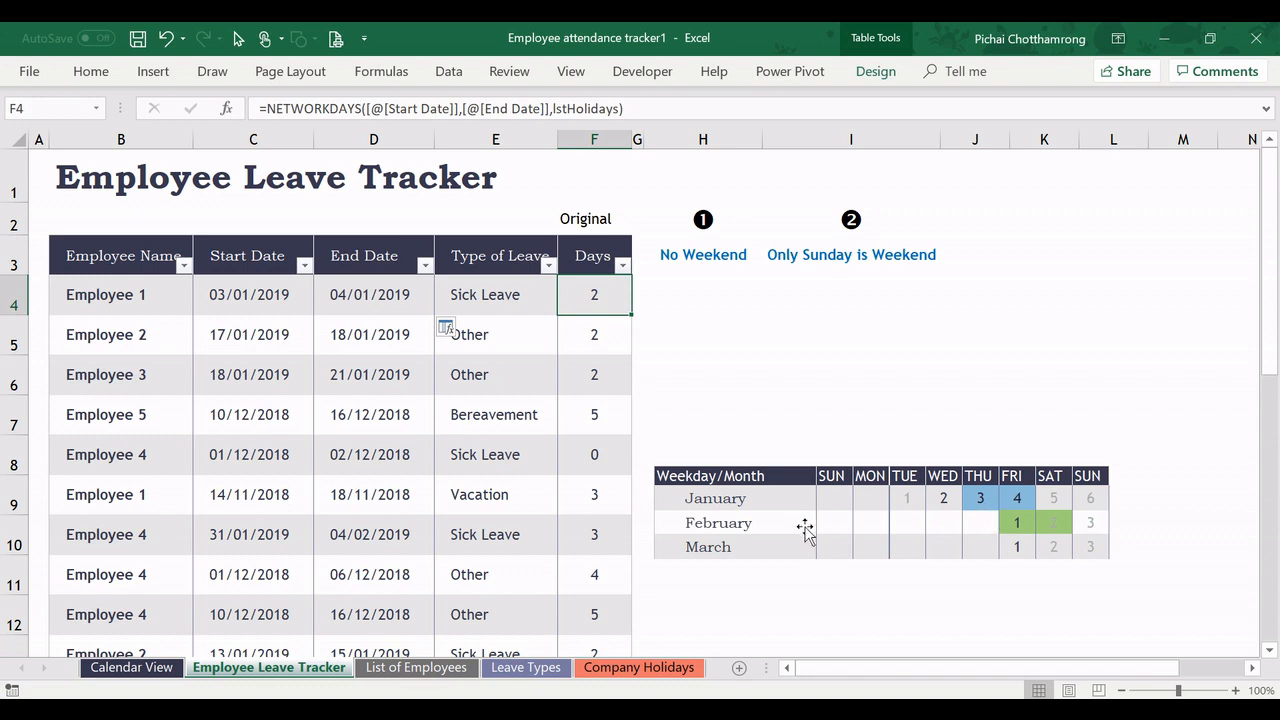
mouse_move(975, 518)
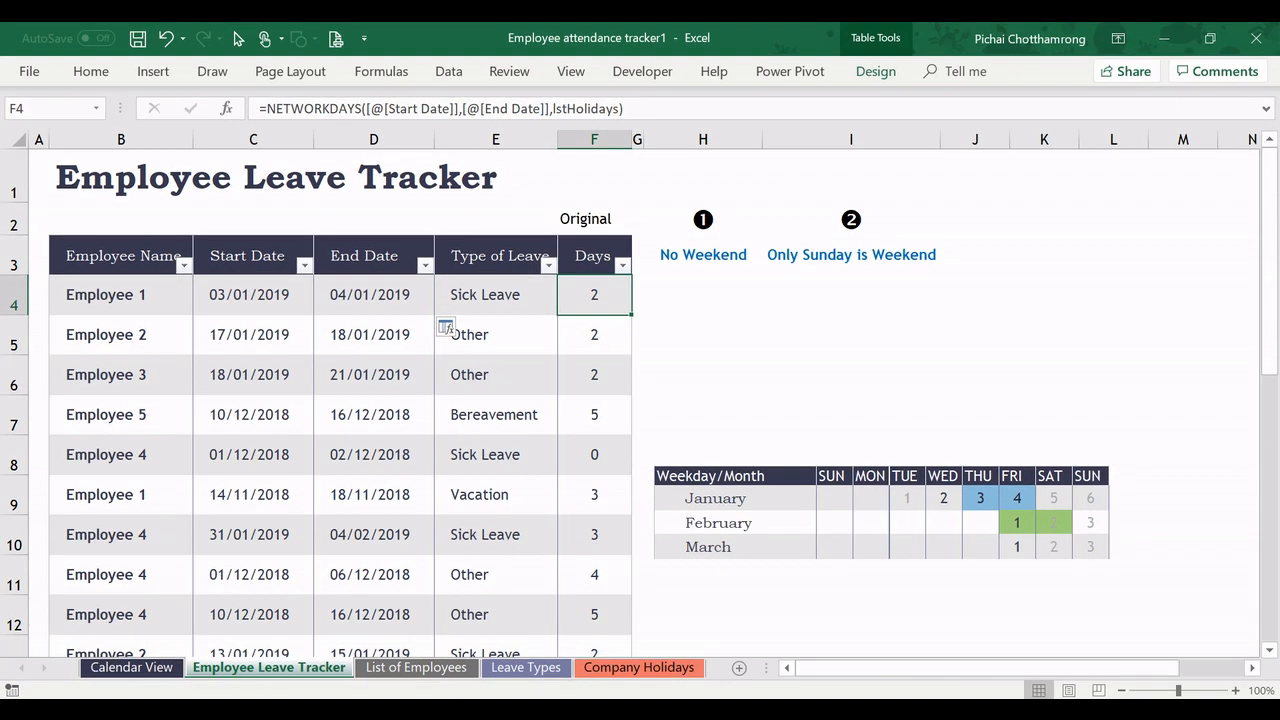
Move Employee 1's end date to 5, then 6 January, confirming Days stays 2.
click(373, 294)
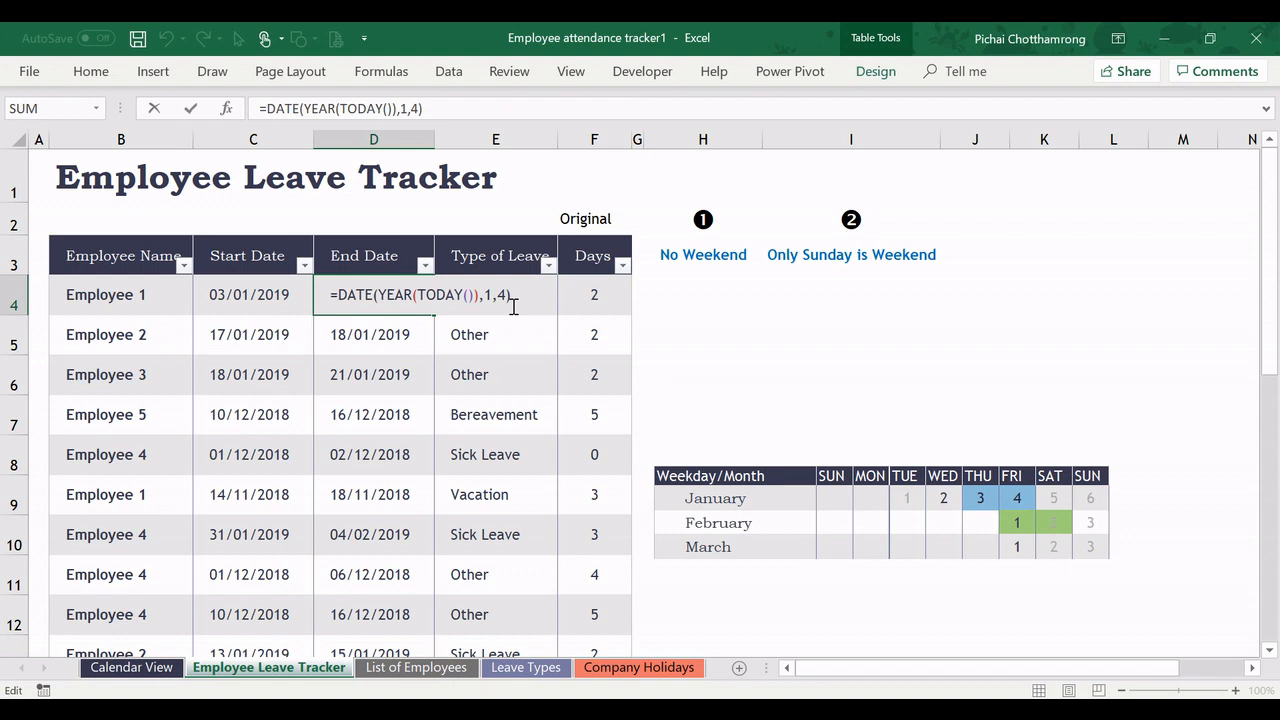
text(5)
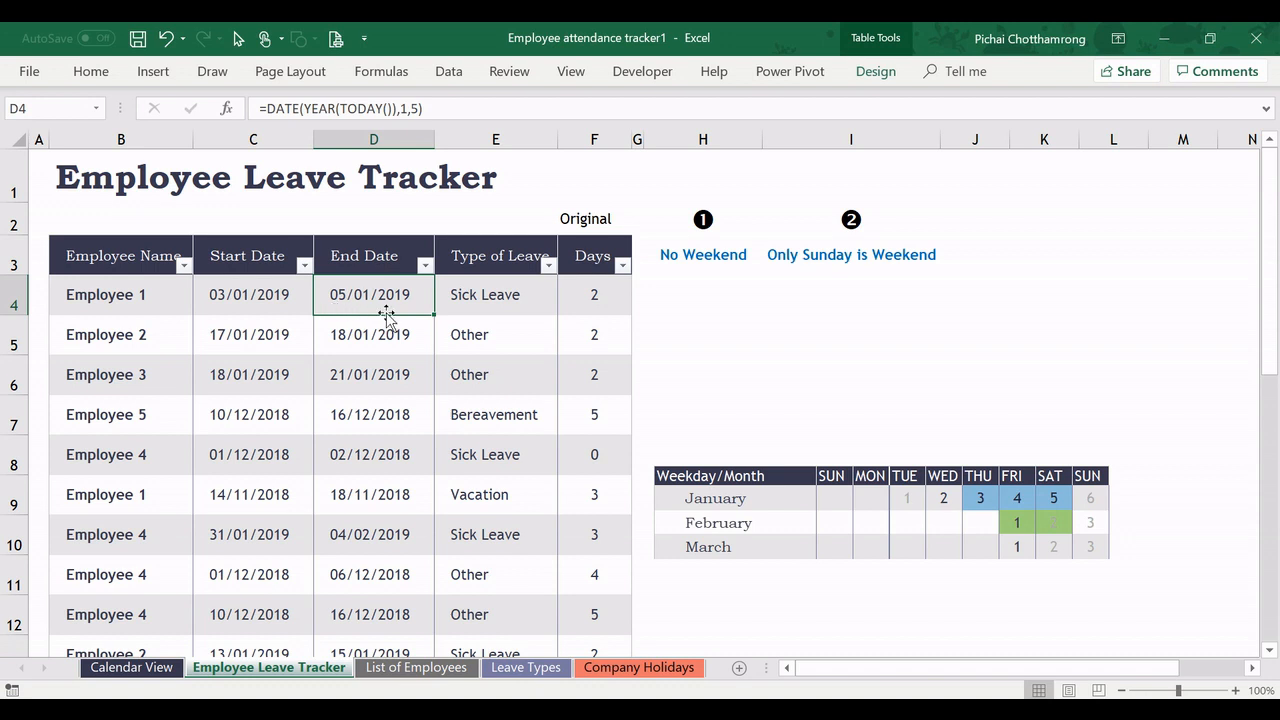
mouse_move(965, 512)
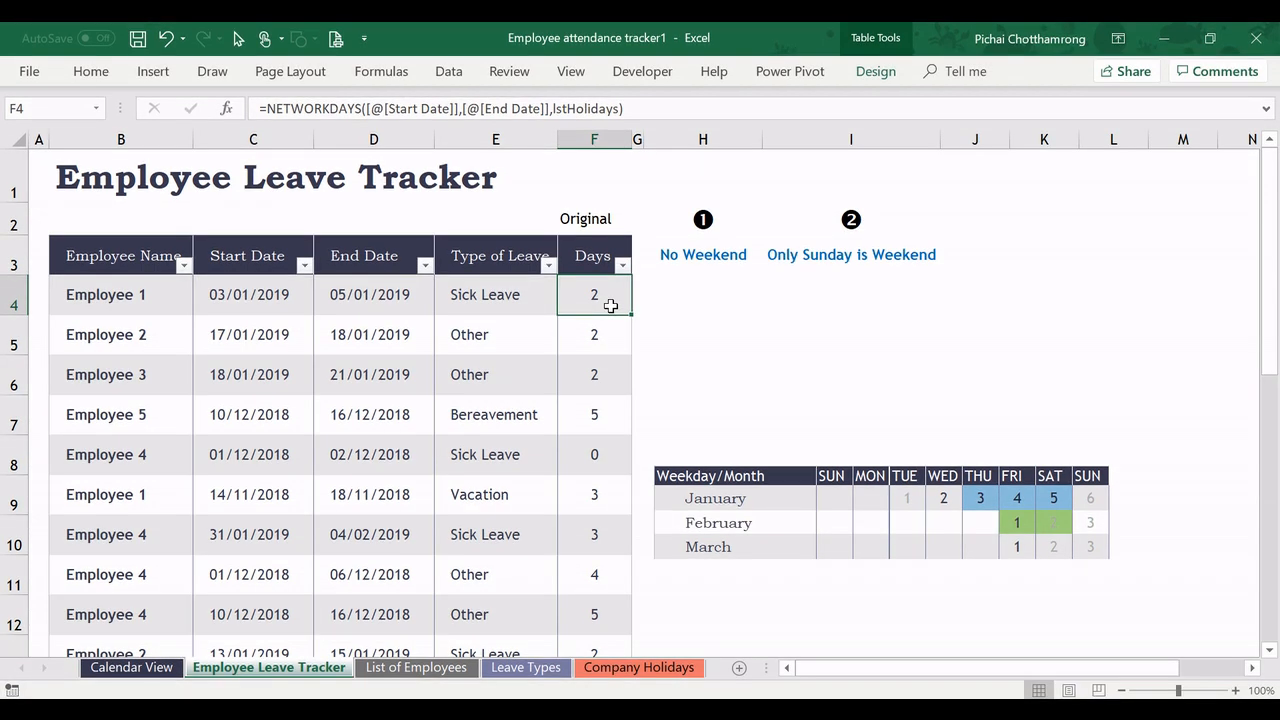
click(369, 294)
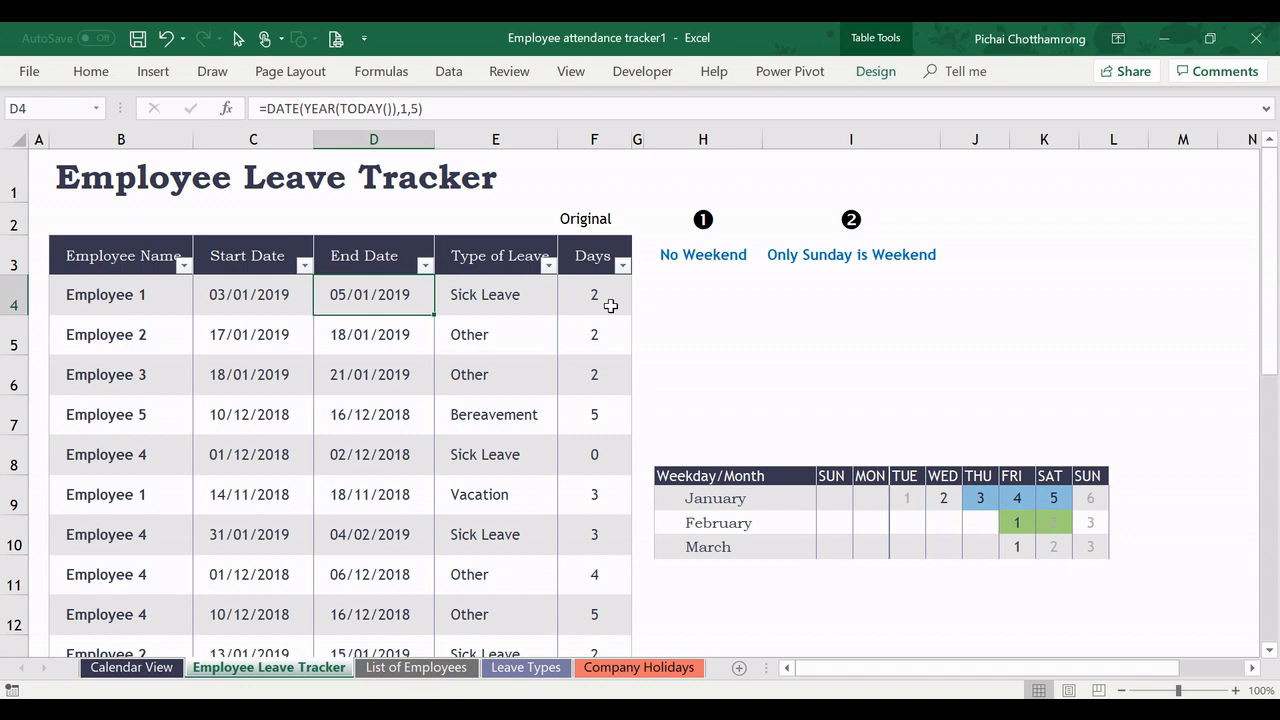
text(6/1)
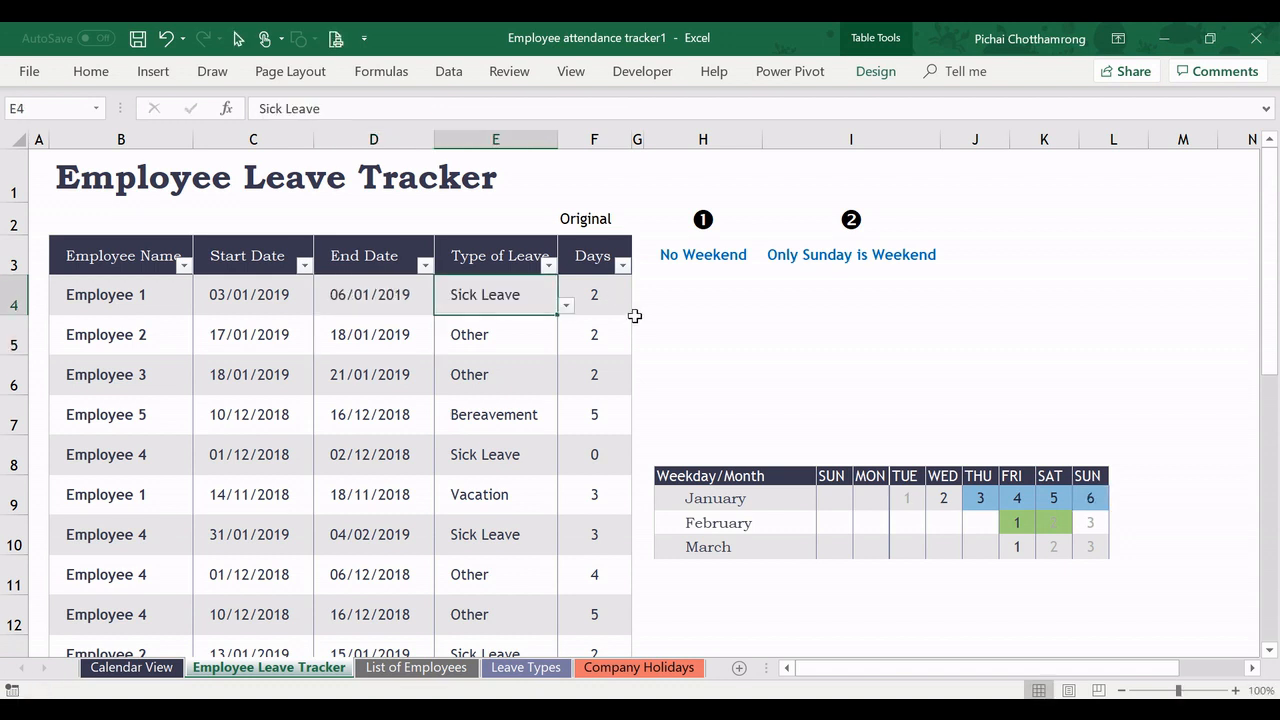
mouse_move(980, 515)
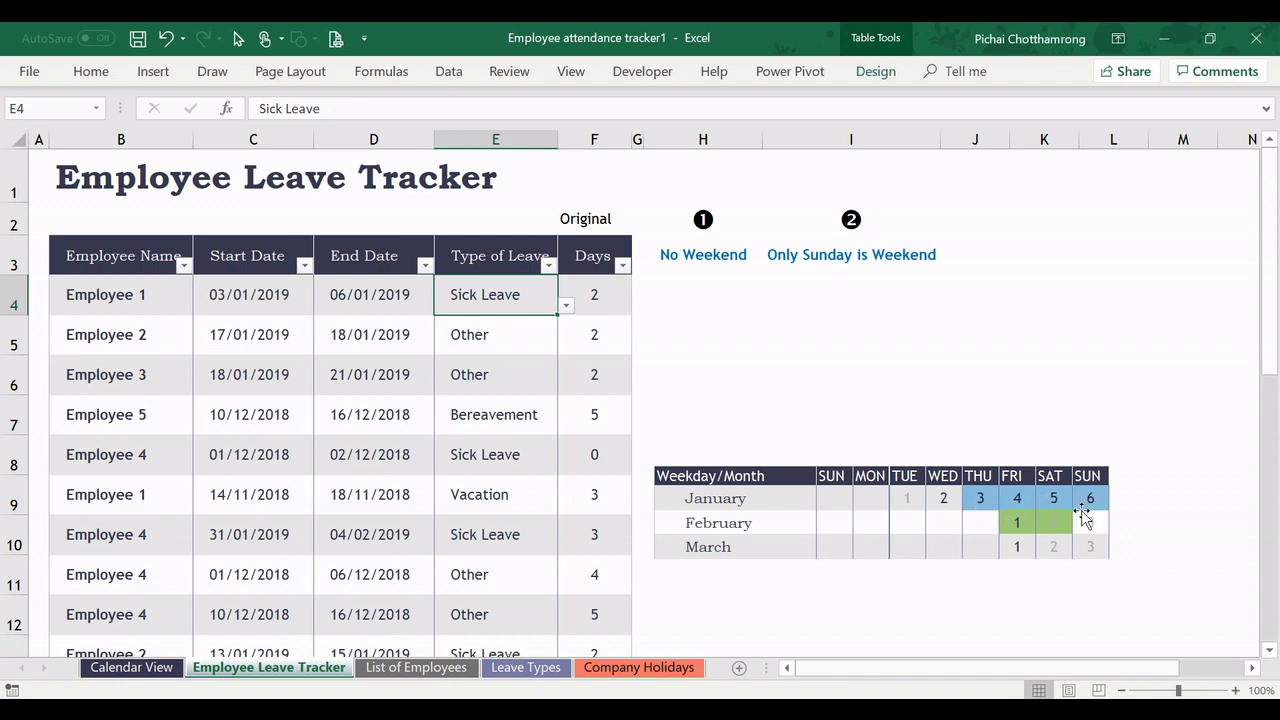
click(593, 294)
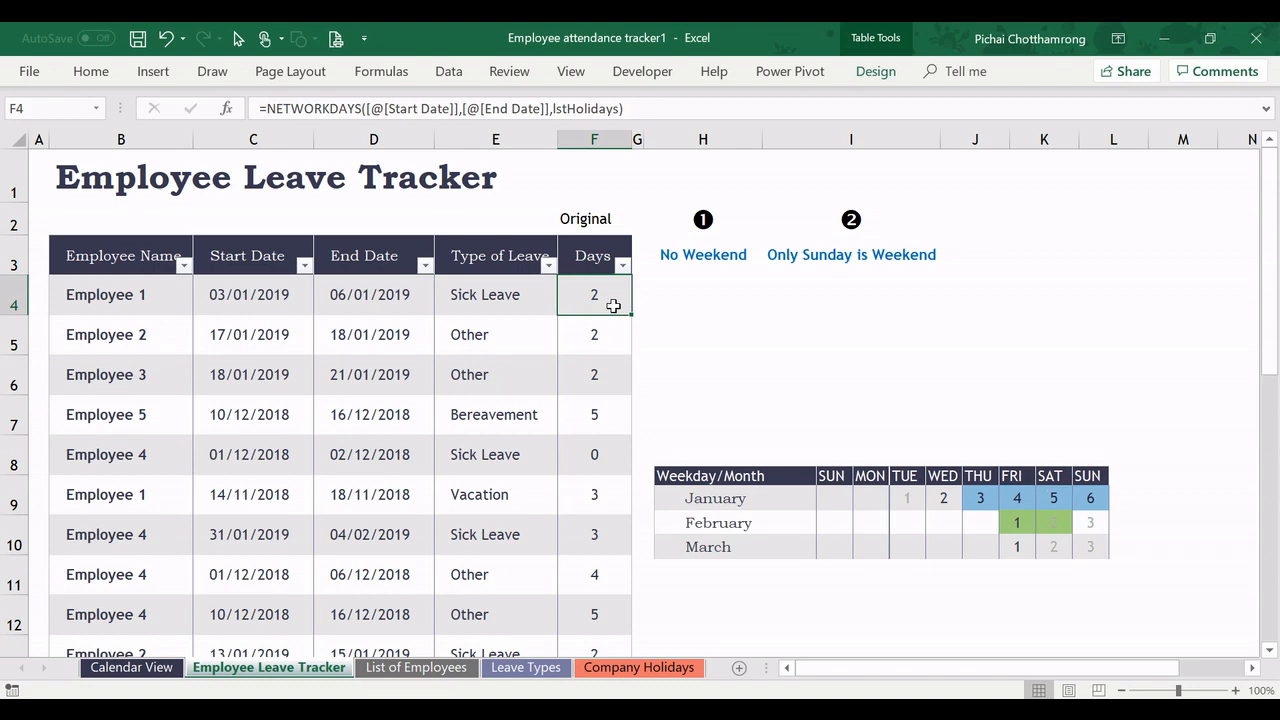
mouse_move(683, 295)
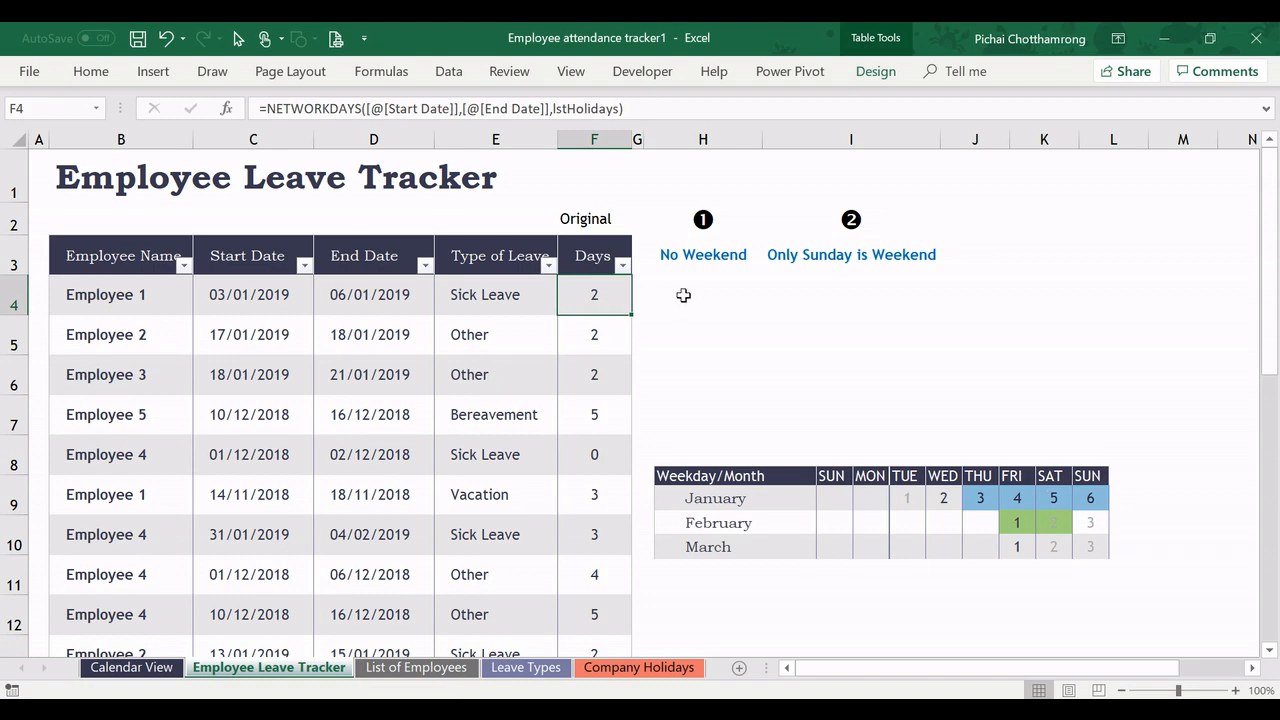
click(703, 294)
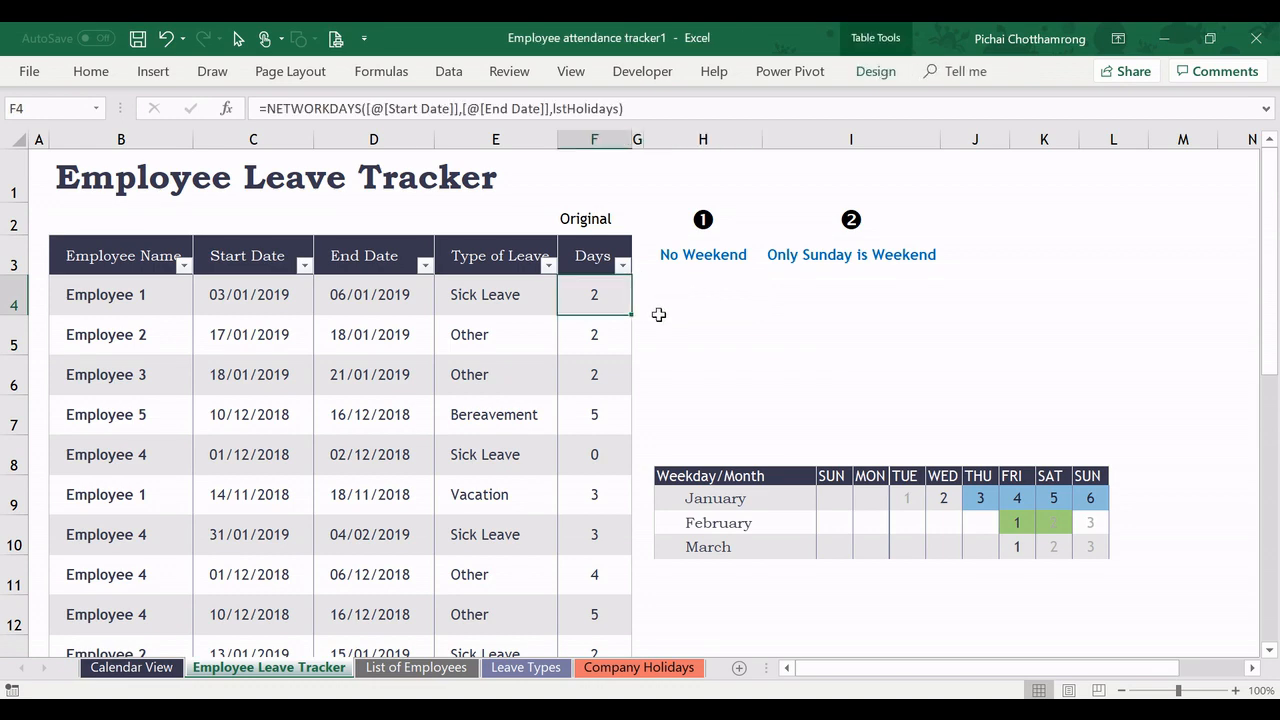
double_click(594, 294)
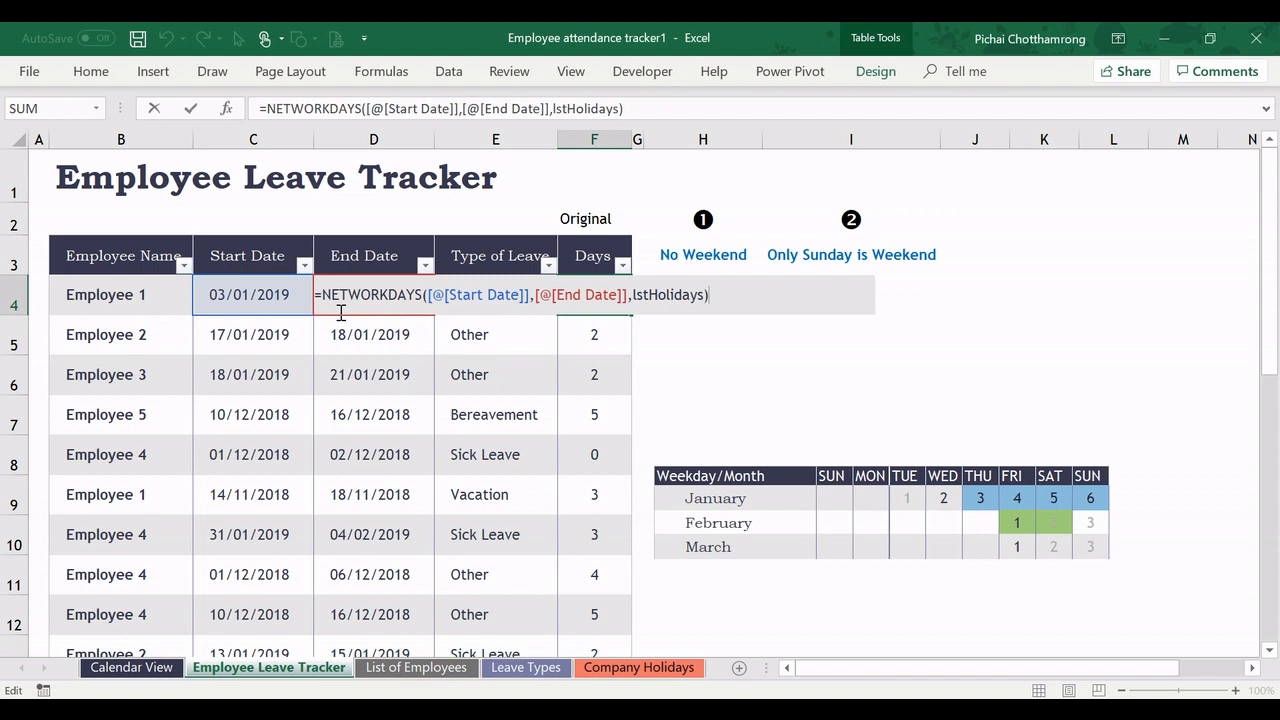
mouse_move(347, 319)
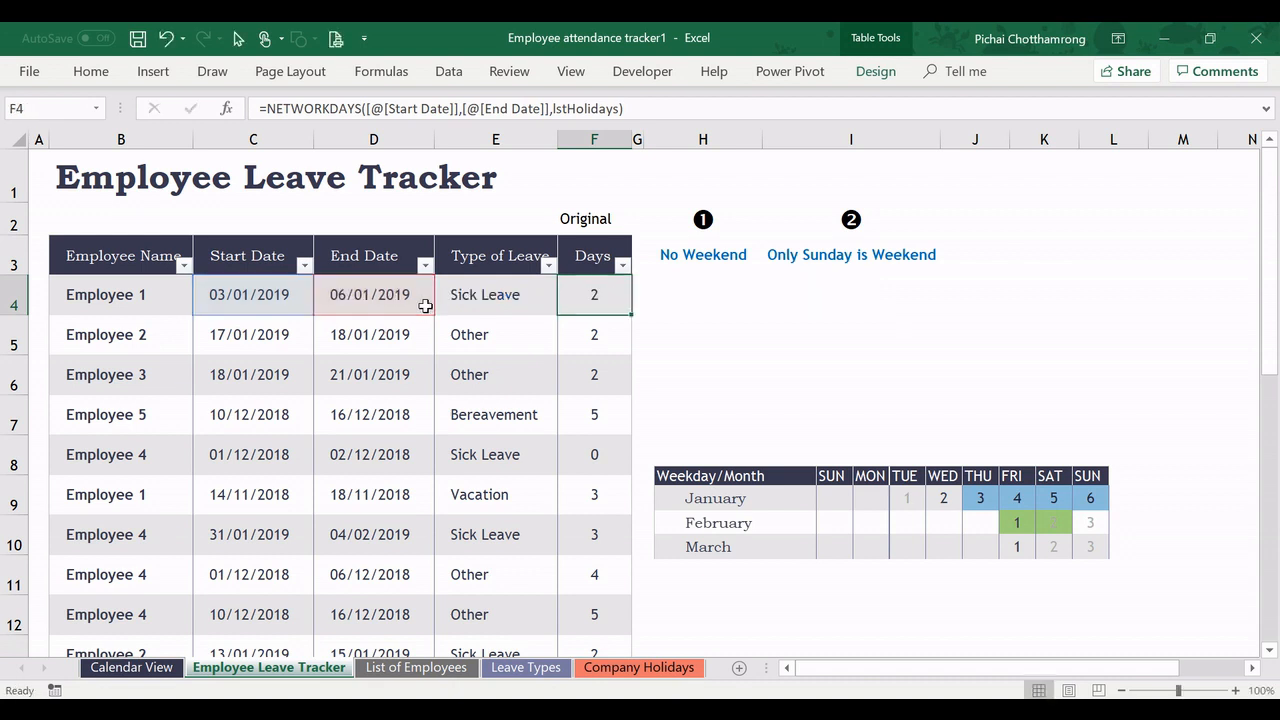
click(703, 294)
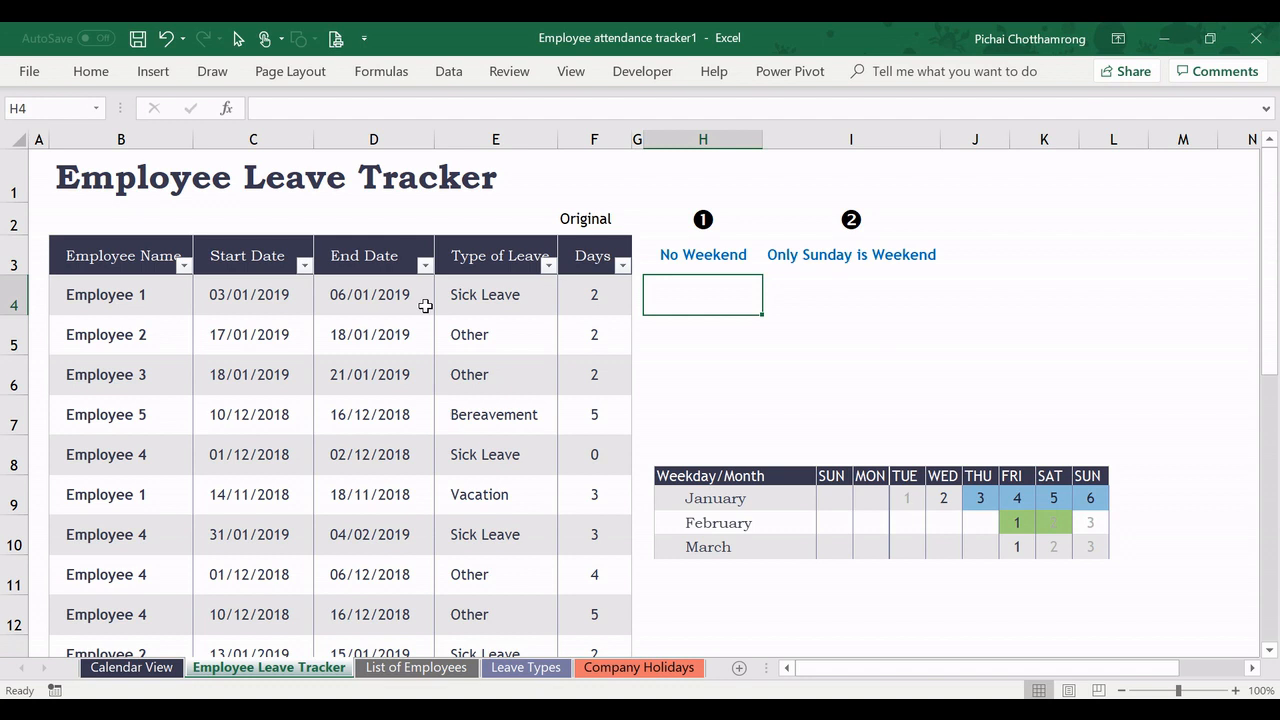
Enter =LeaveTracker[@[End Date]]-LeaveTracker[@[Start Date]]+1 in H4, giving 4.
text(=G4)
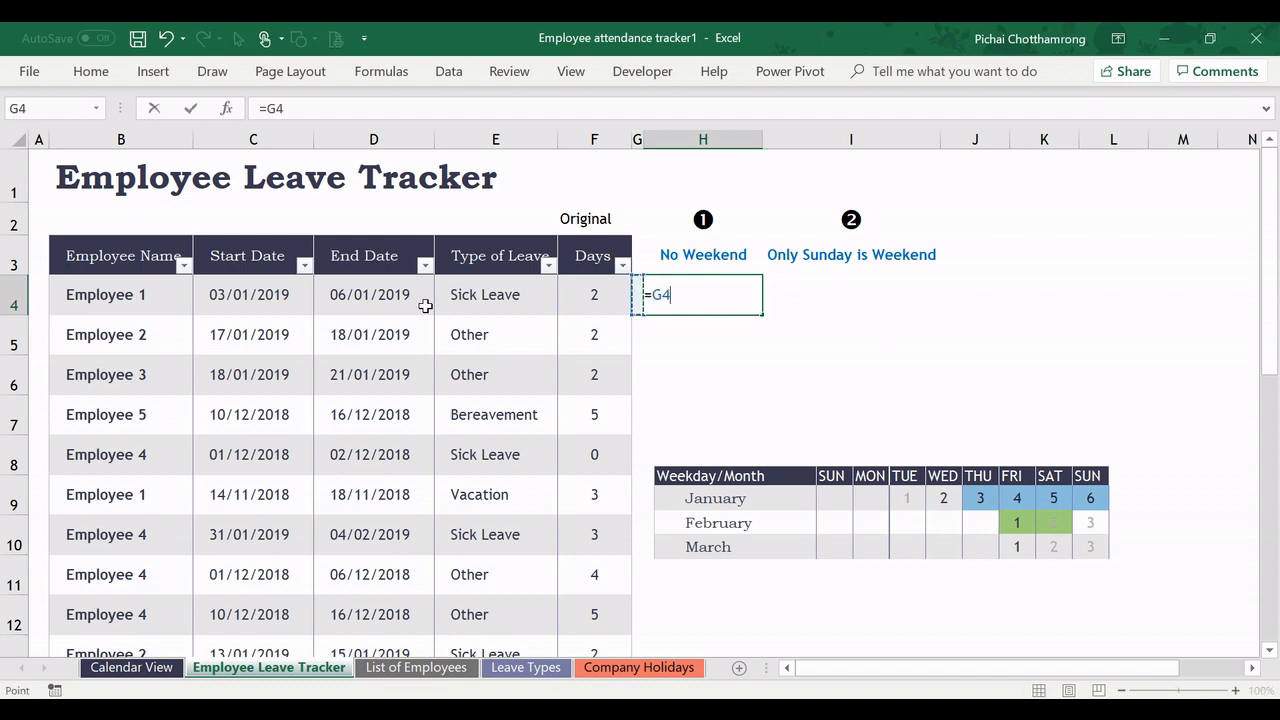
click(373, 294)
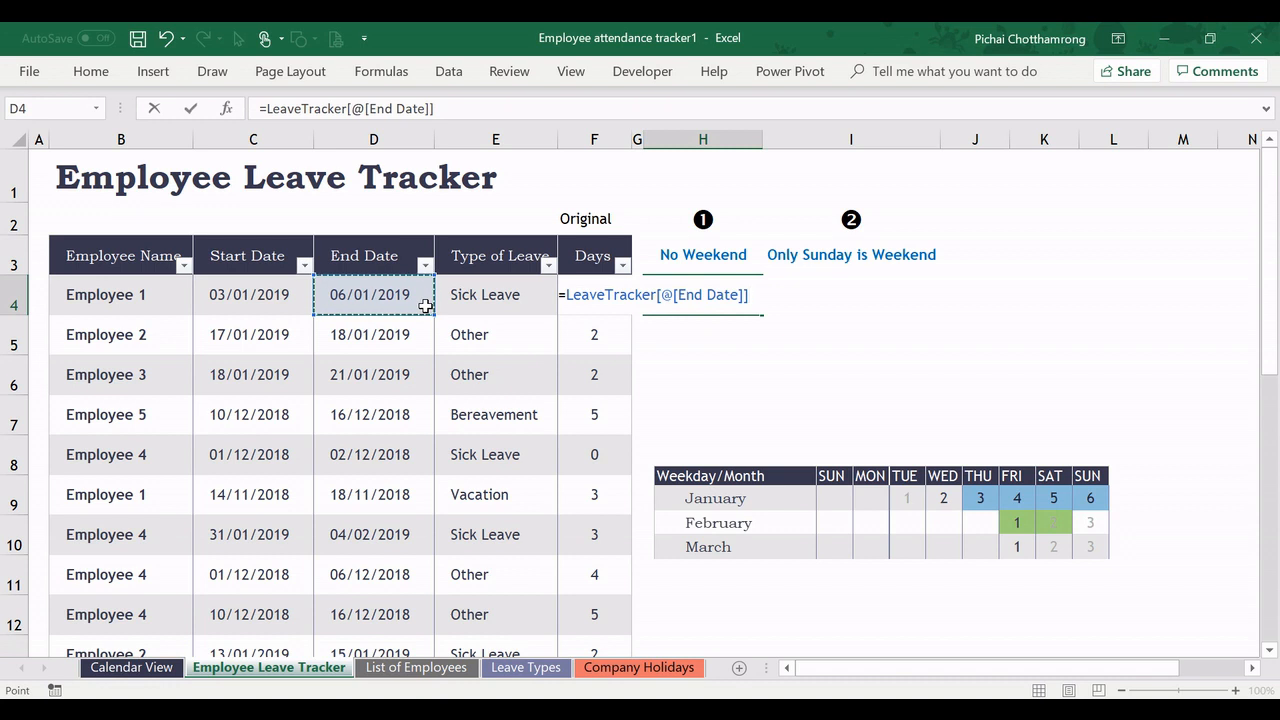
text(-LeaveTracker[@Days])
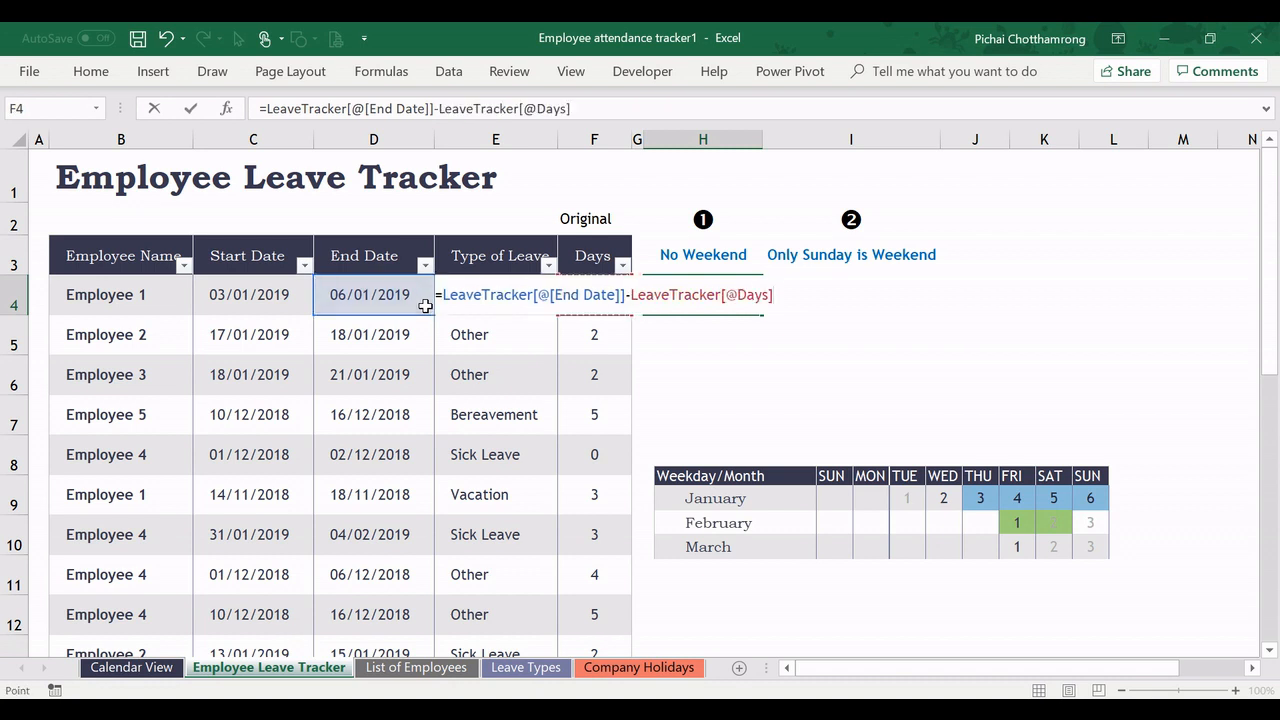
click(253, 294)
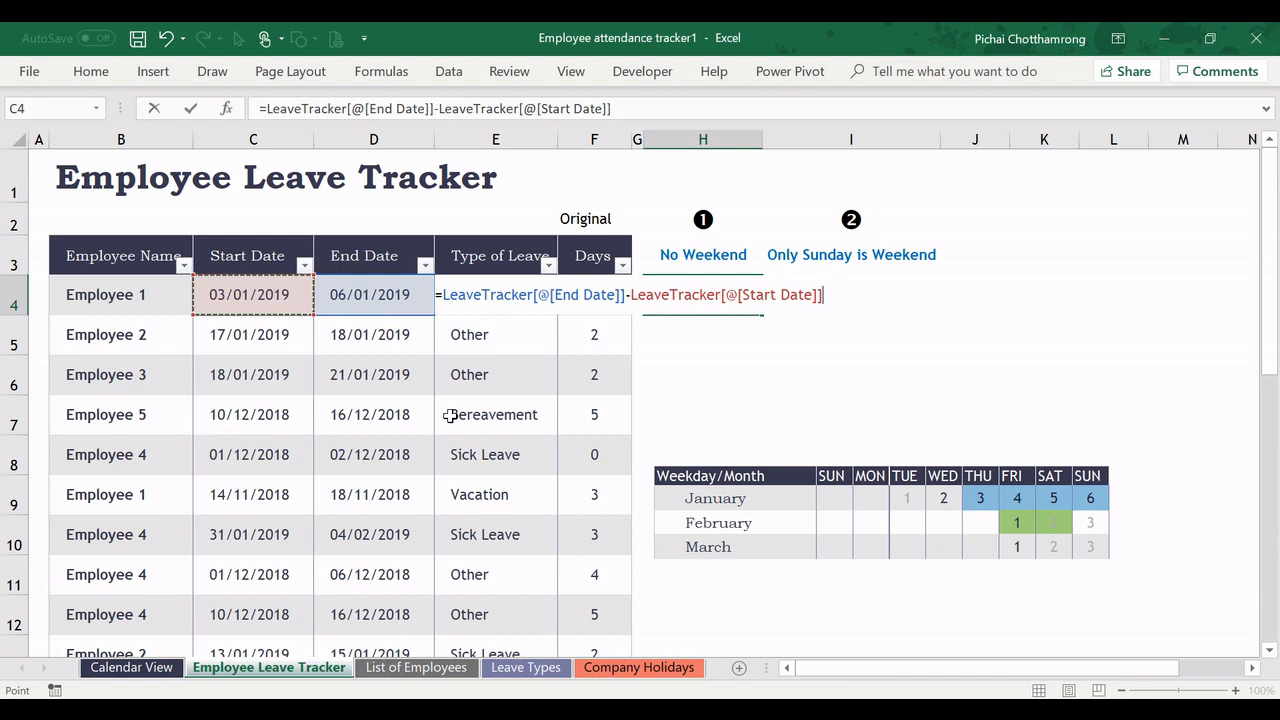
text(+1)
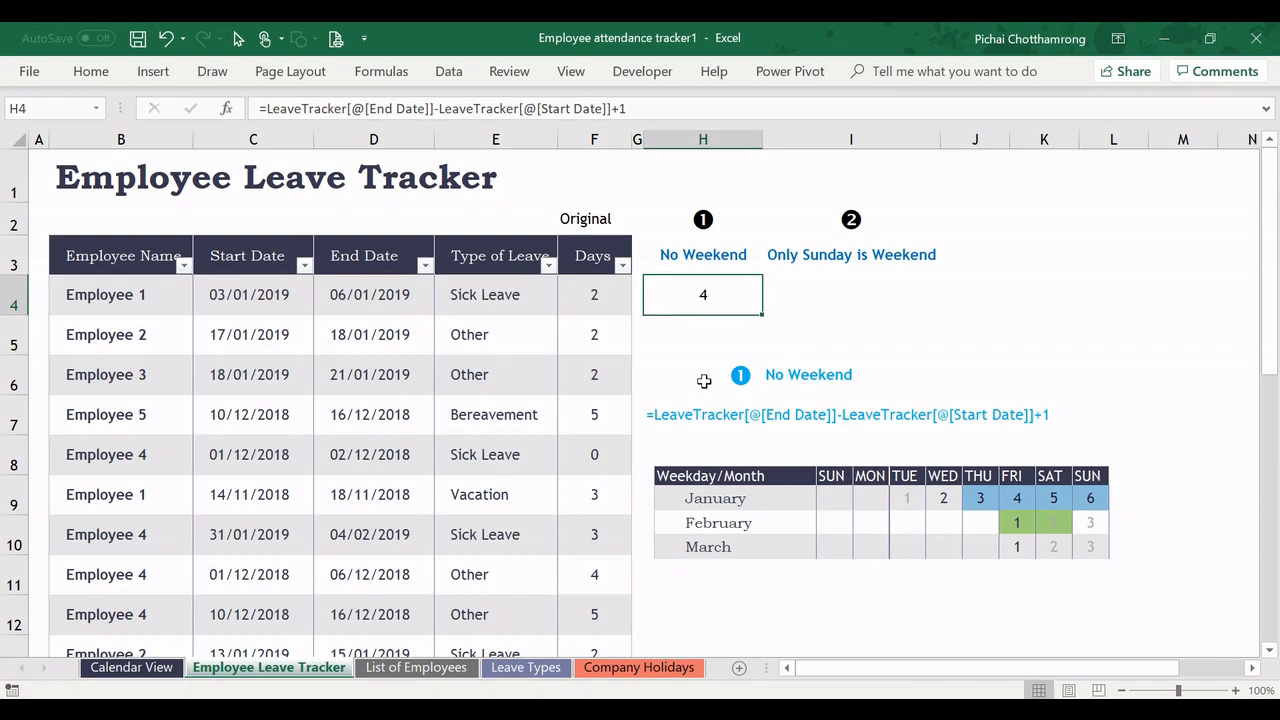
mouse_move(720, 290)
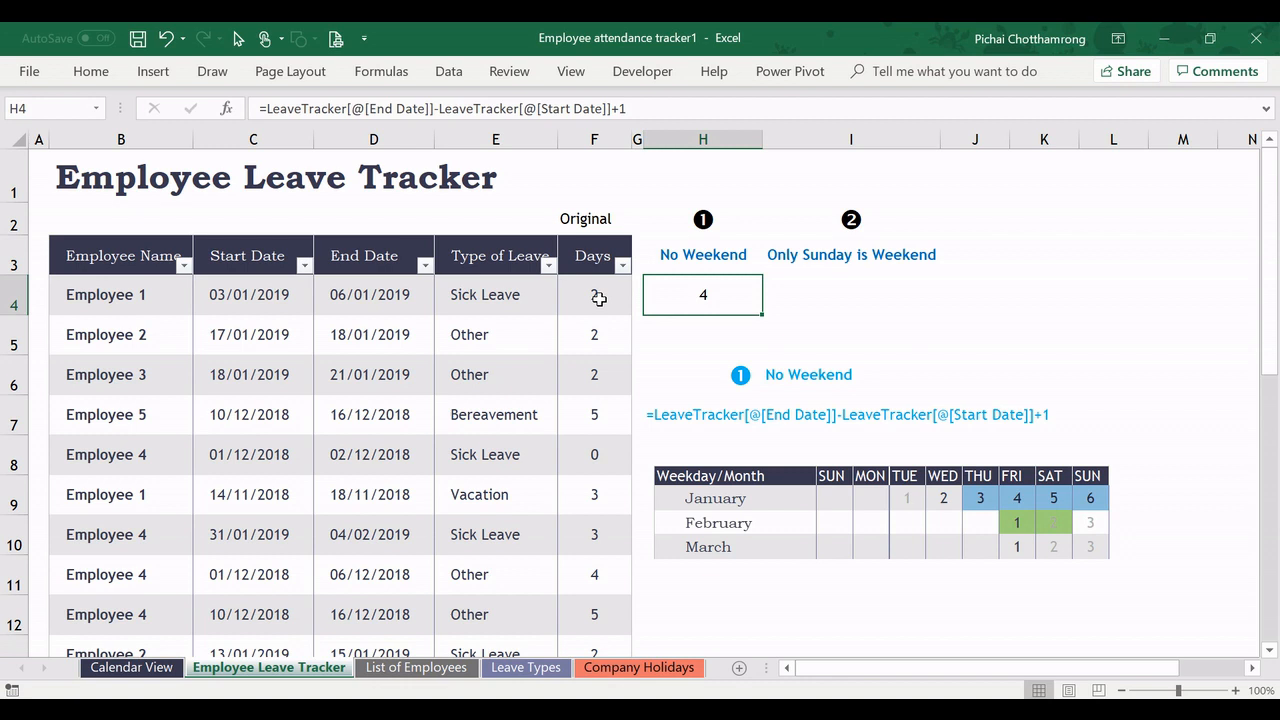
mouse_move(573, 298)
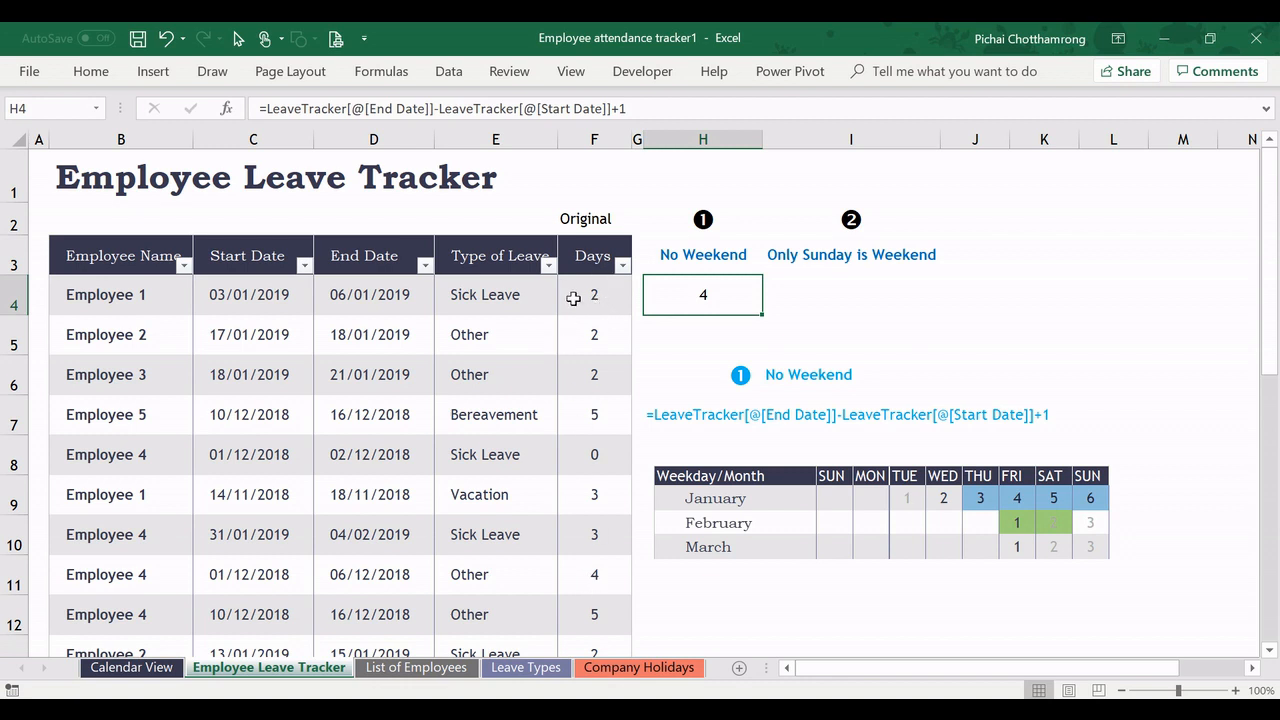
mouse_move(720, 404)
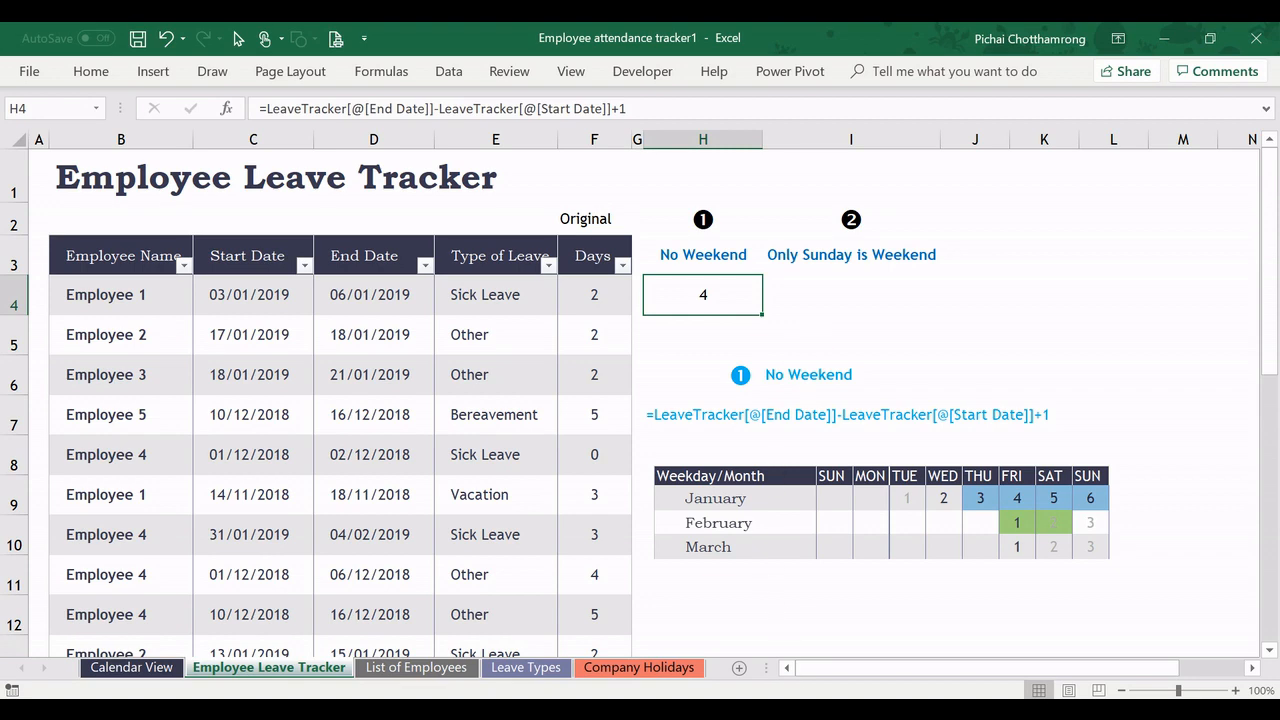
Enter =NETWORKDAYS.INTL(Start Date, End Date, 11, lstHolidays) in I4, giving 3.
click(850, 295)
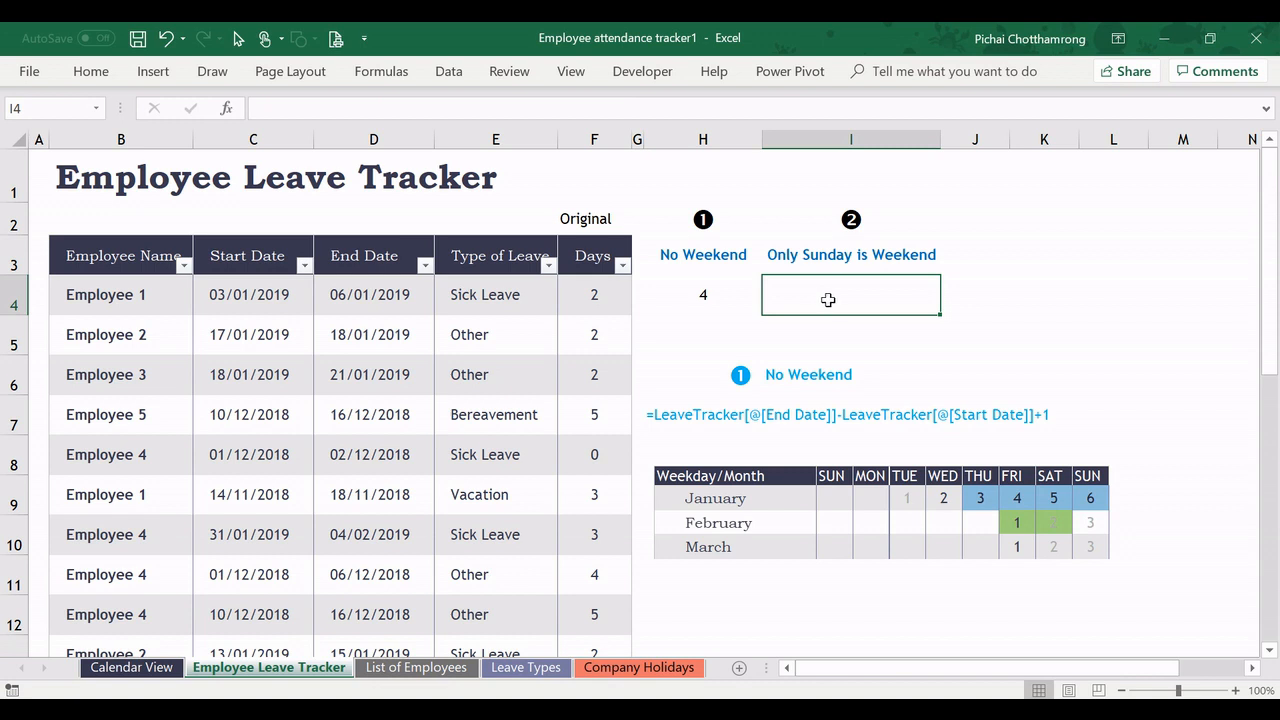
mouse_move(1050, 557)
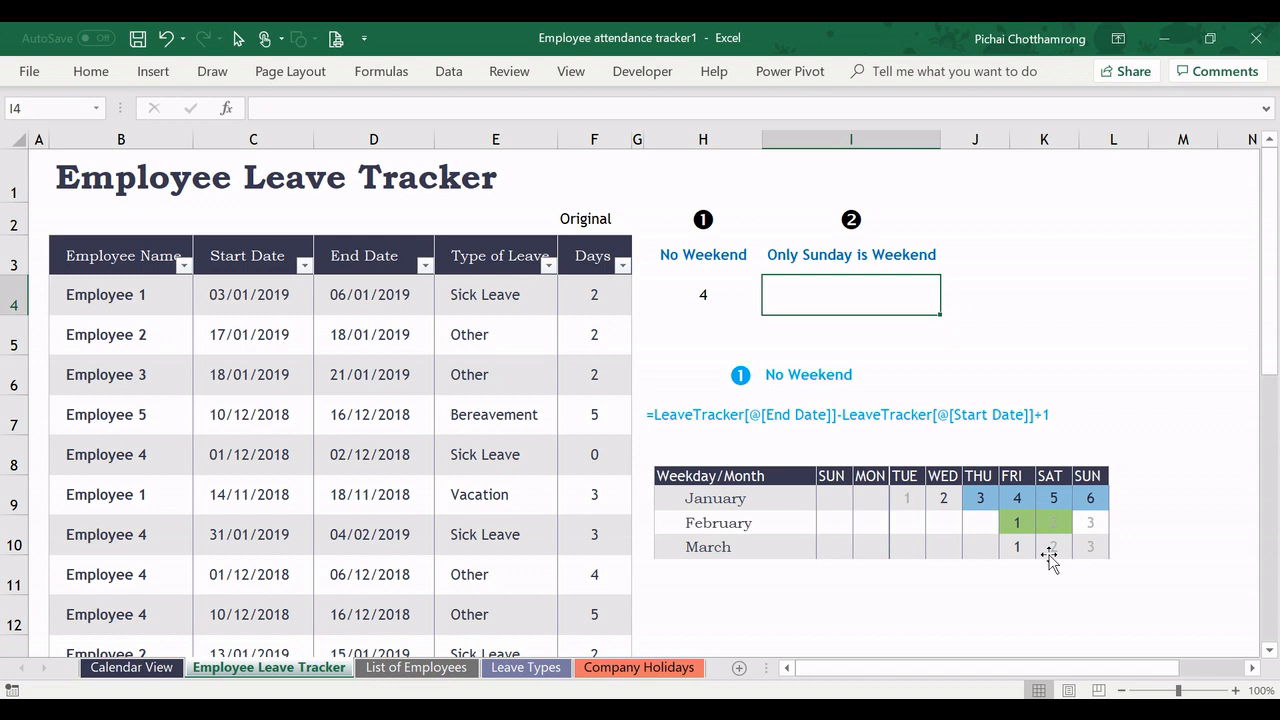
mouse_move(980, 510)
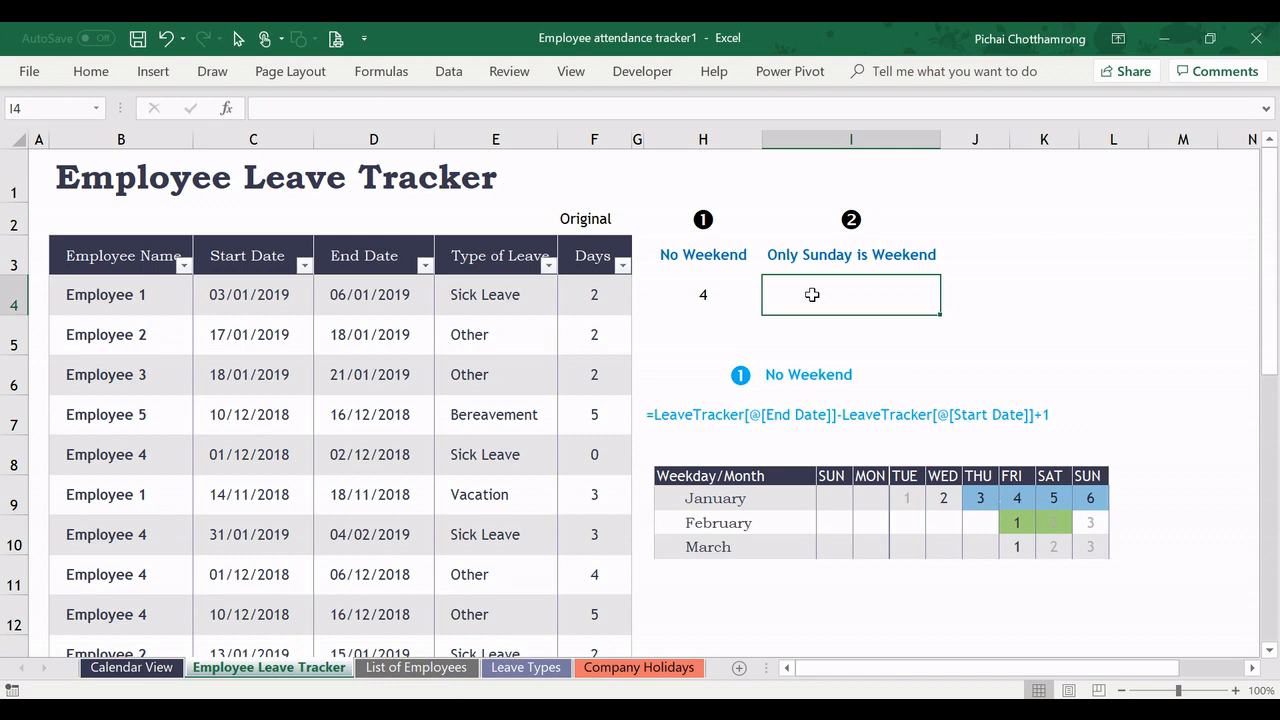
text(=n)
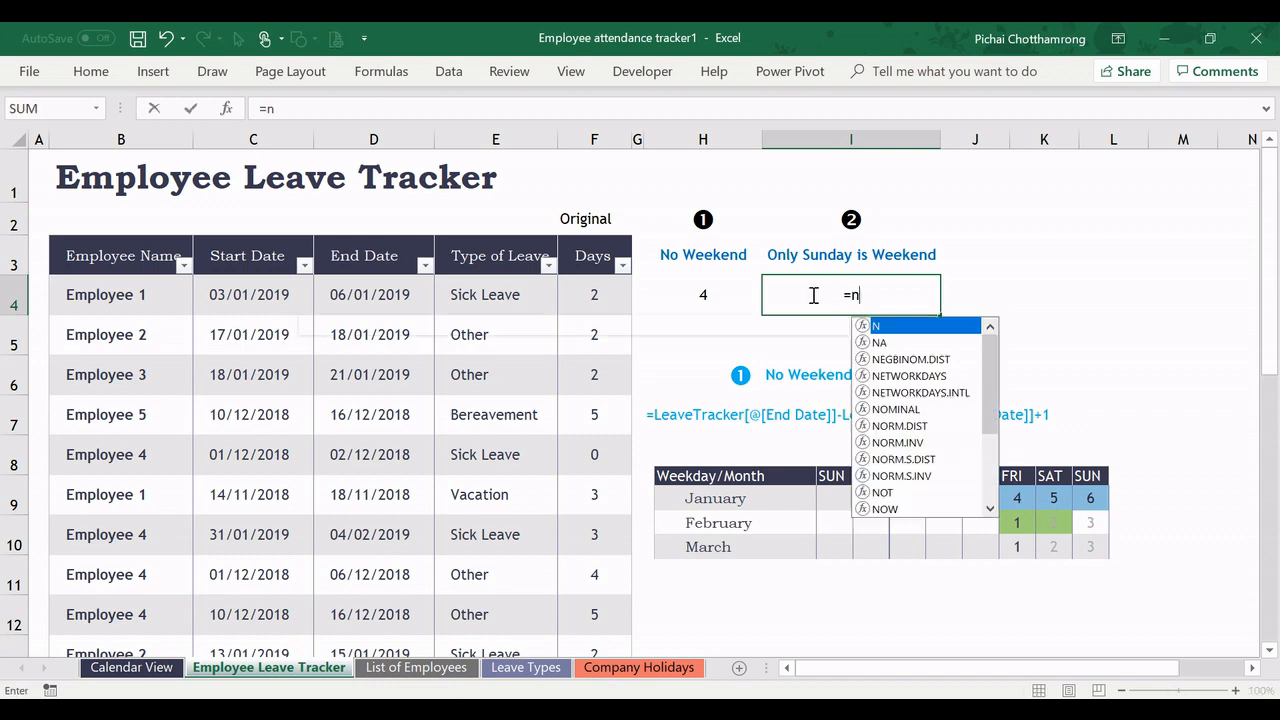
text(et)
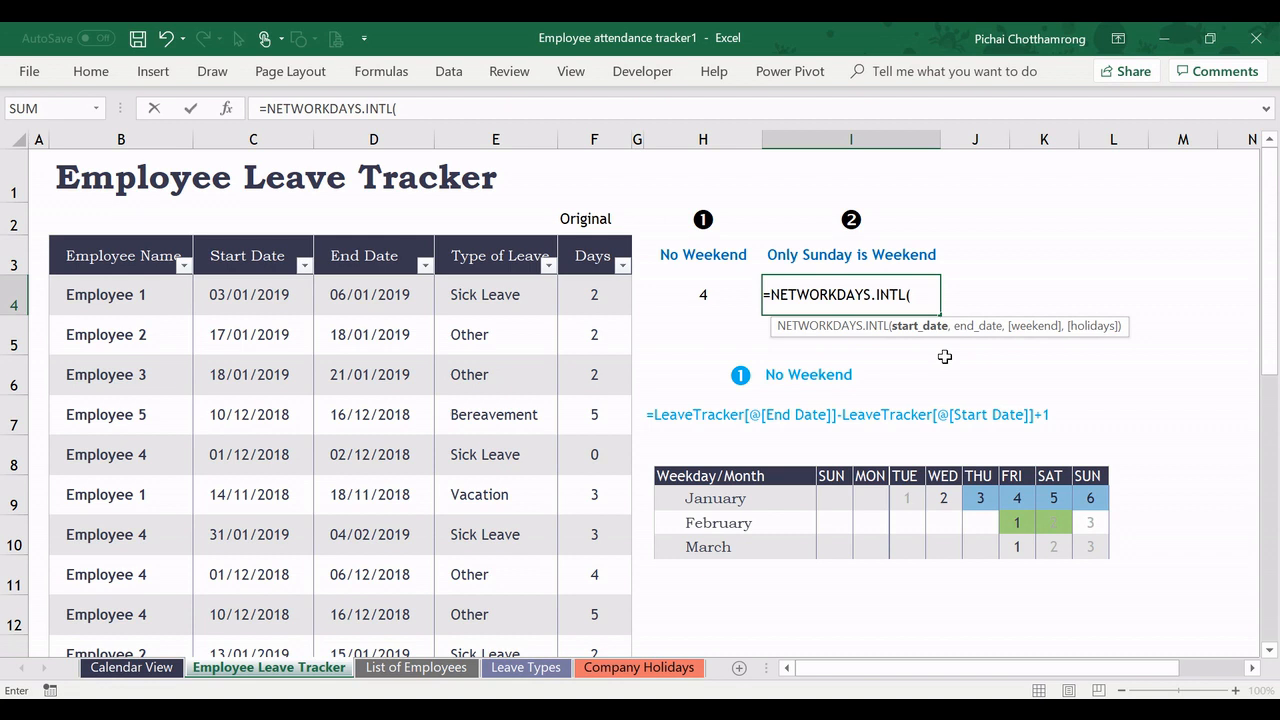
mouse_move(918, 325)
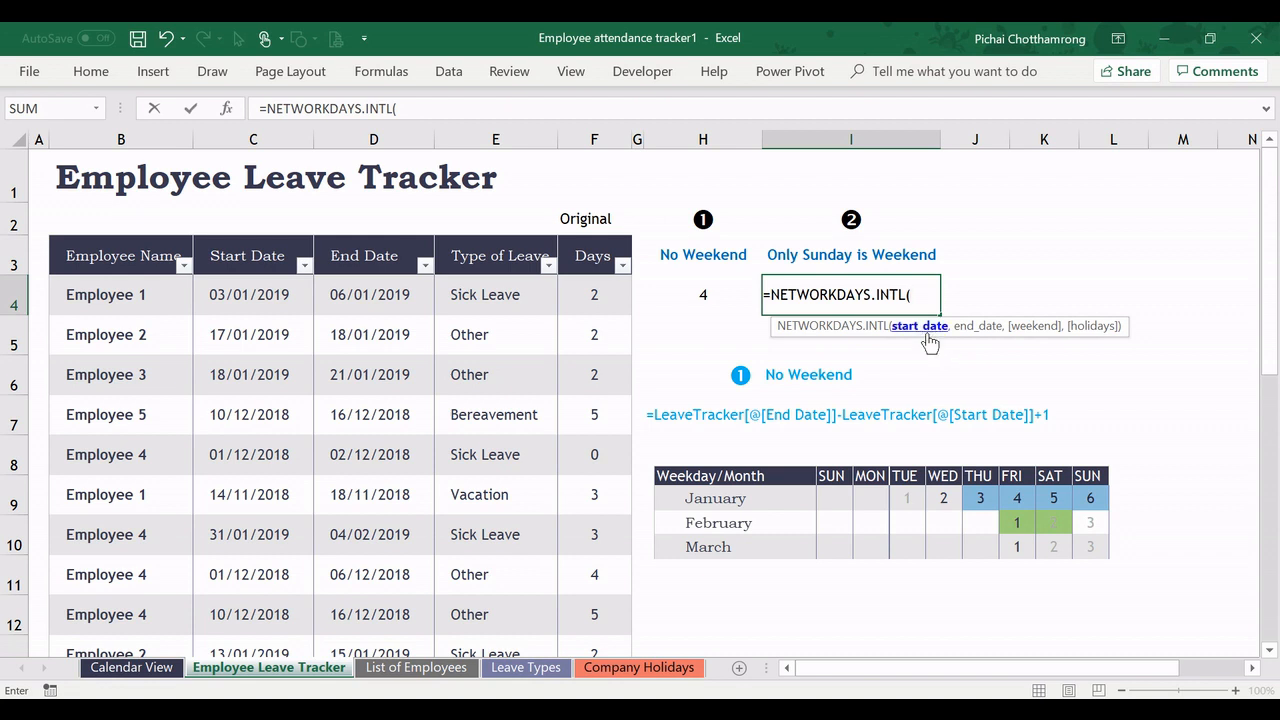
click(252, 294)
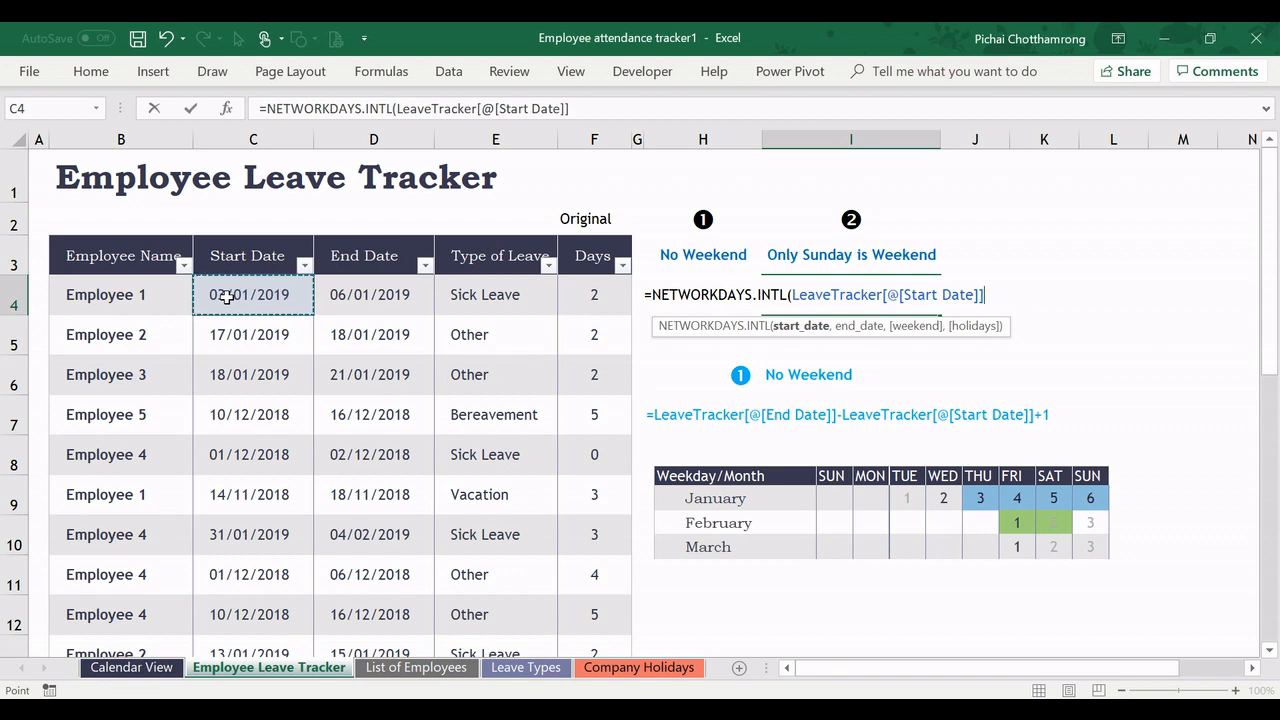
text(,)
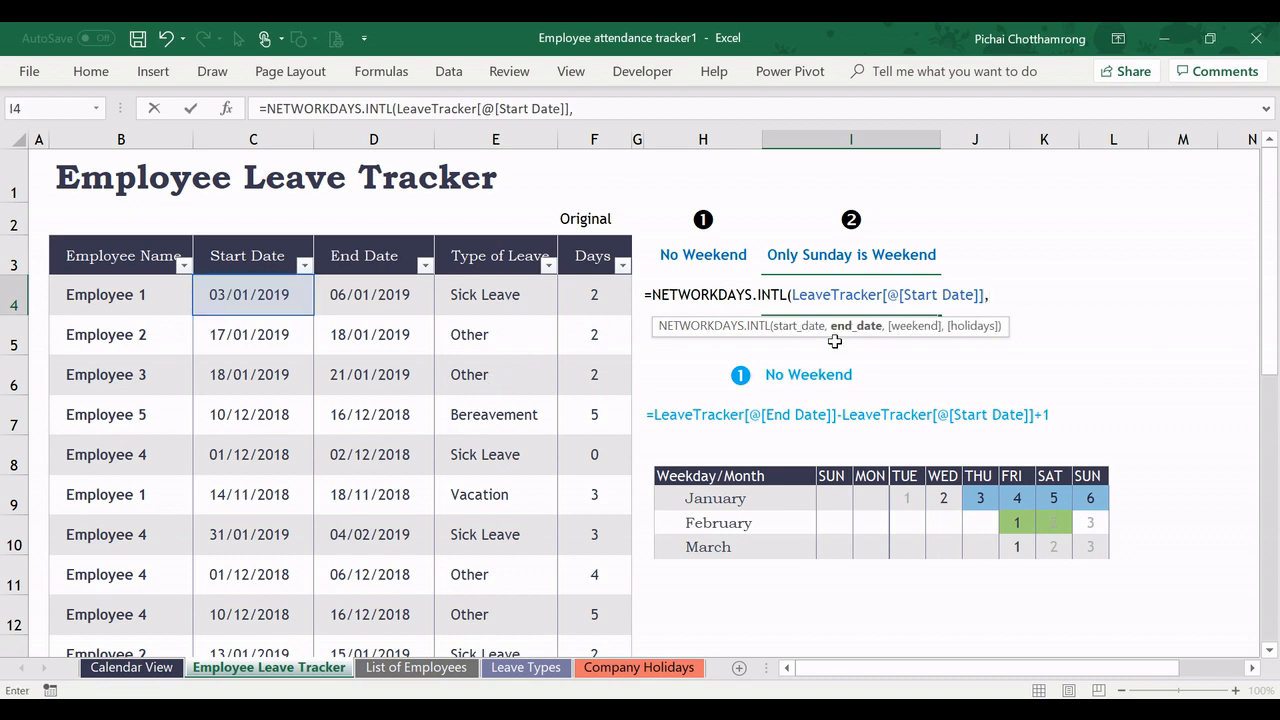
mouse_move(386, 311)
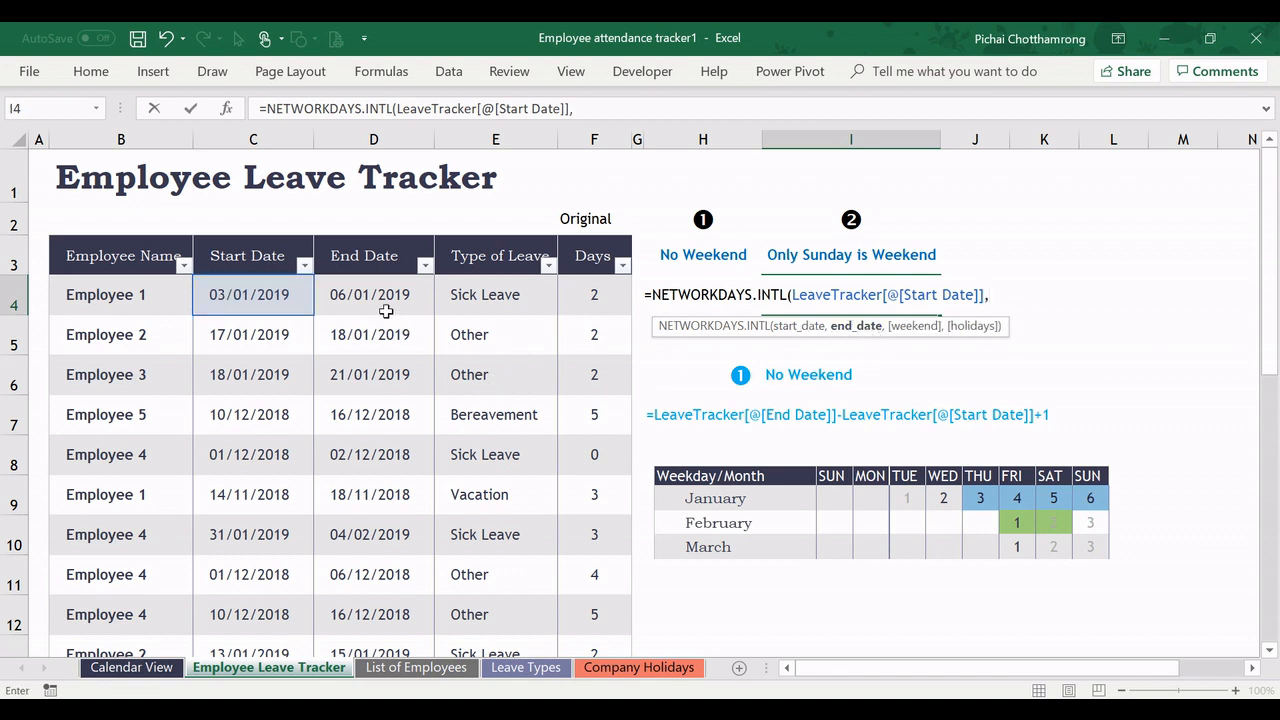
click(373, 294)
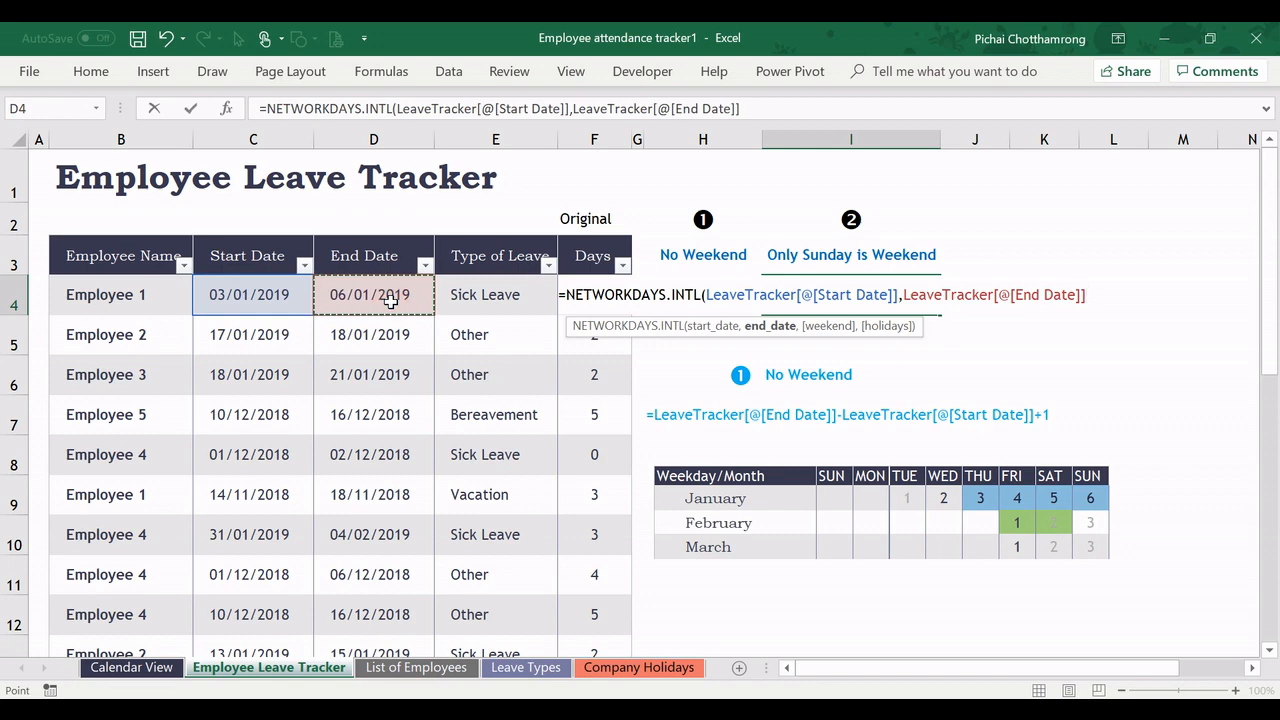
text(,)
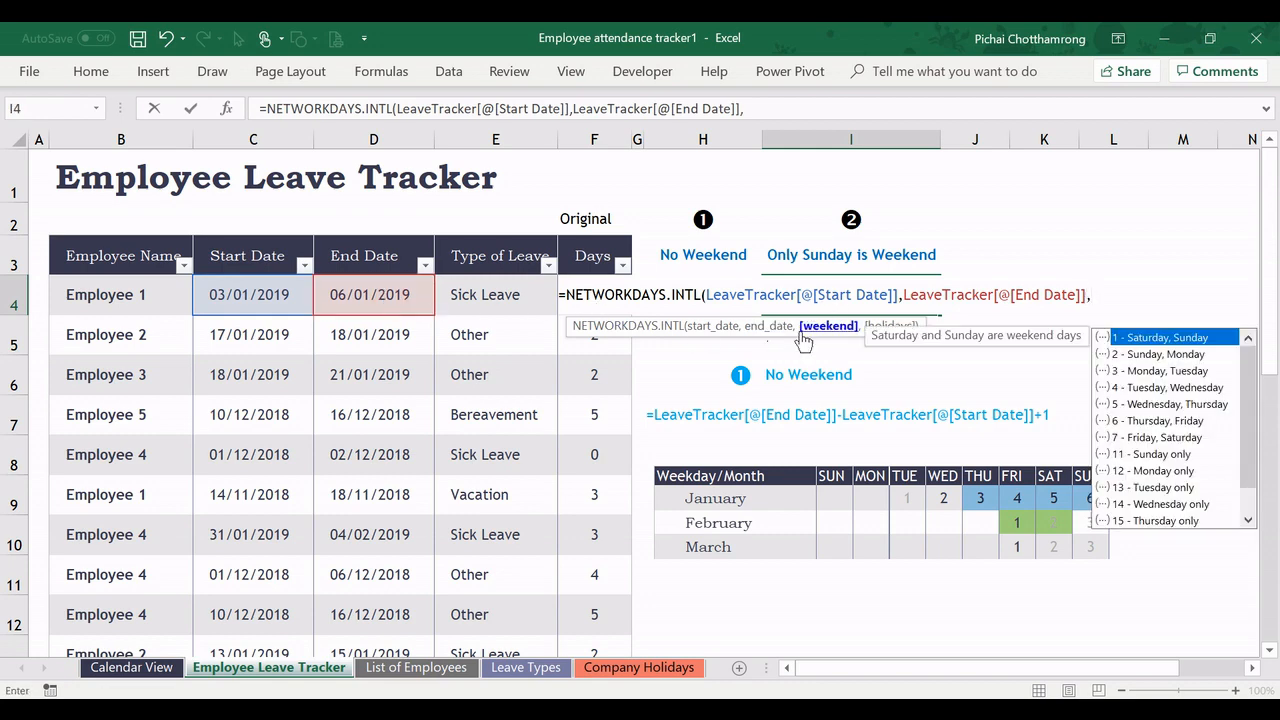
mouse_move(835, 349)
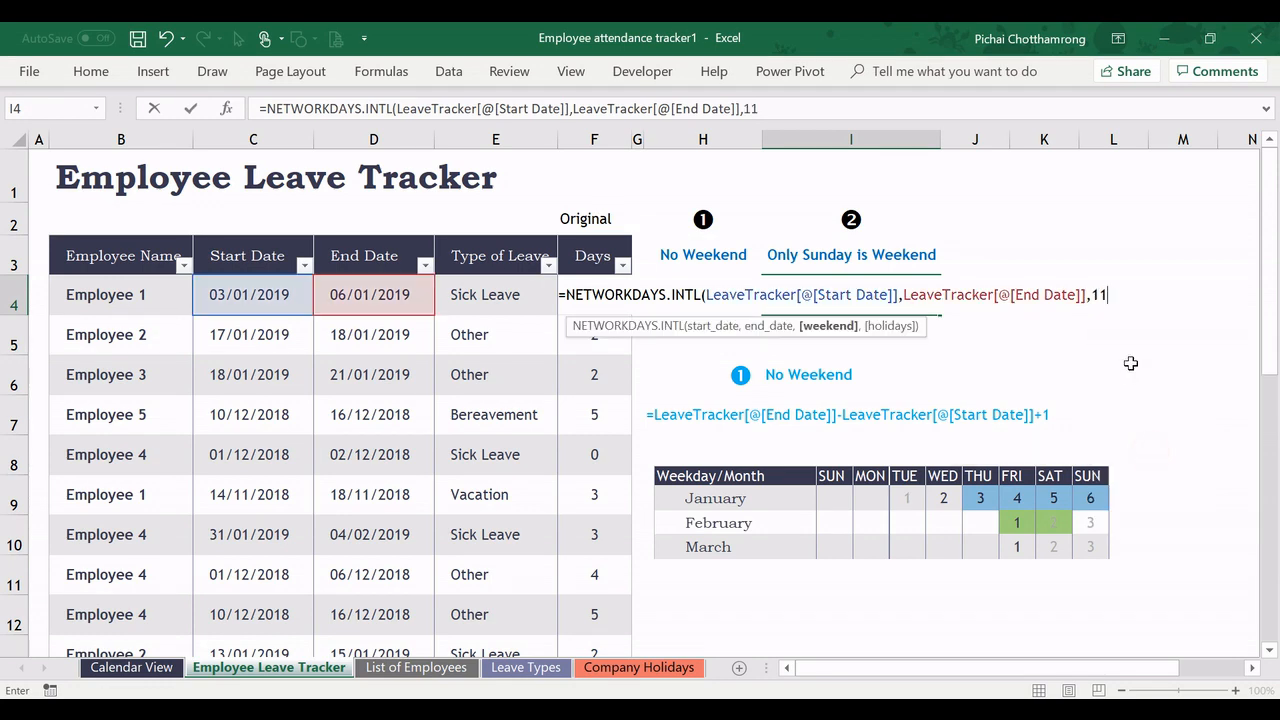
mouse_move(1120, 307)
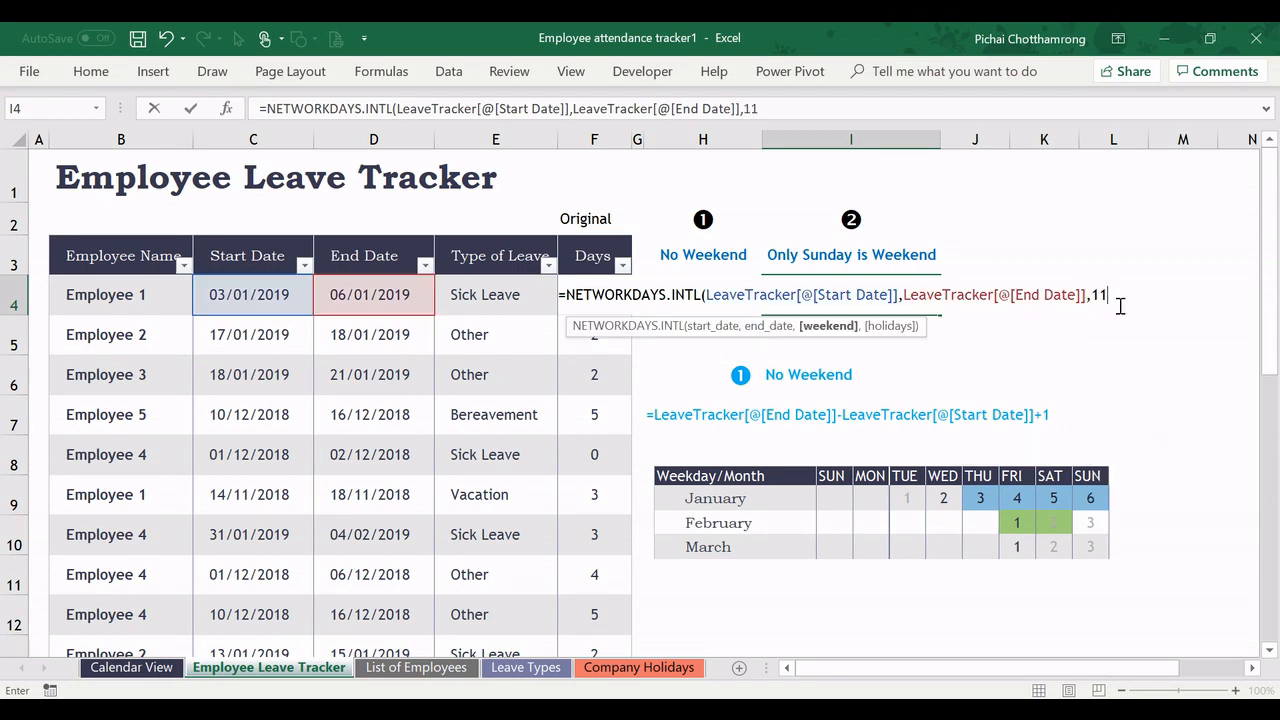
text(,)
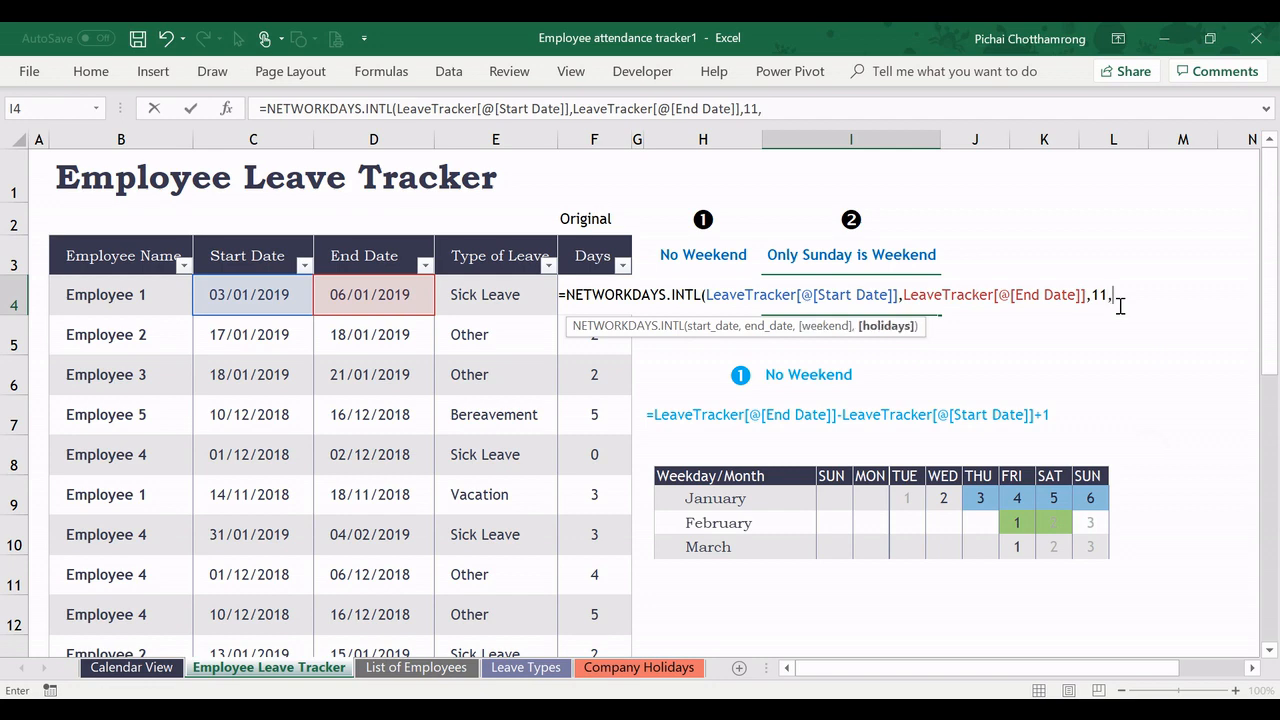
text(lst)
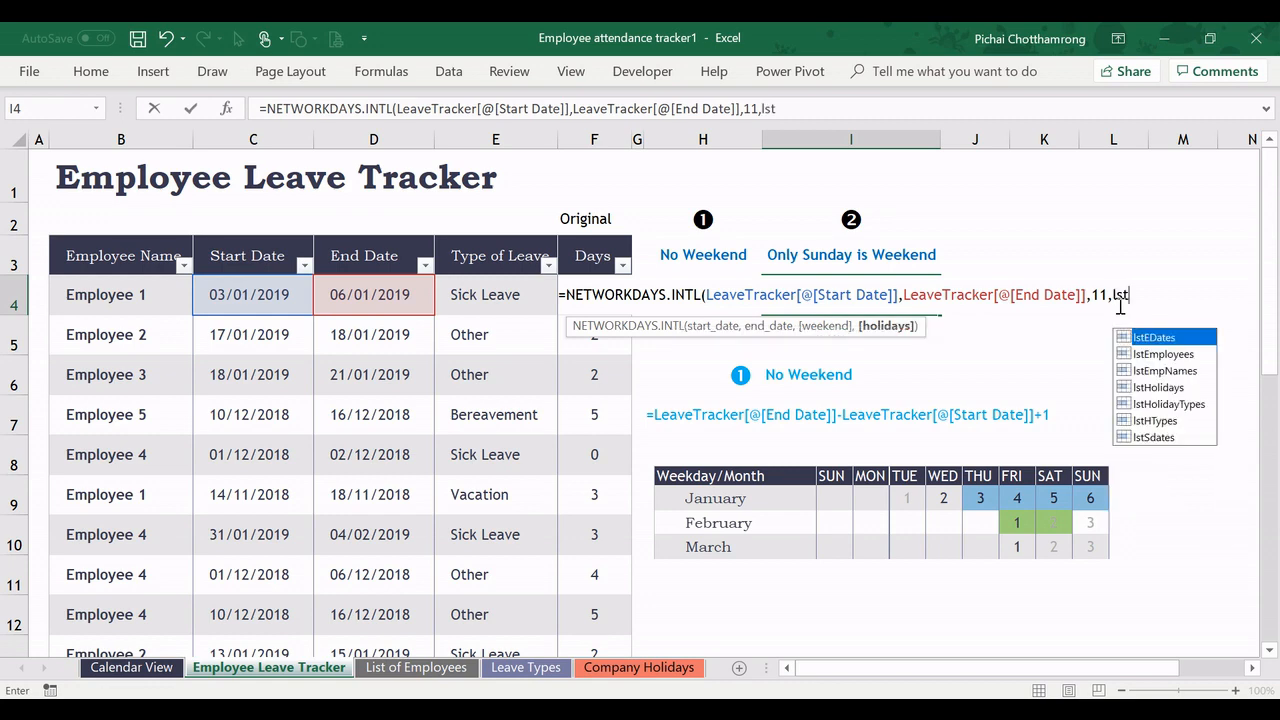
mouse_move(1115, 310)
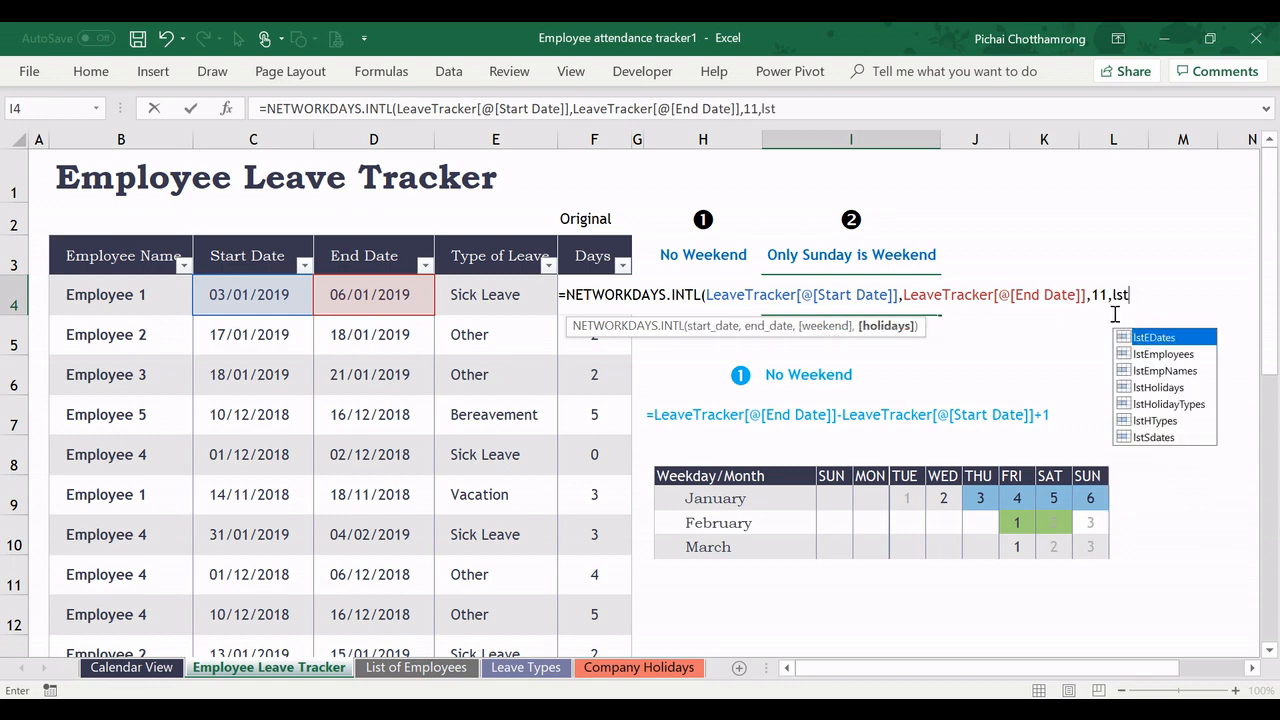
mouse_move(1160, 370)
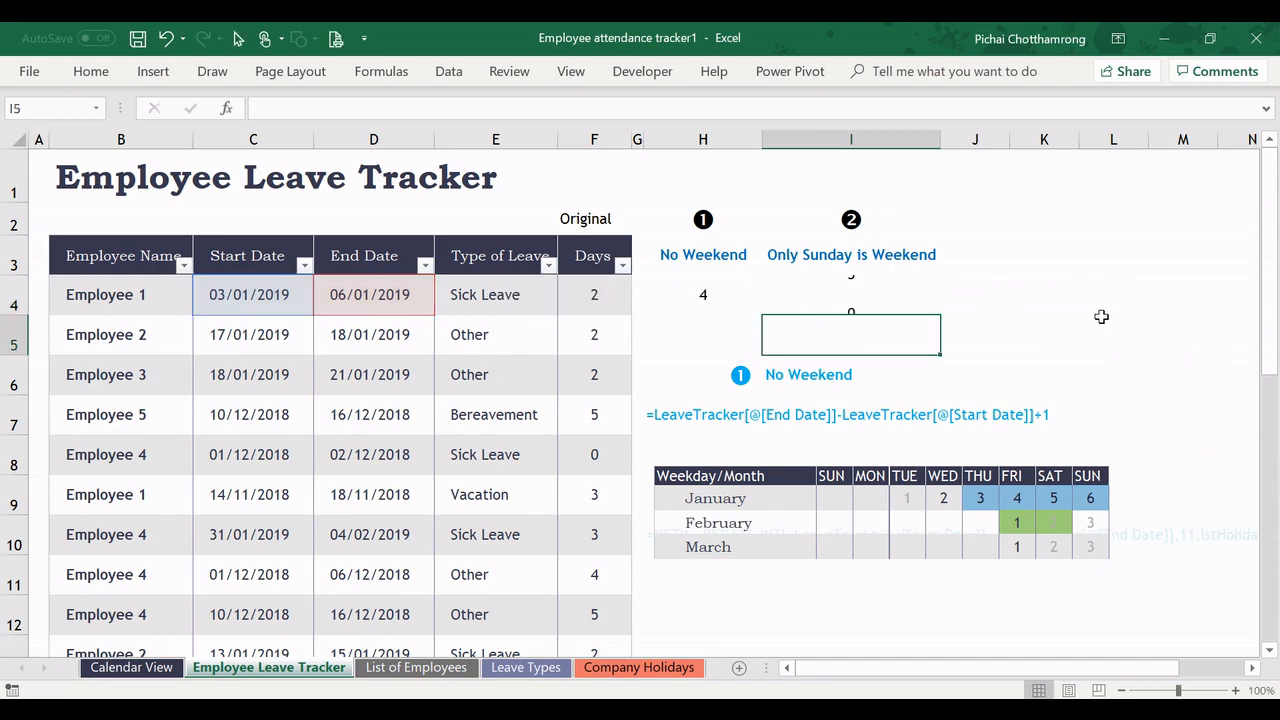
click(851, 294)
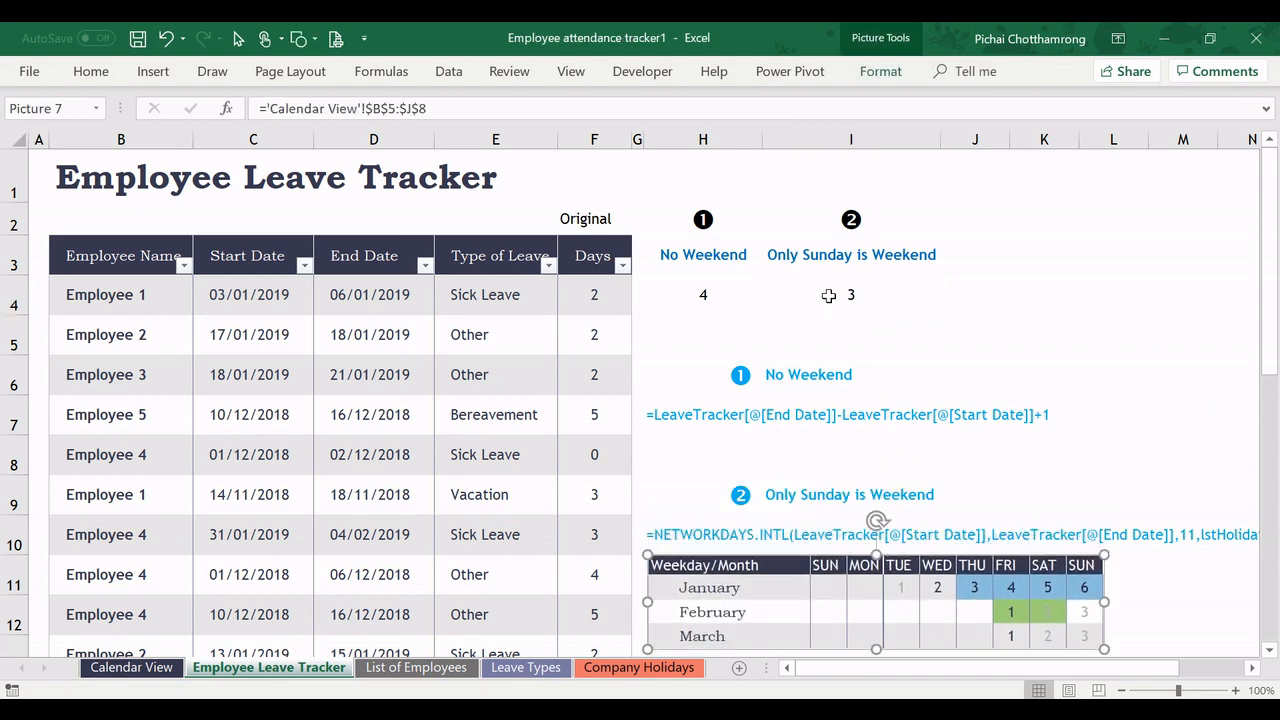
Review I4's Sunday-only NETWORKDAYS.INTL formula, which still returns 3.
click(851, 294)
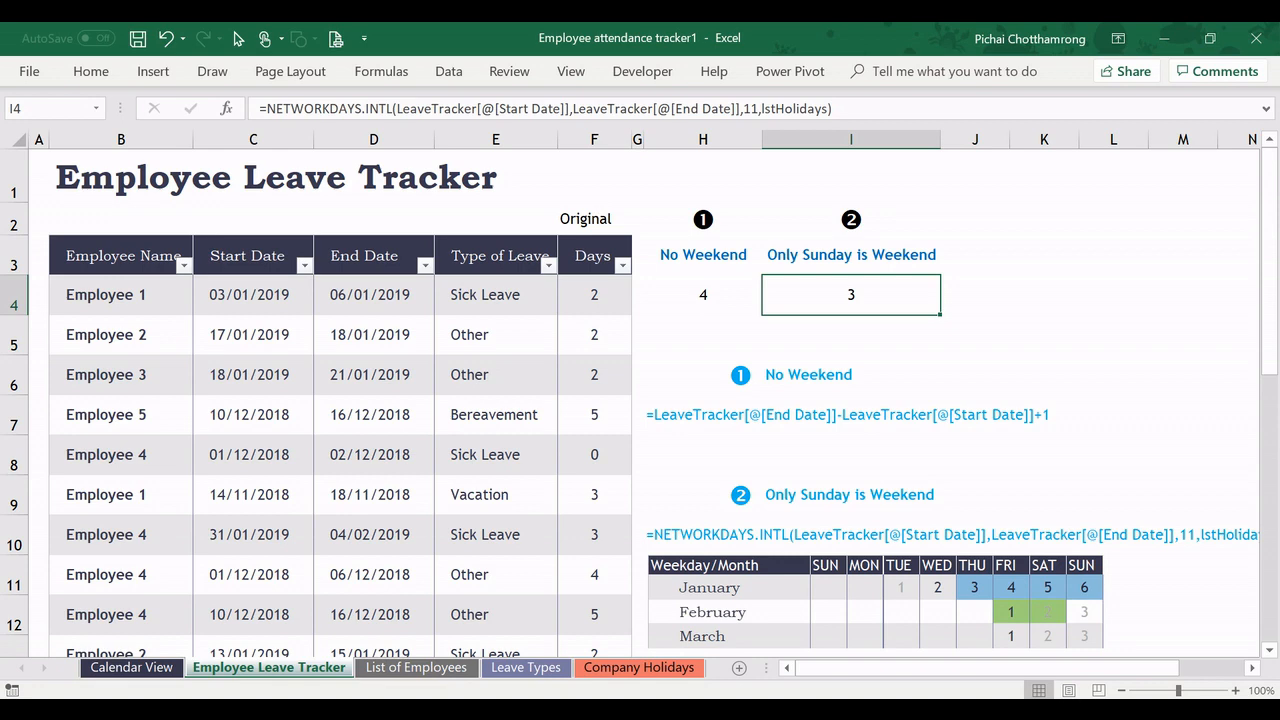
mouse_move(835, 267)
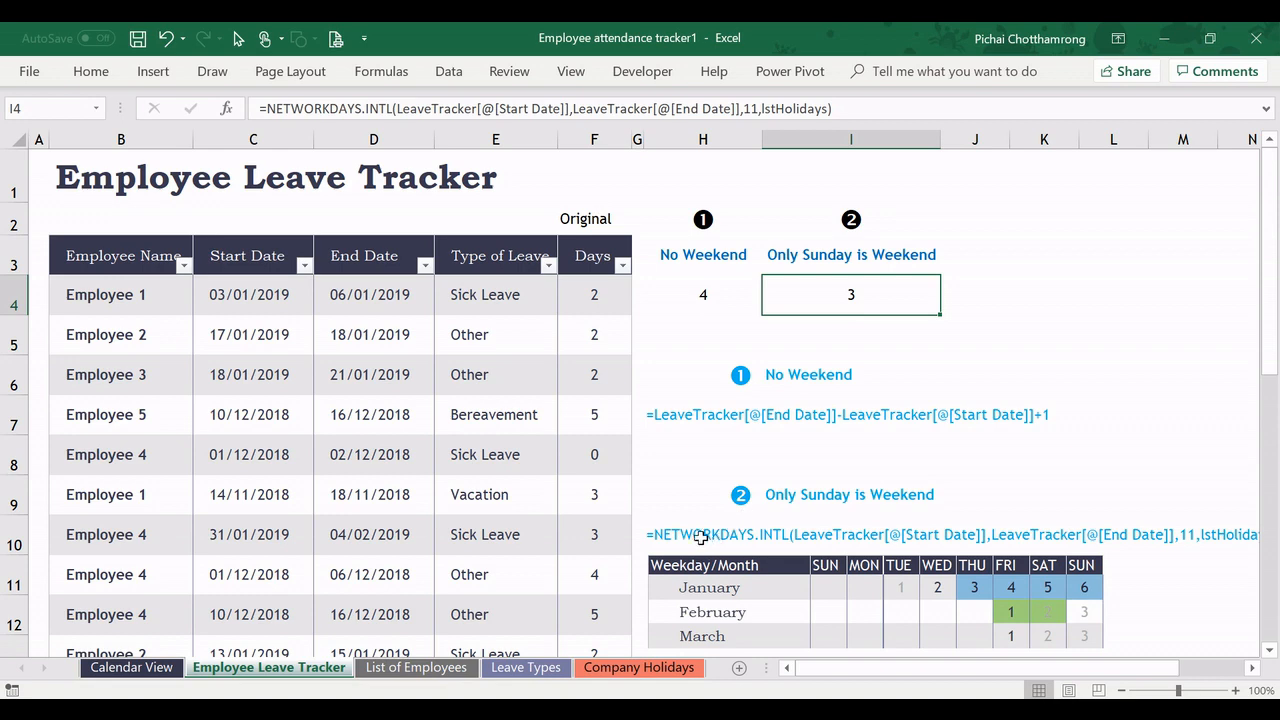
mouse_move(610, 289)
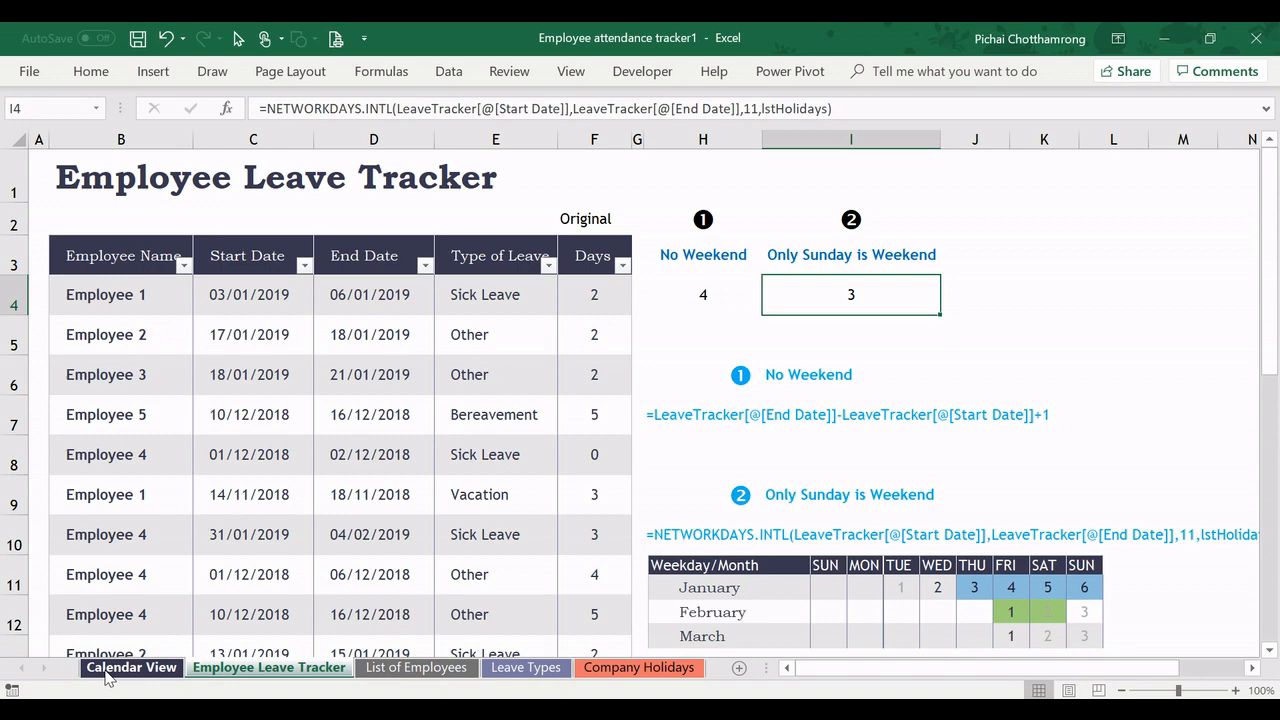
On Calendar View, open Manage Rules and edit the rule greying S-days and holidays.
click(131, 667)
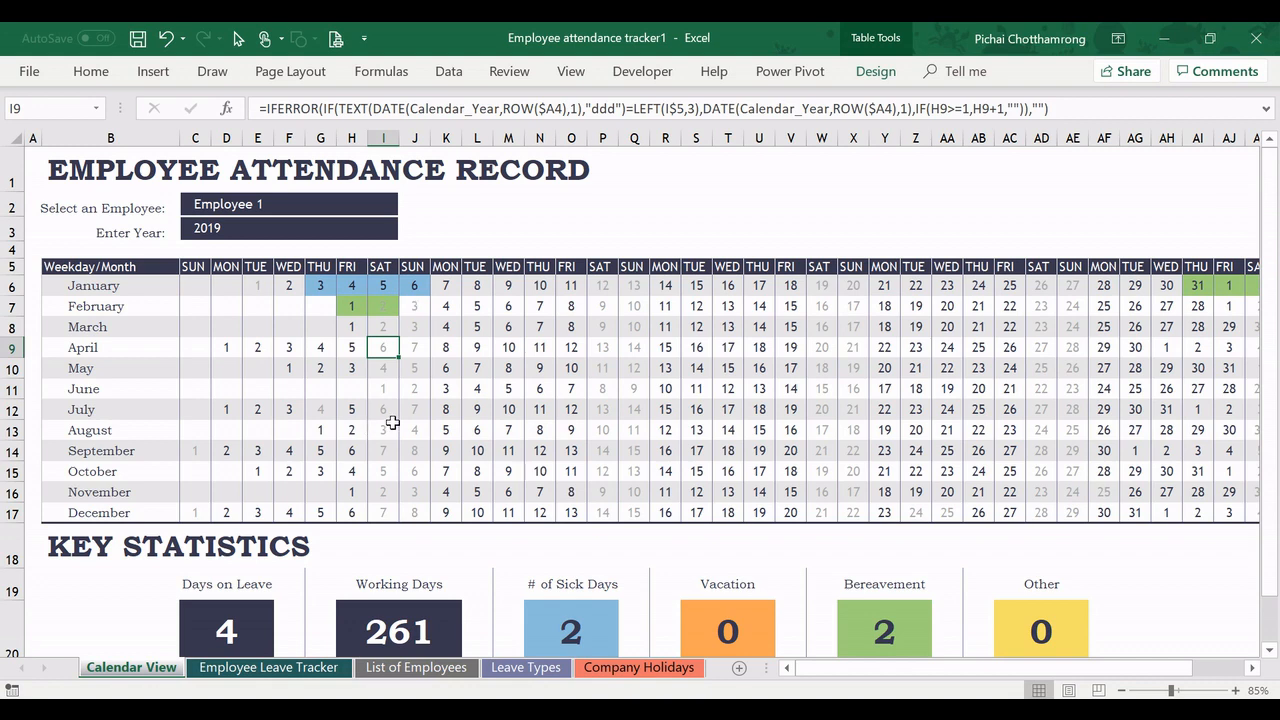
mouse_move(380, 300)
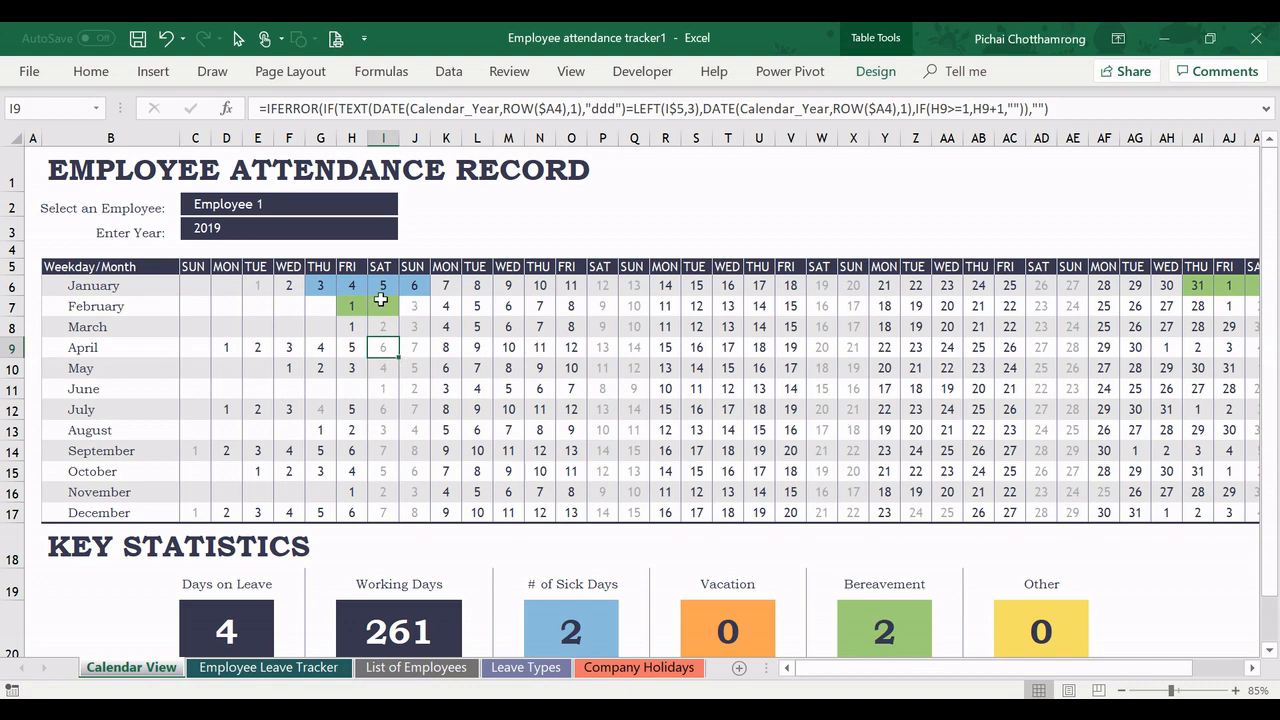
click(382, 327)
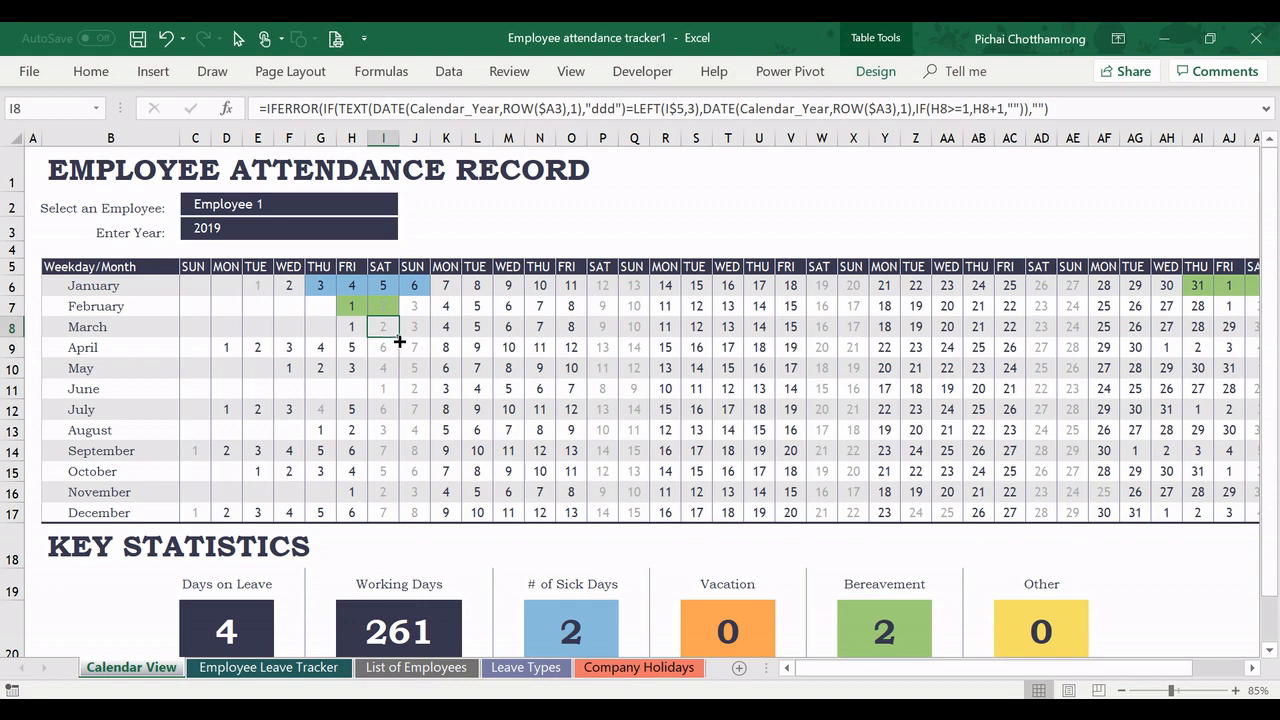
mouse_move(388, 349)
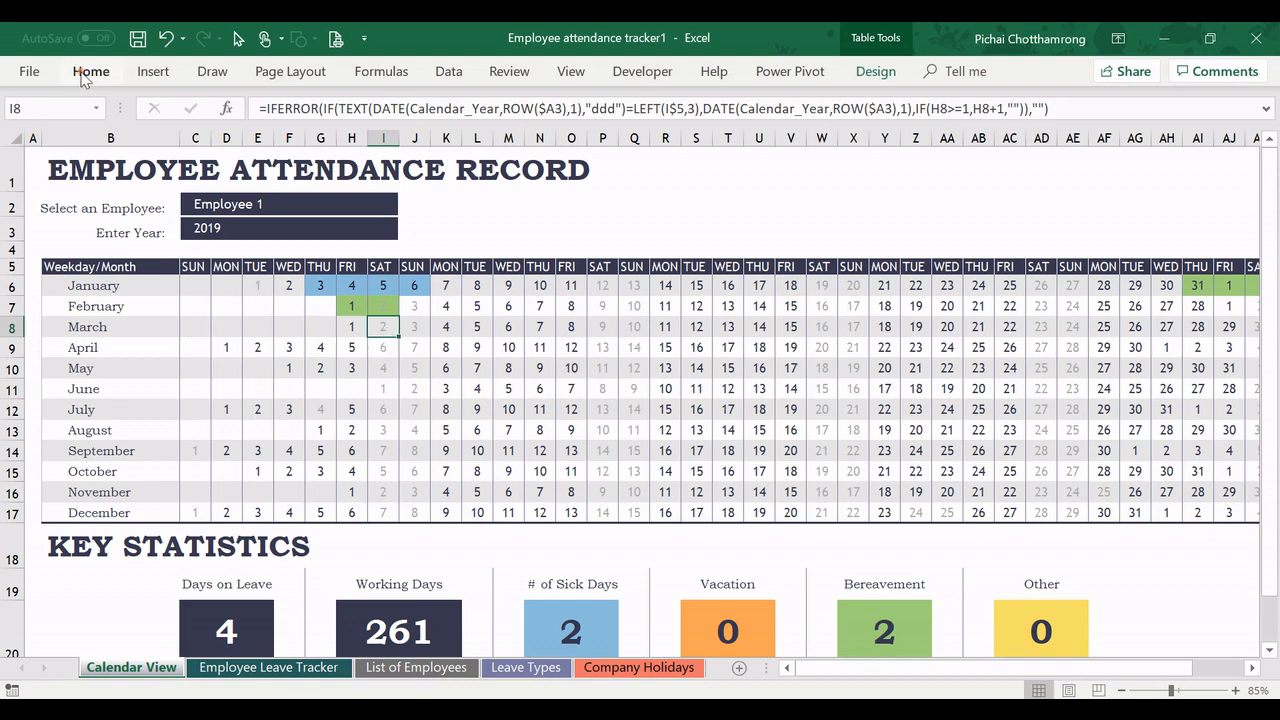
click(91, 71)
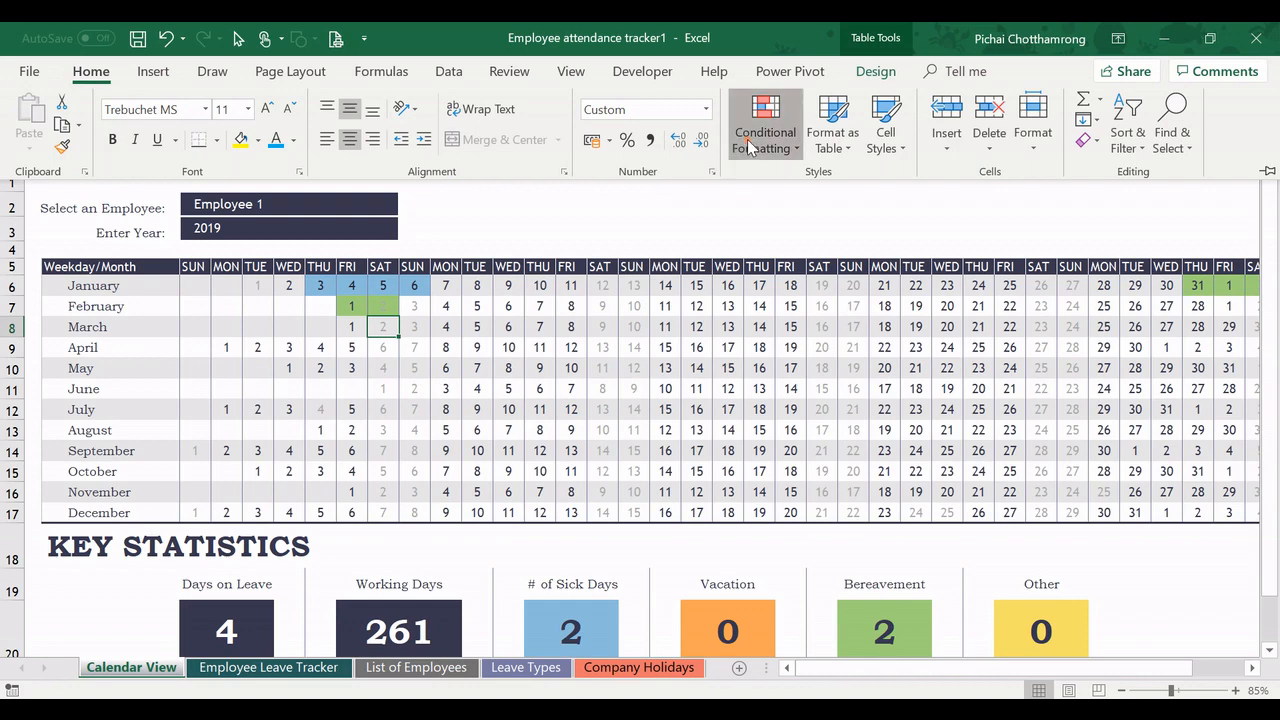
click(765, 125)
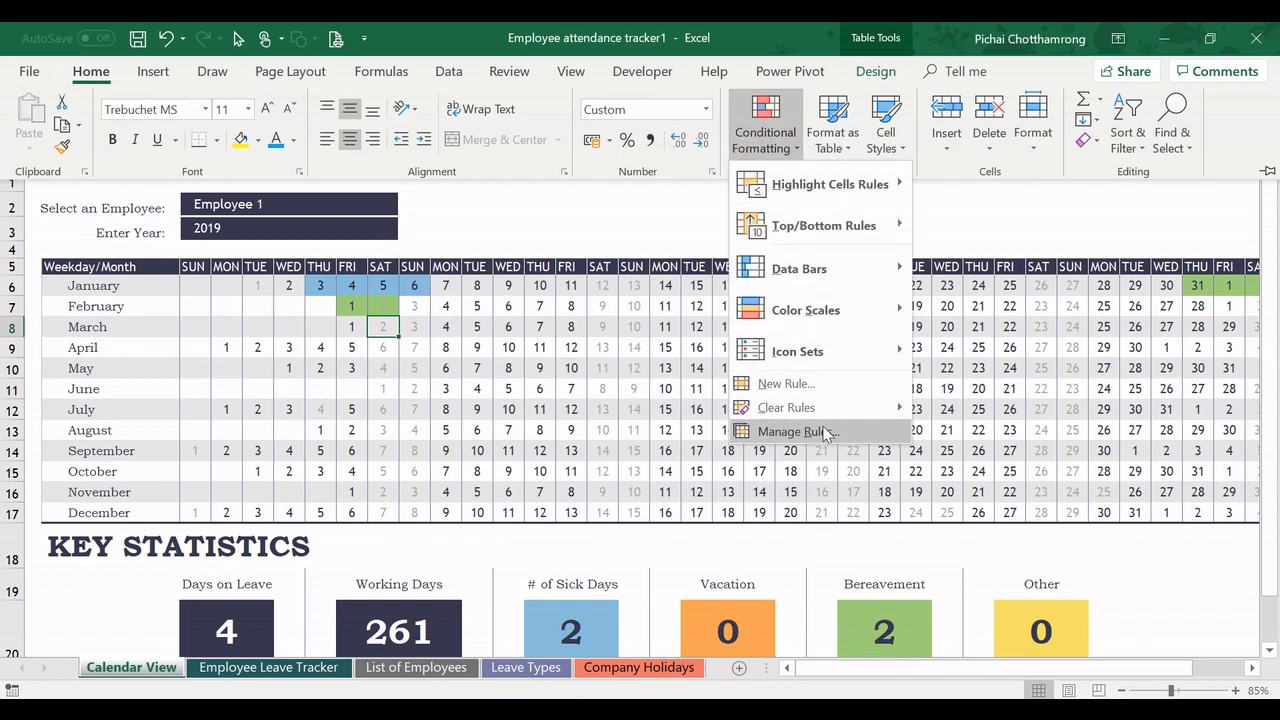
click(797, 431)
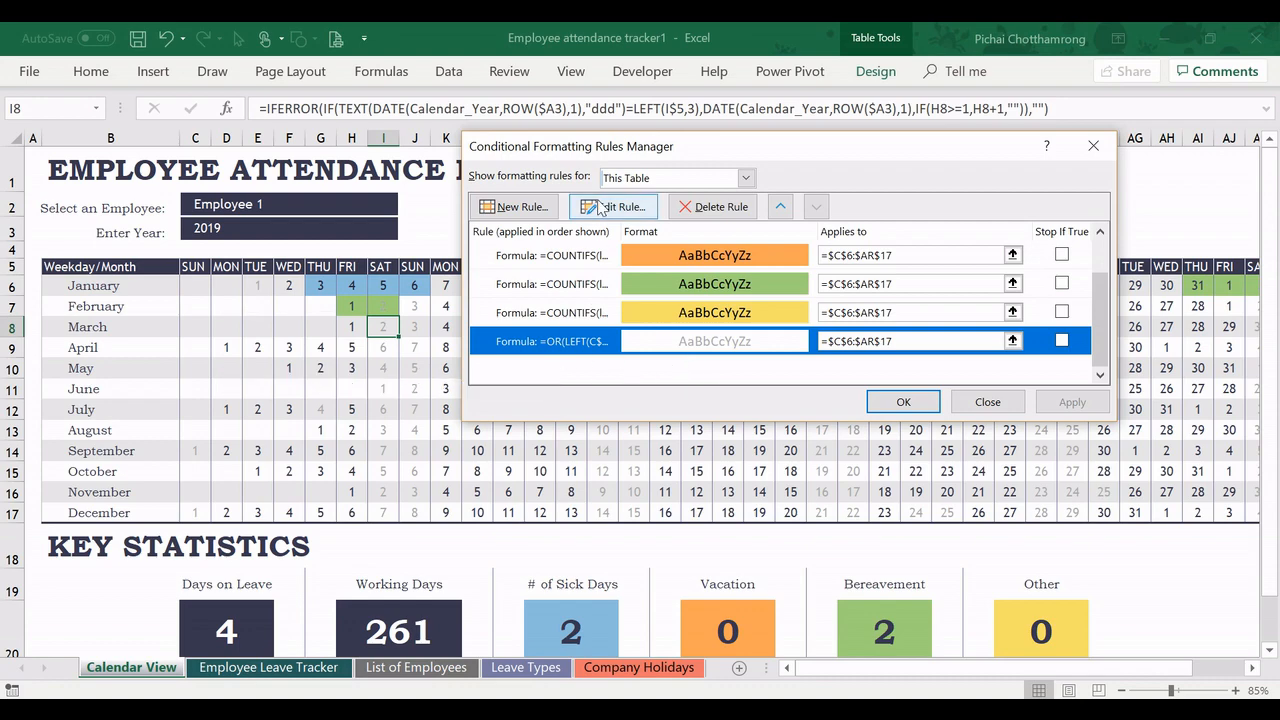
click(613, 206)
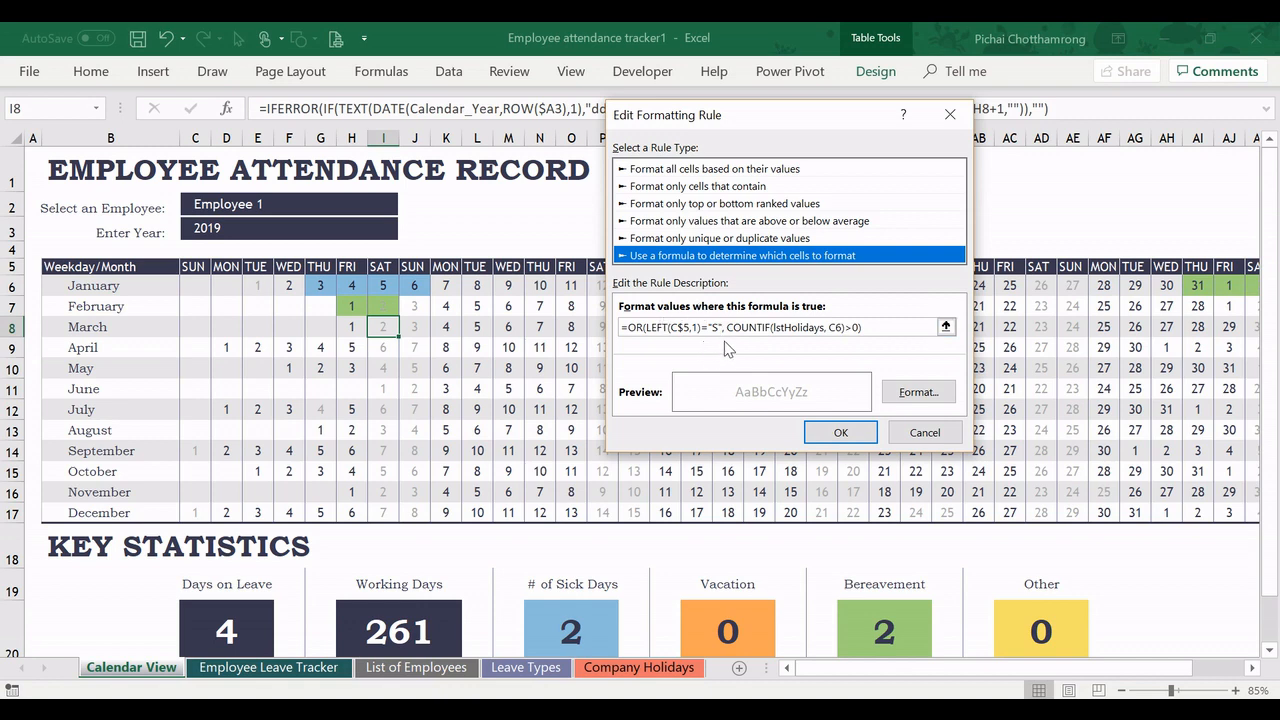
mouse_move(735, 320)
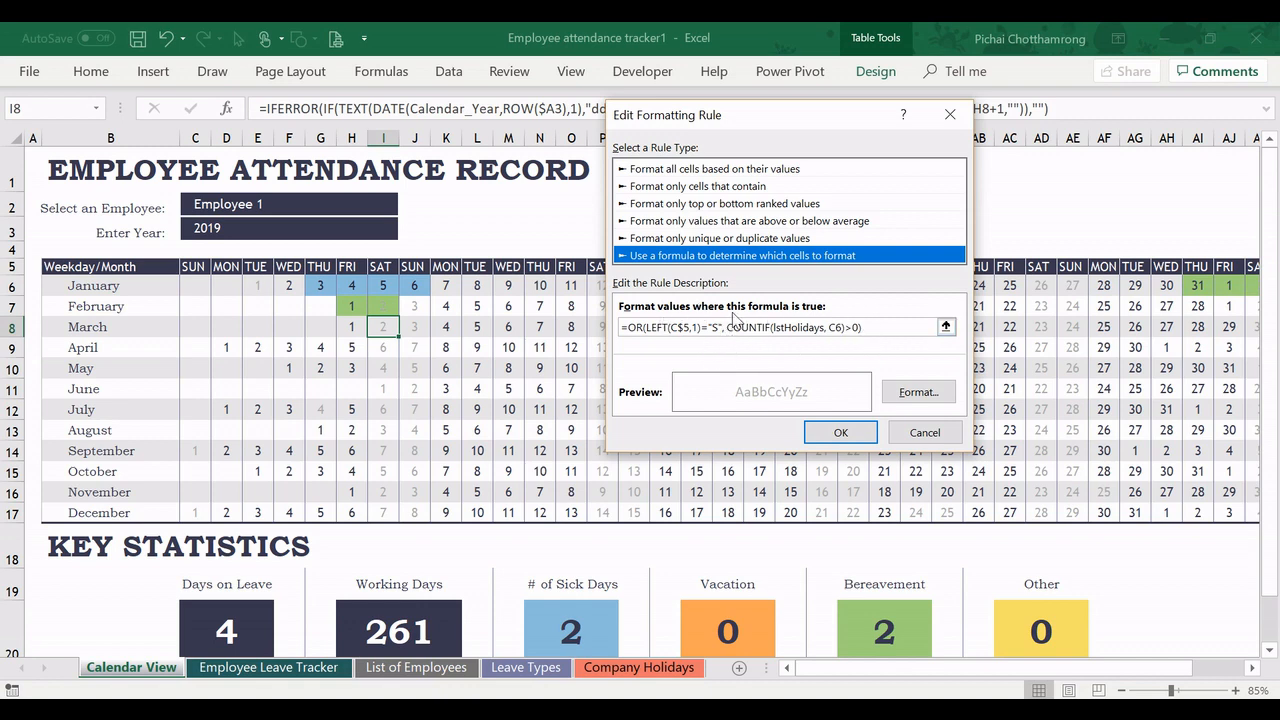
mouse_move(770, 352)
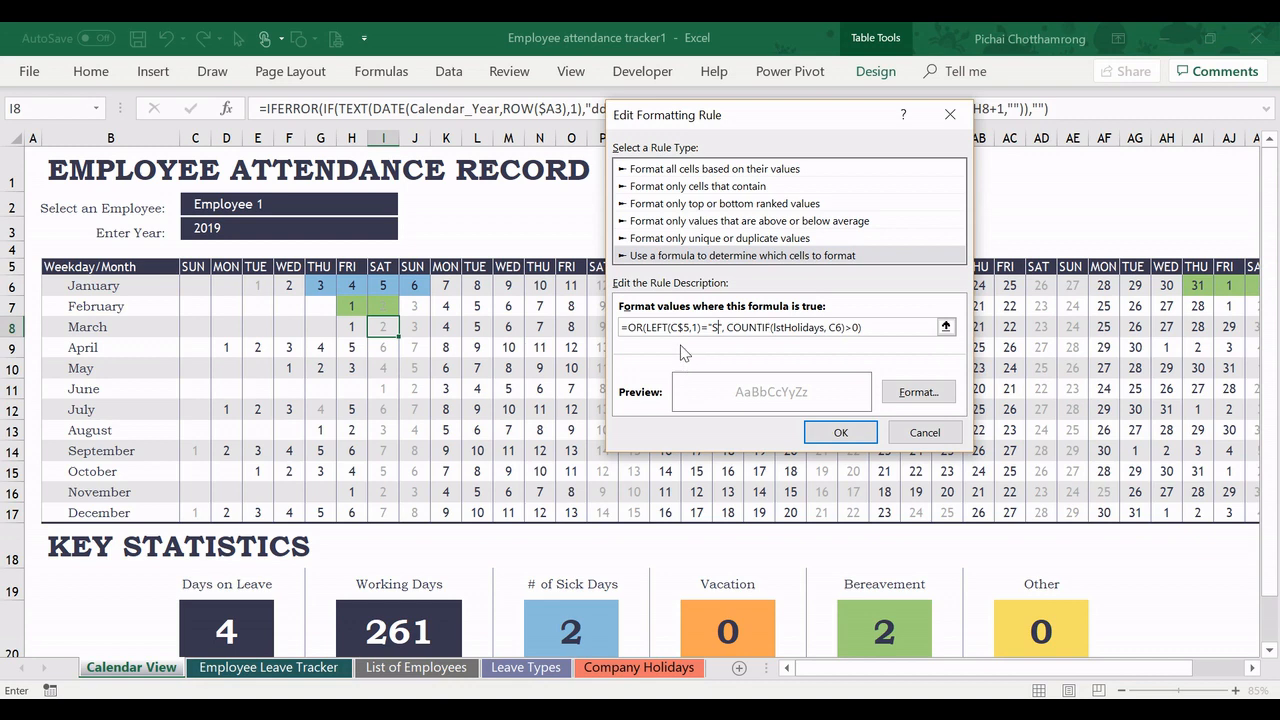
mouse_move(684, 353)
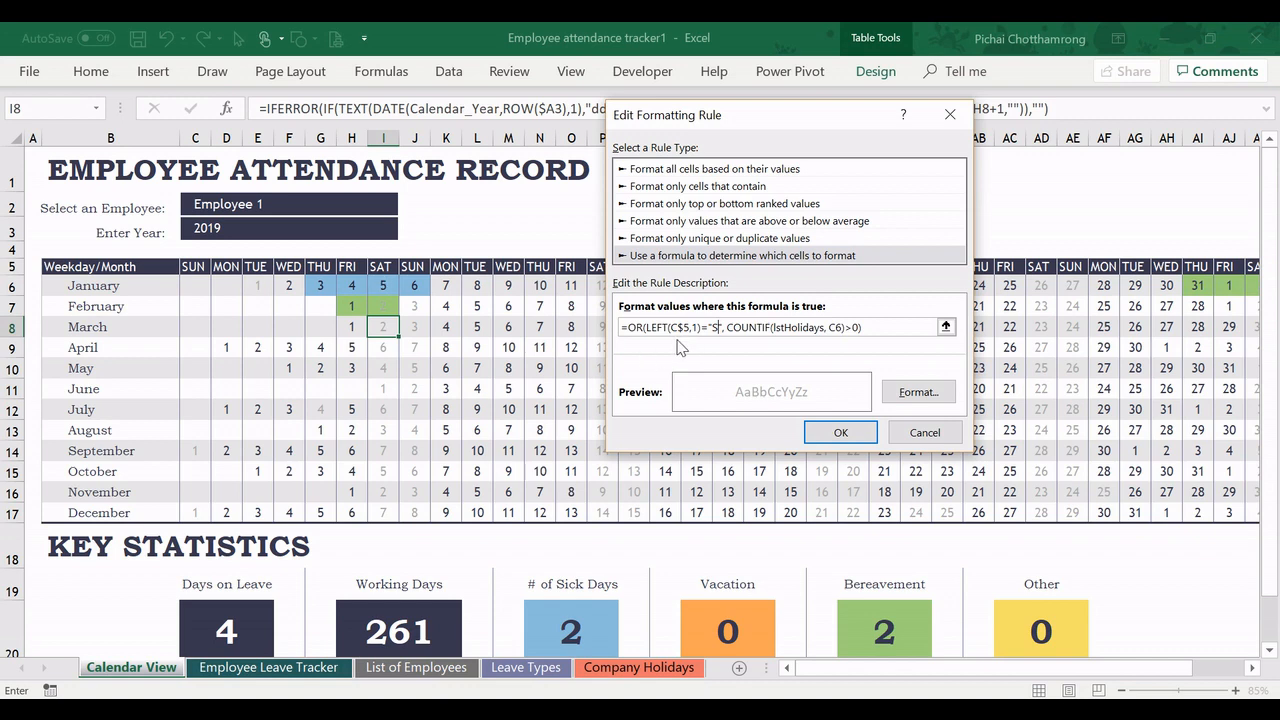
mouse_move(253, 272)
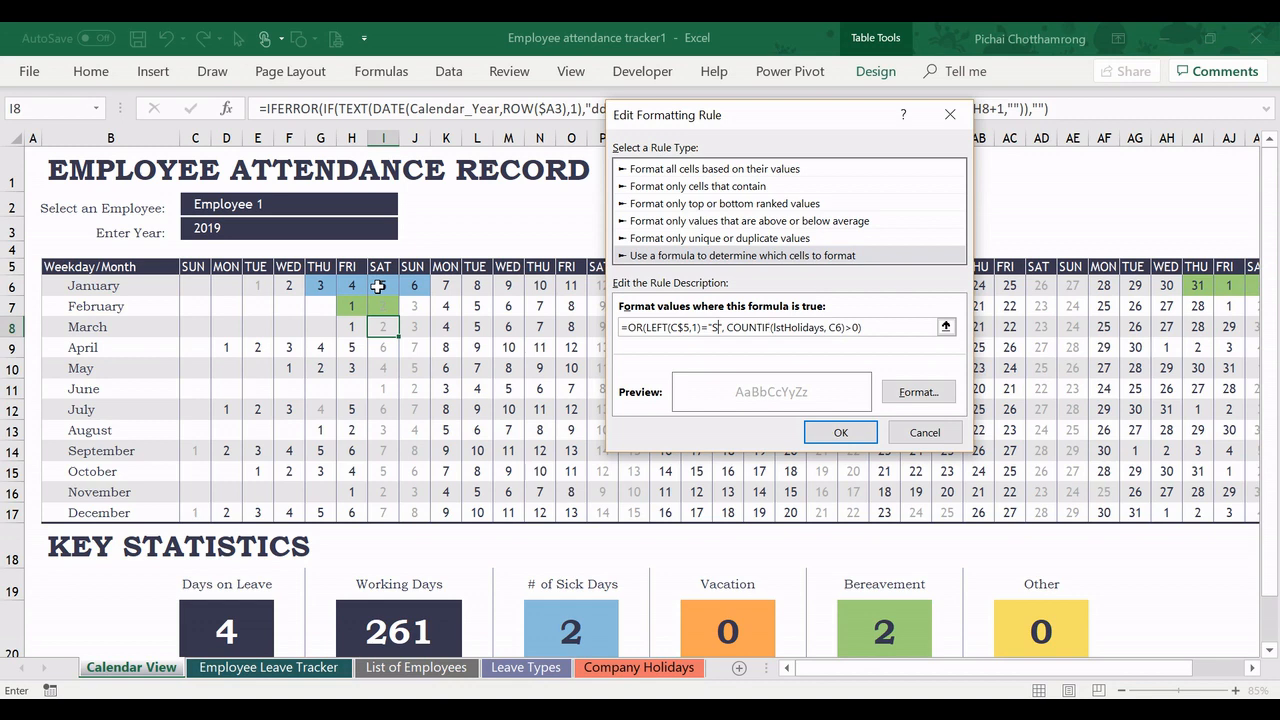
mouse_move(648, 362)
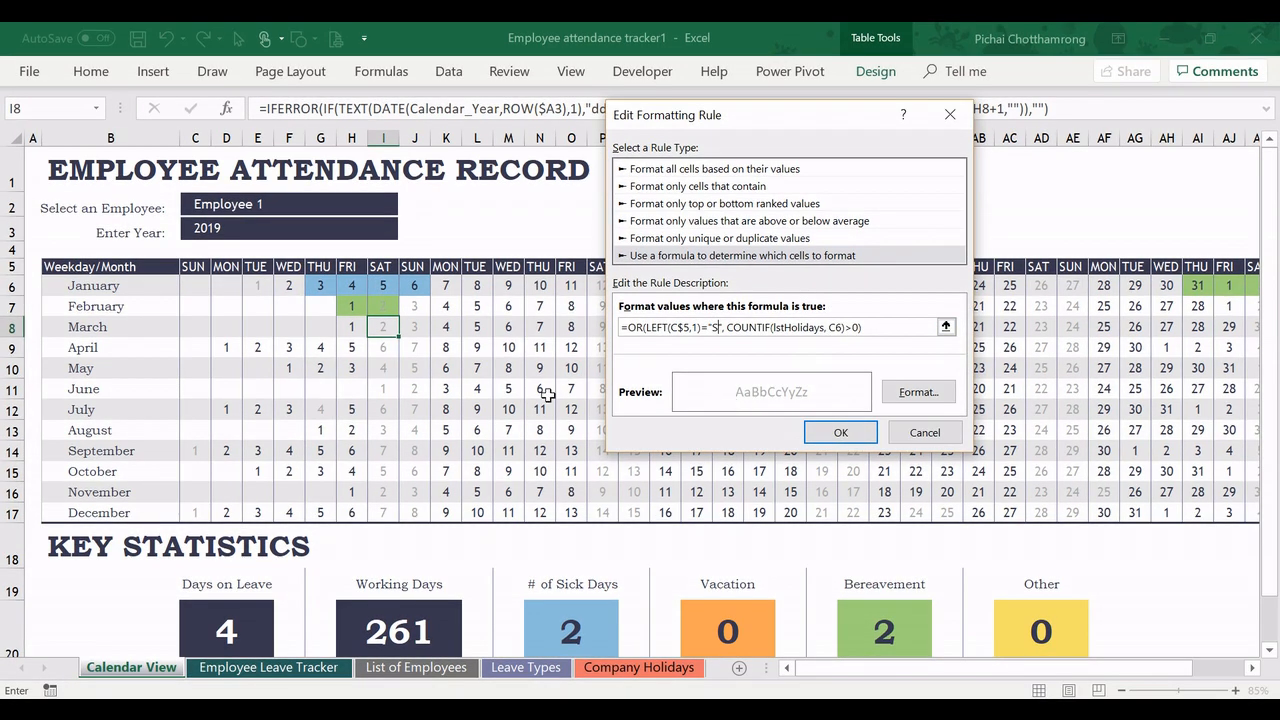
mouse_move(427, 250)
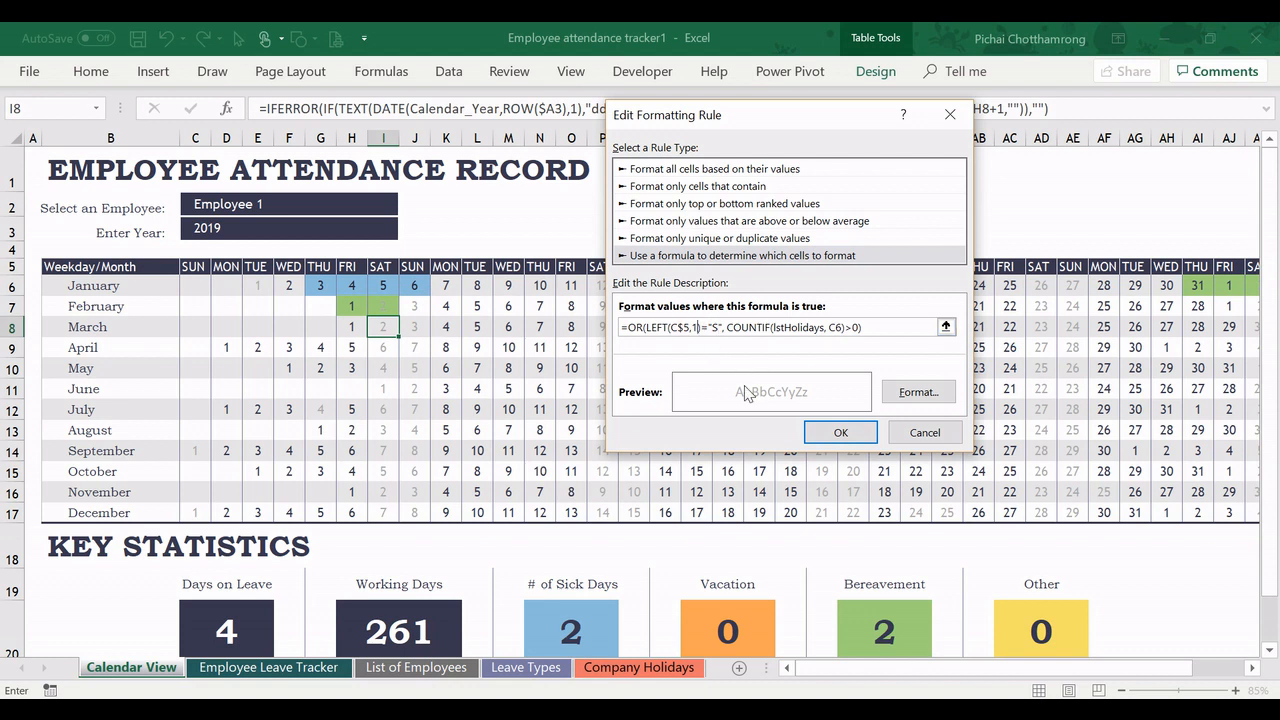
mouse_move(735, 397)
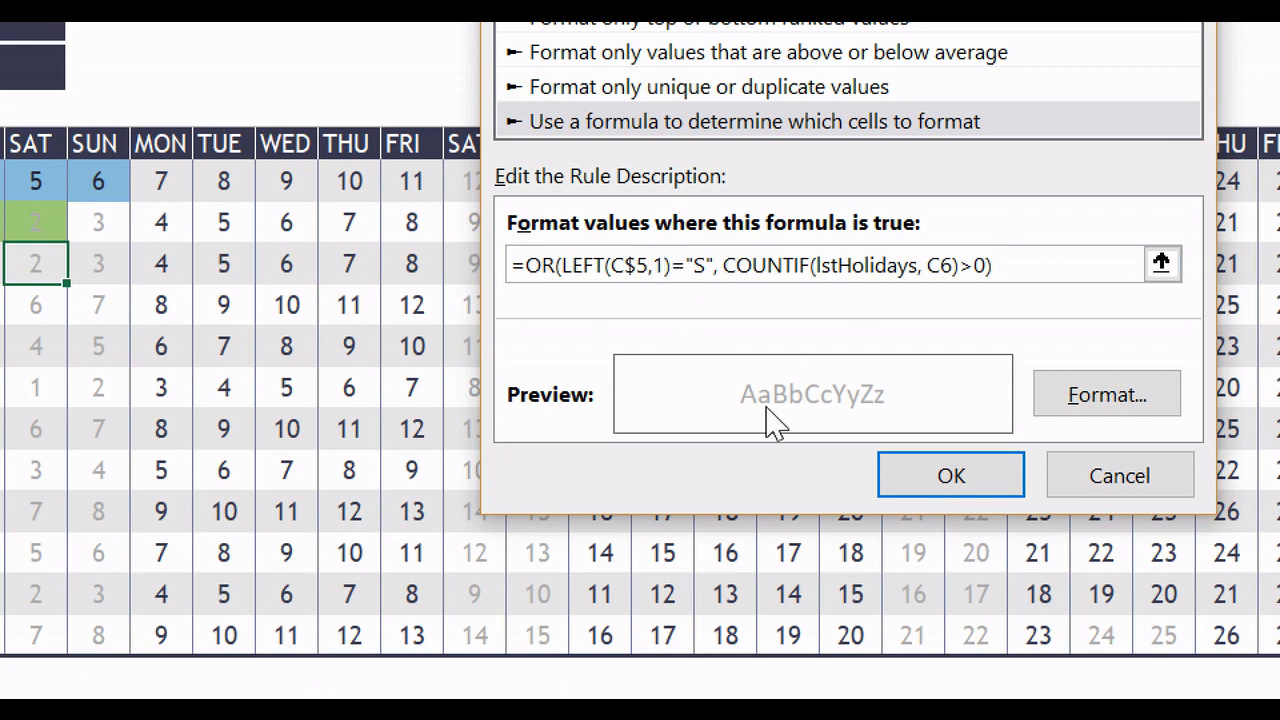
Change the rule's LEFT(C$5,1)="S" test to LEFT(C$5,3)="SUN" and confirm.
text(3)
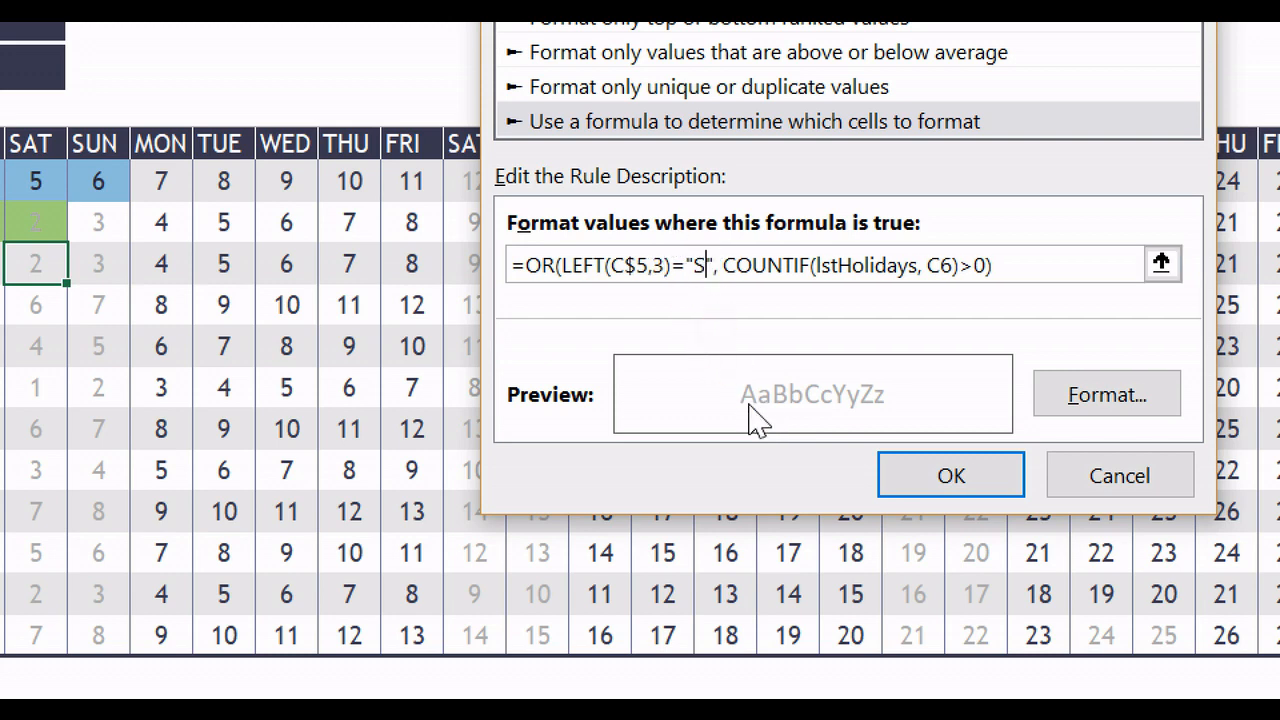
text(UN)
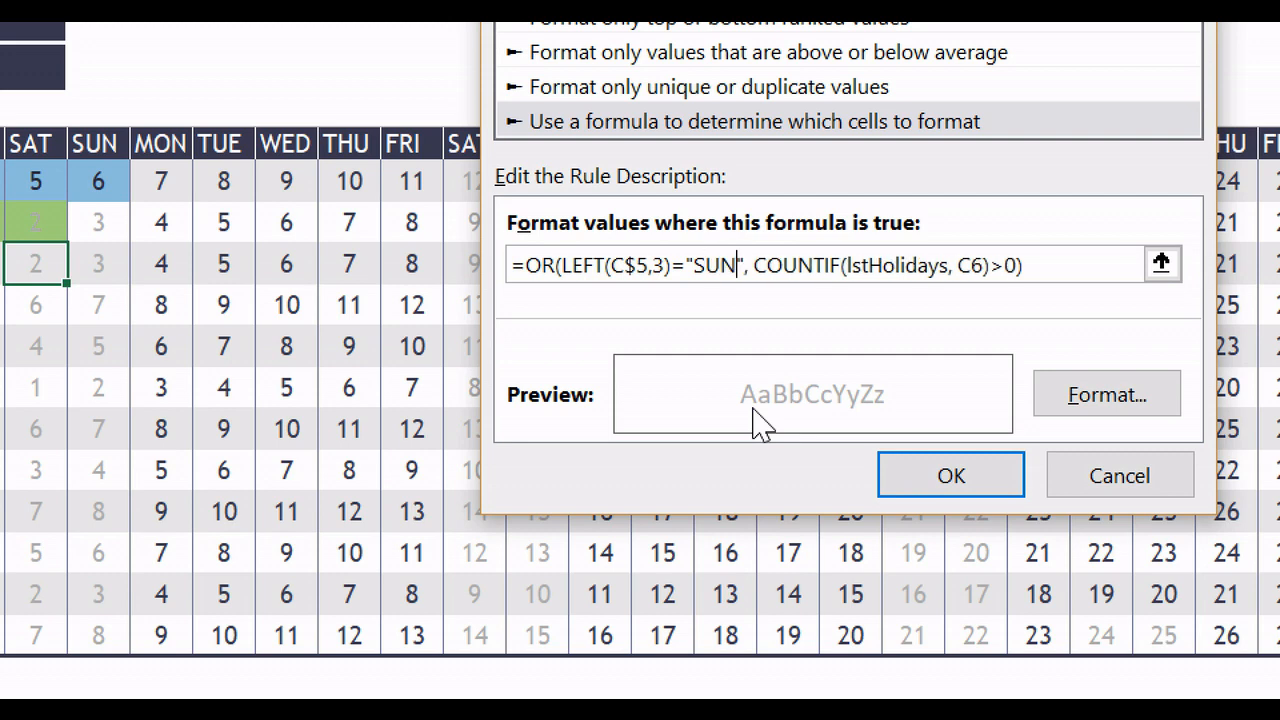
mouse_move(795, 430)
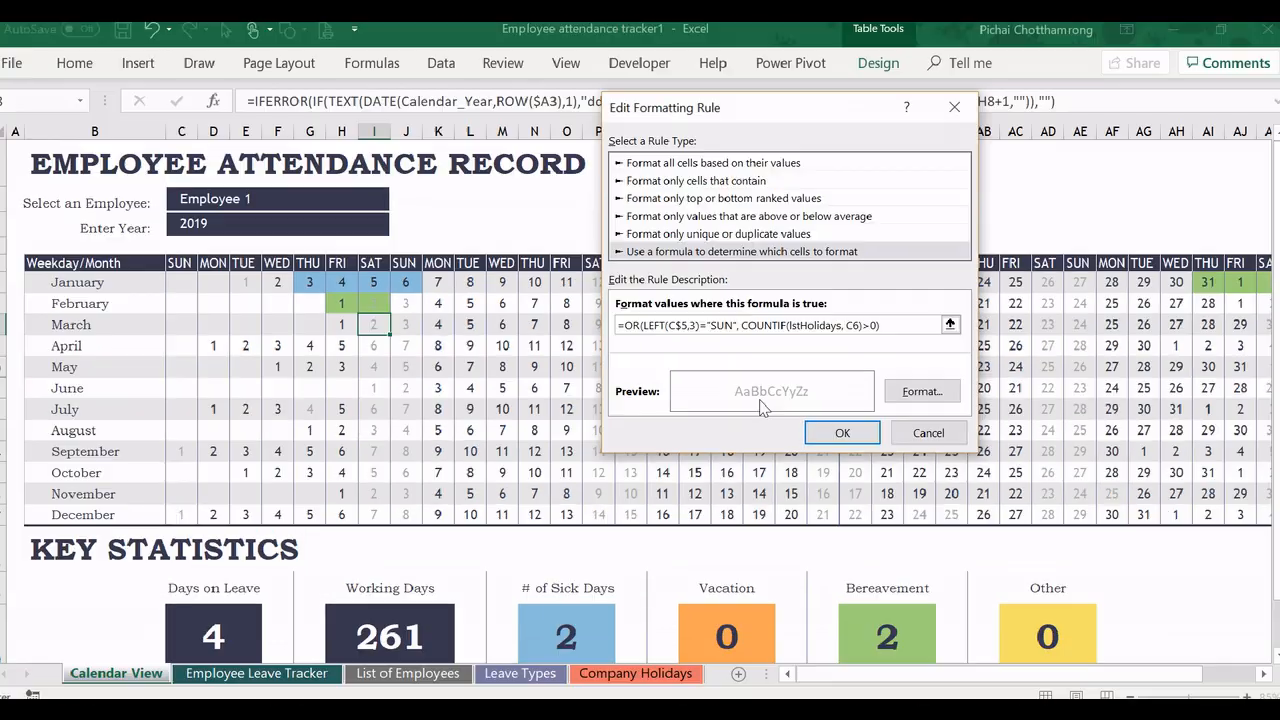
click(842, 432)
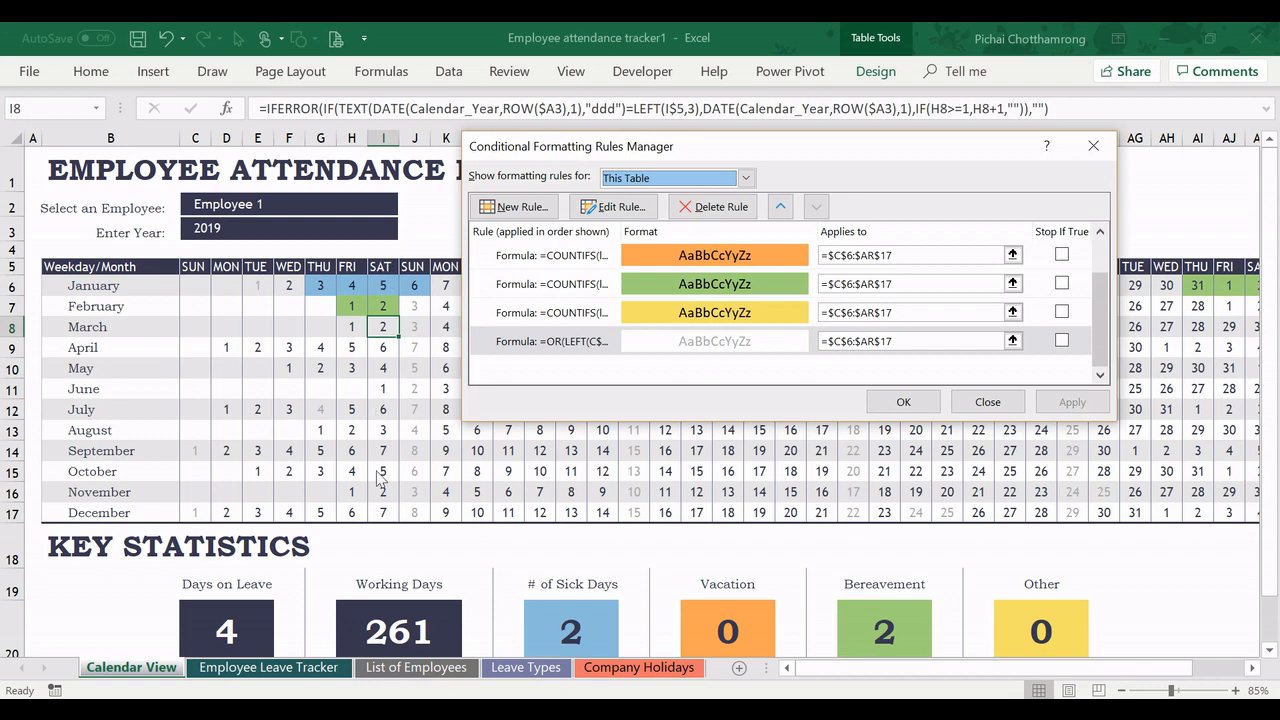
mouse_move(562, 404)
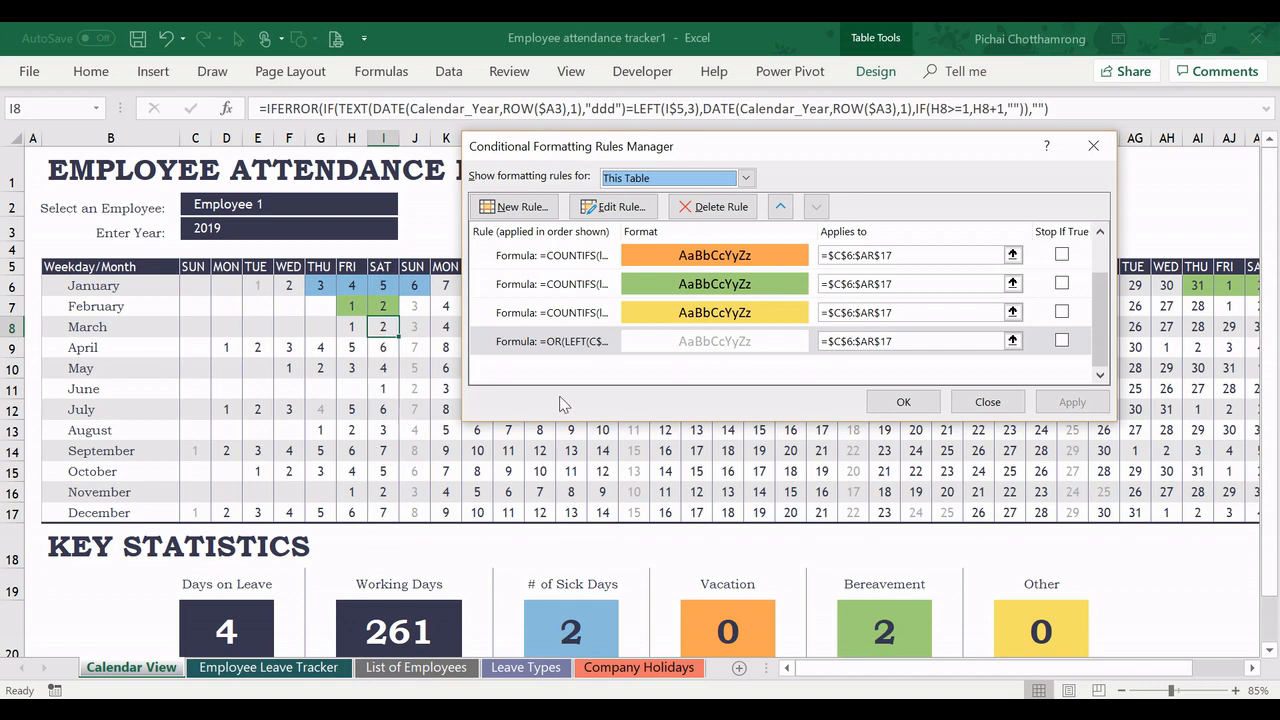
mouse_move(621, 661)
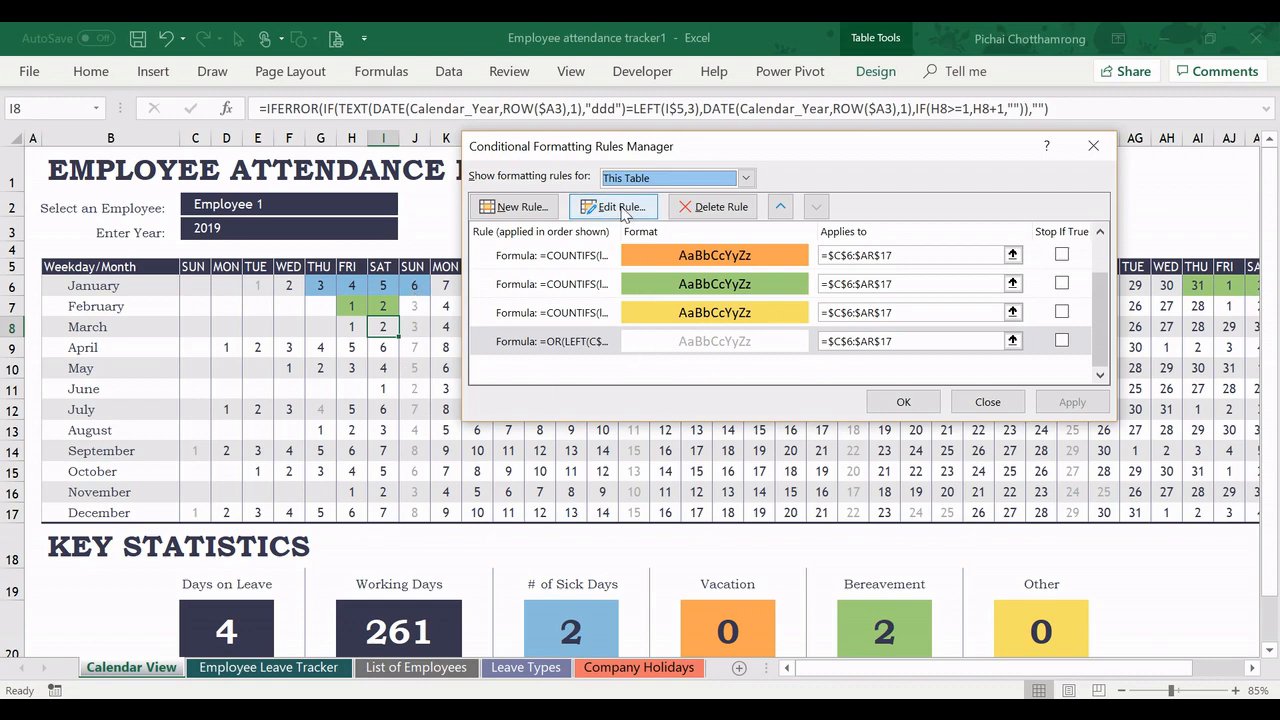
Replace the rule formula with =COUNTIF(lstHolidays, C6)>0 and apply it.
click(614, 207)
text(=OR(COUNTIF(lstHolidays, C6)>0))
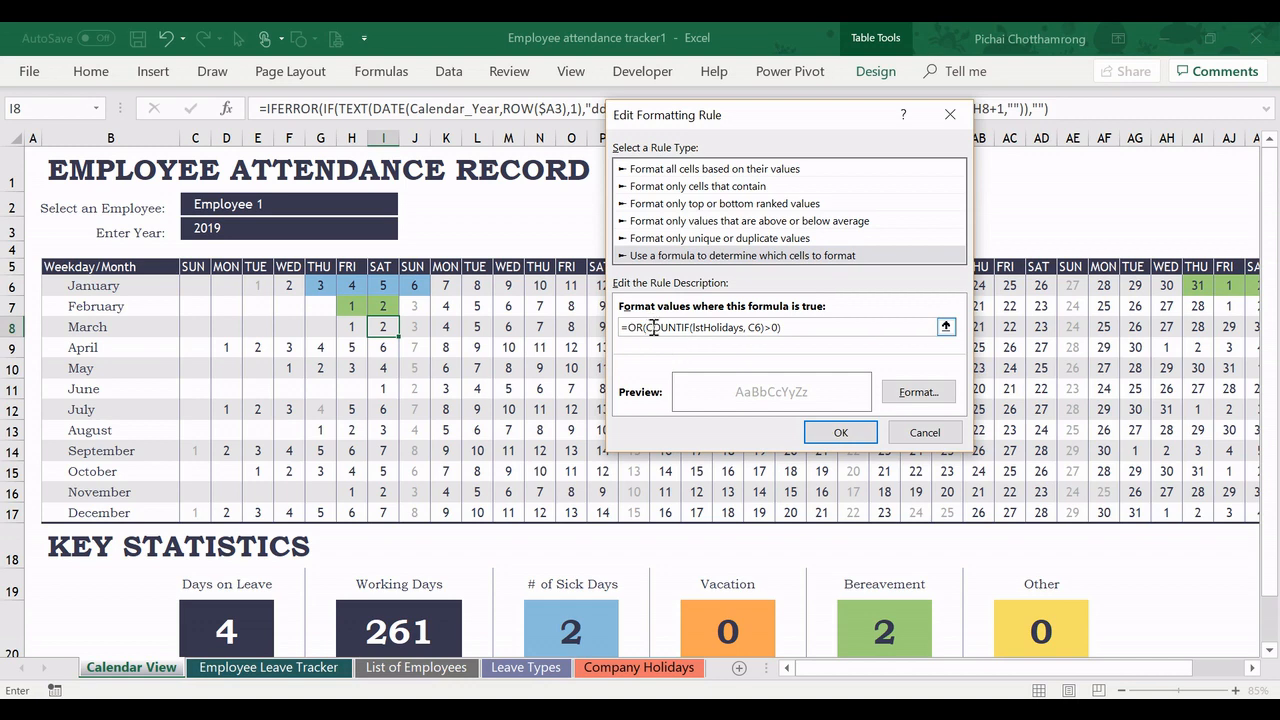
mouse_move(765, 327)
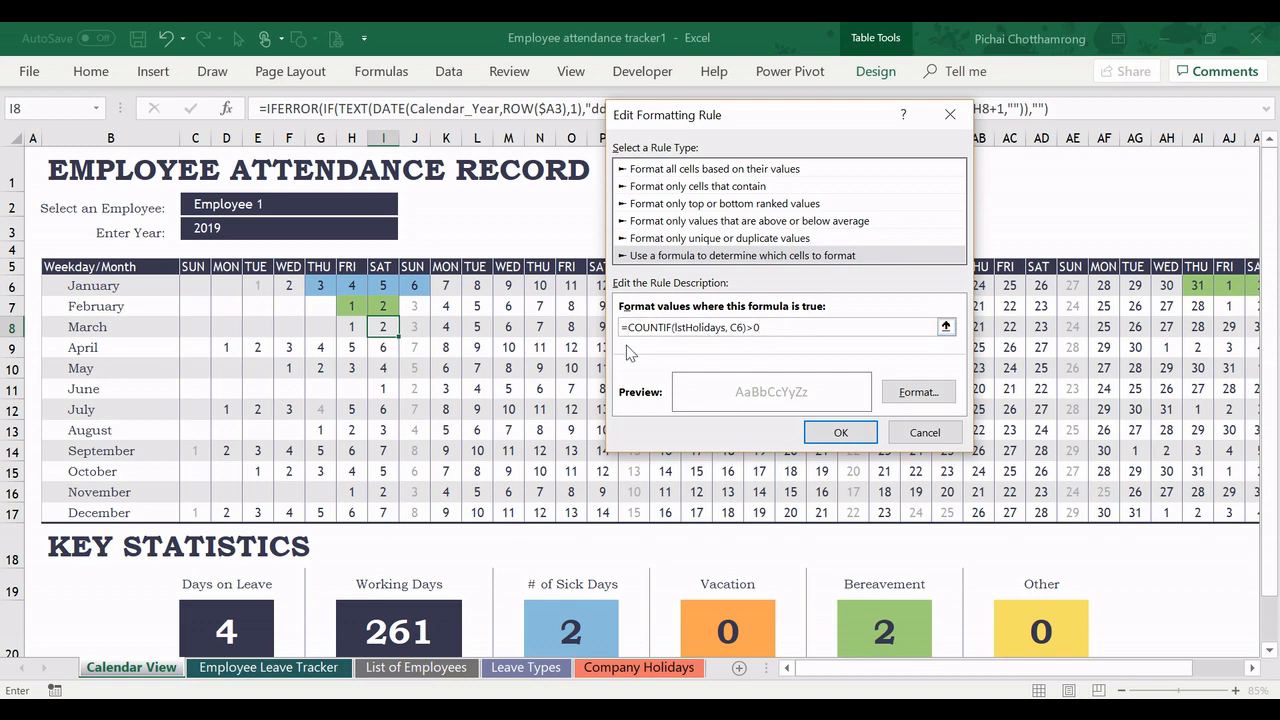
click(780, 327)
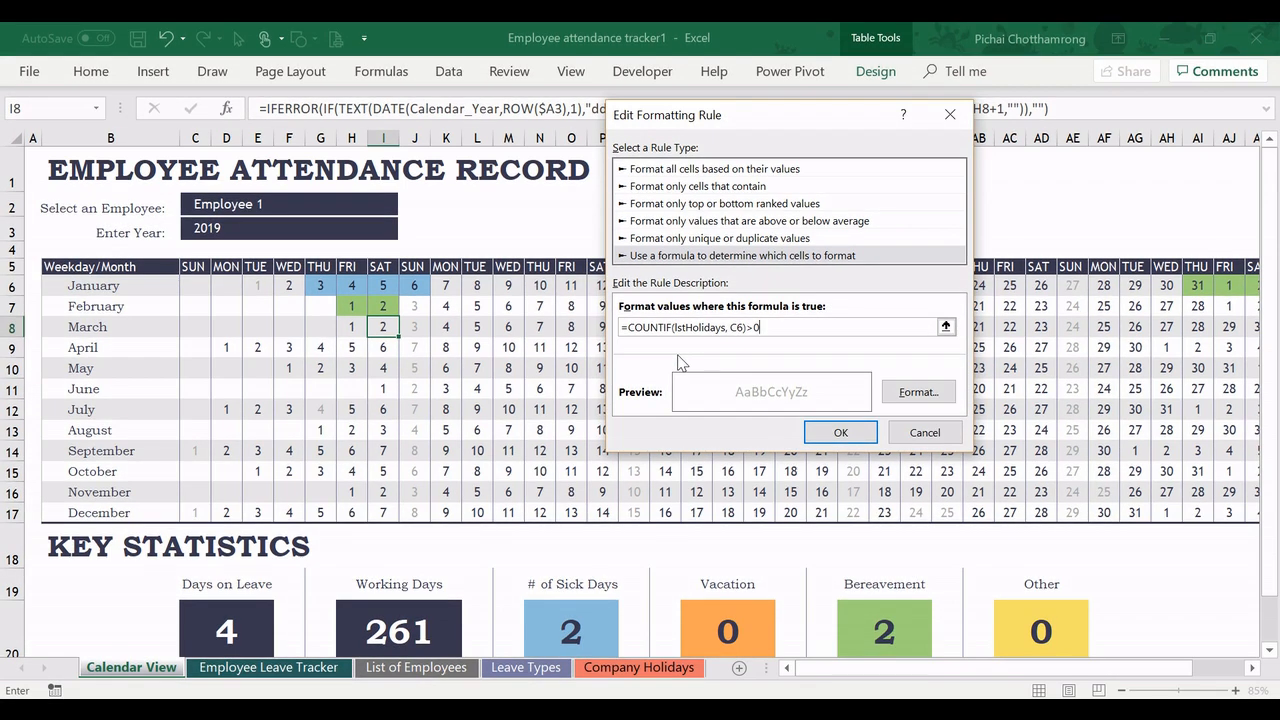
click(840, 432)
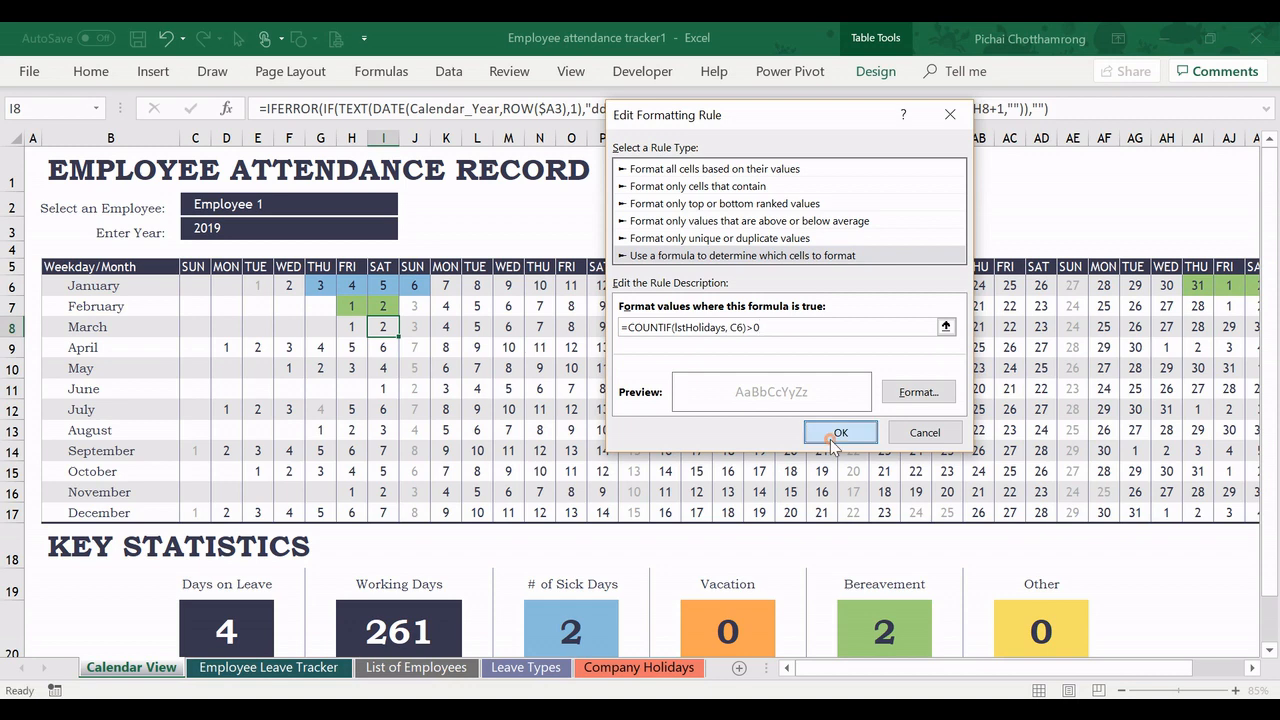
click(840, 432)
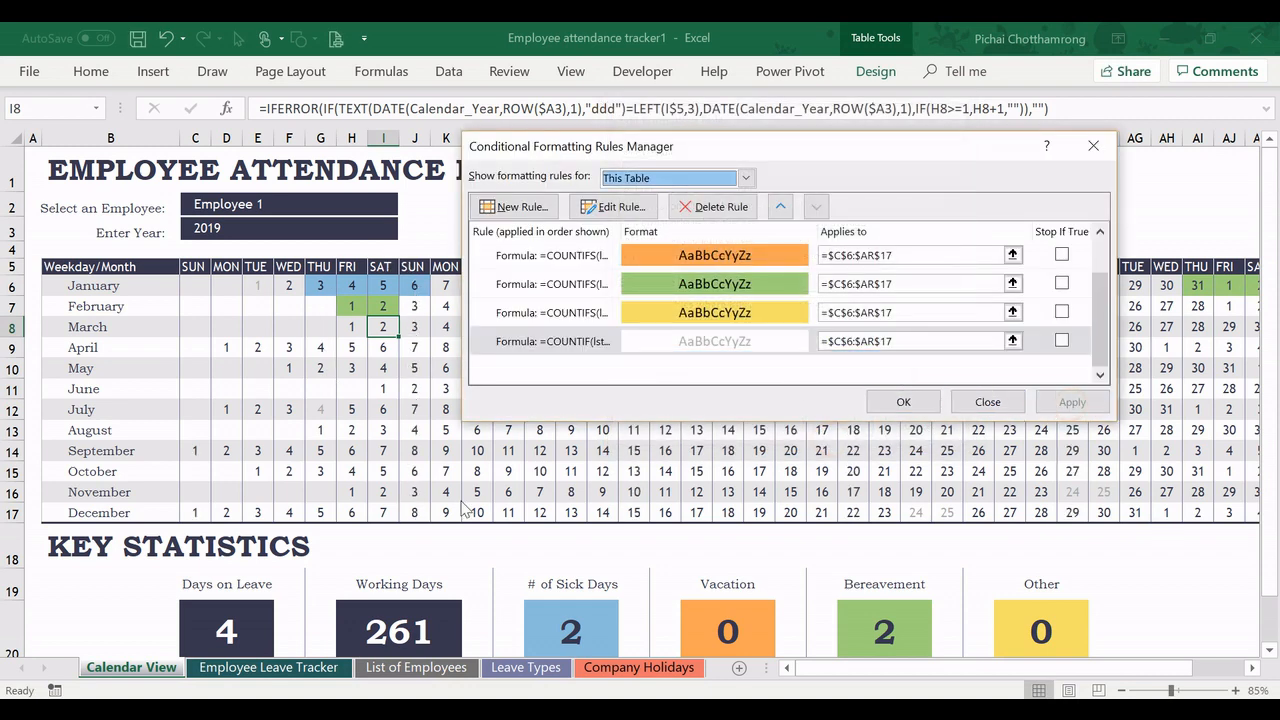
click(987, 401)
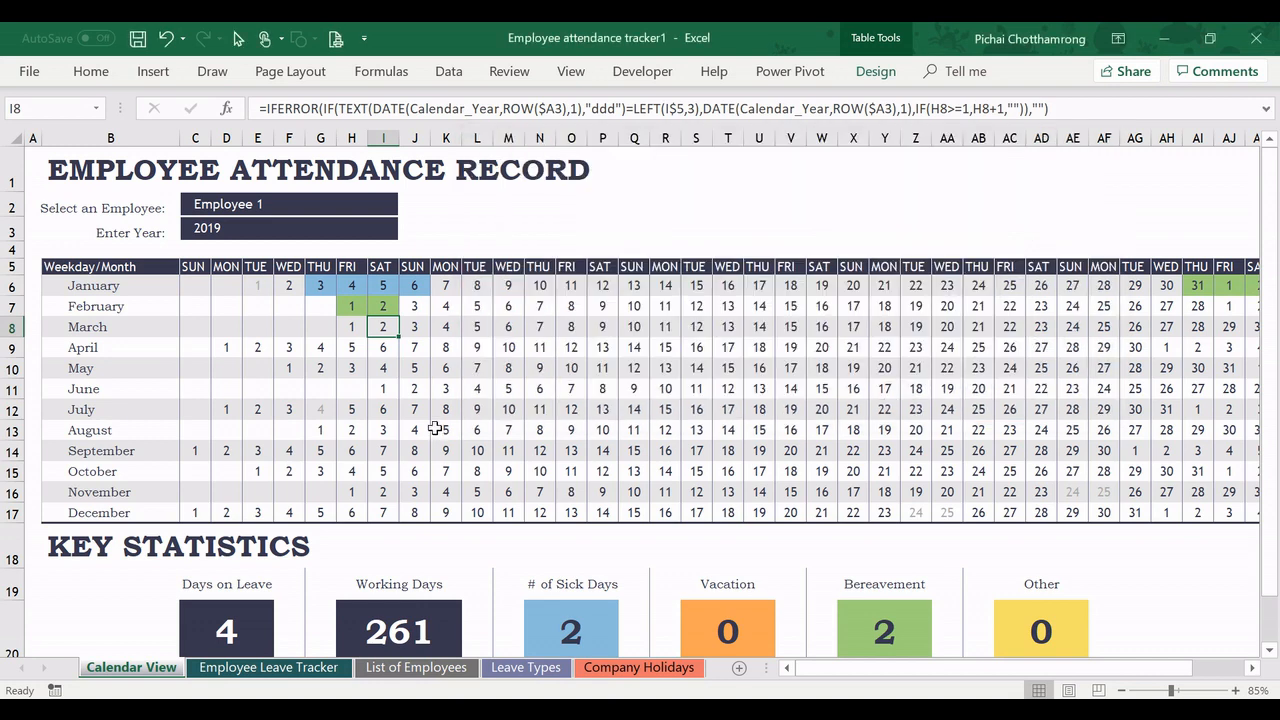
click(257, 286)
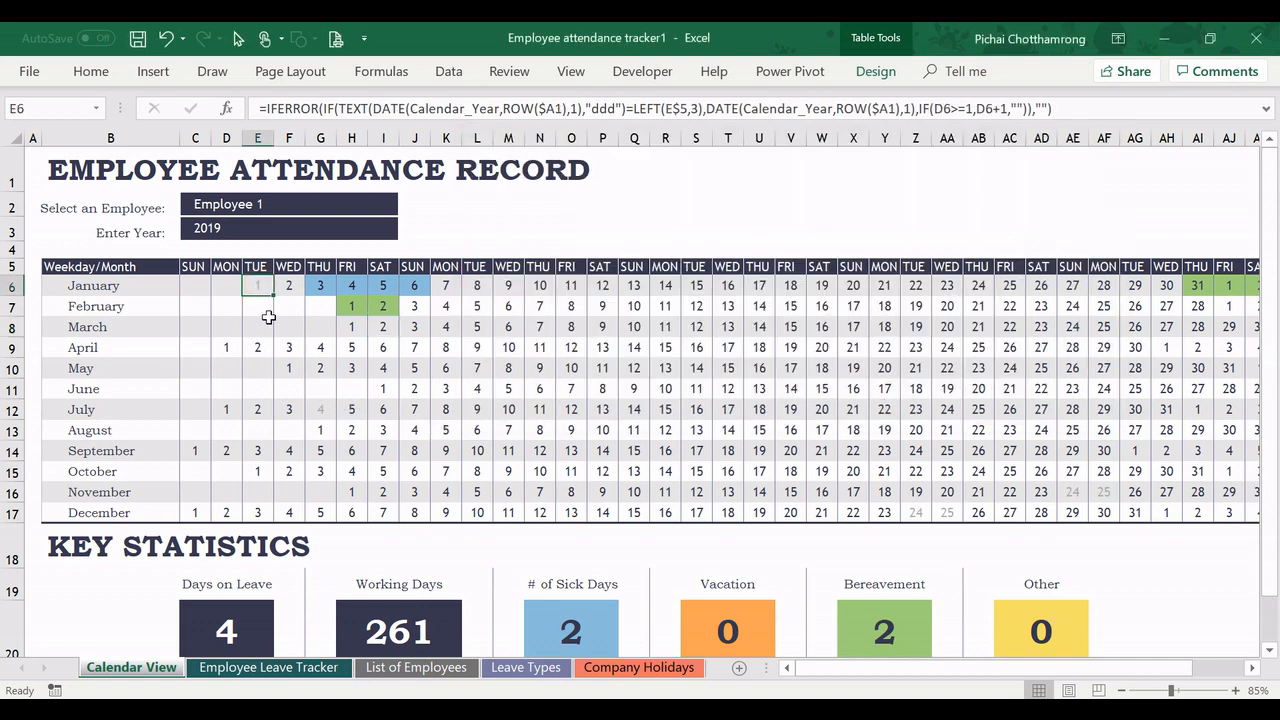
mouse_move(252, 304)
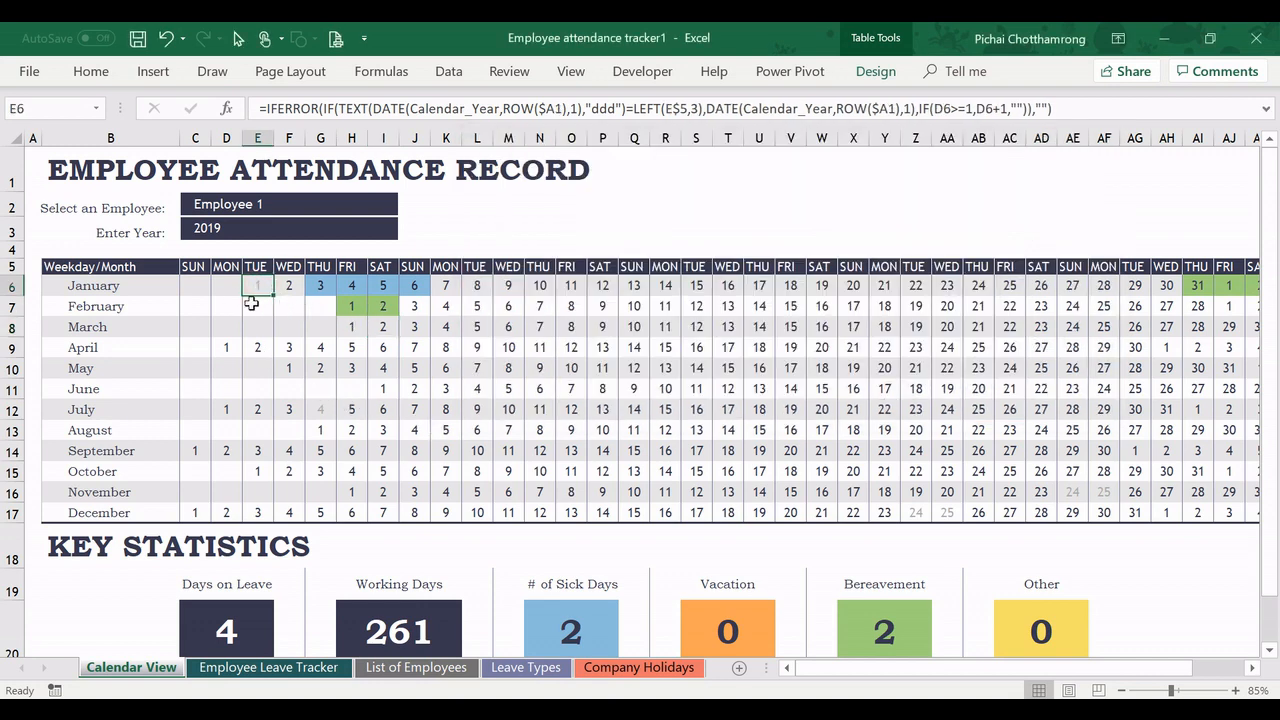